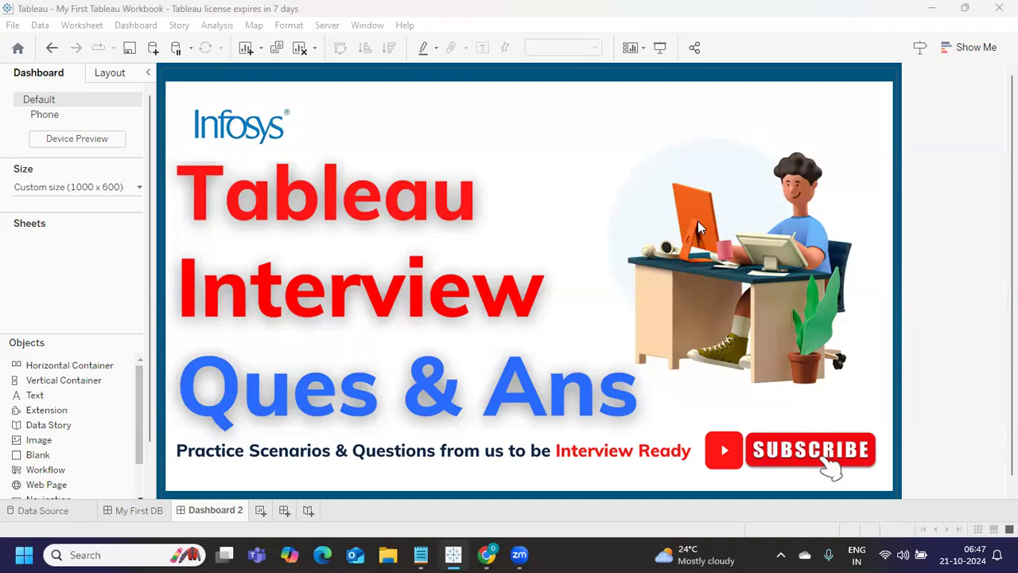
{"action": "mouse_move", "coordinate": [255, 130]}
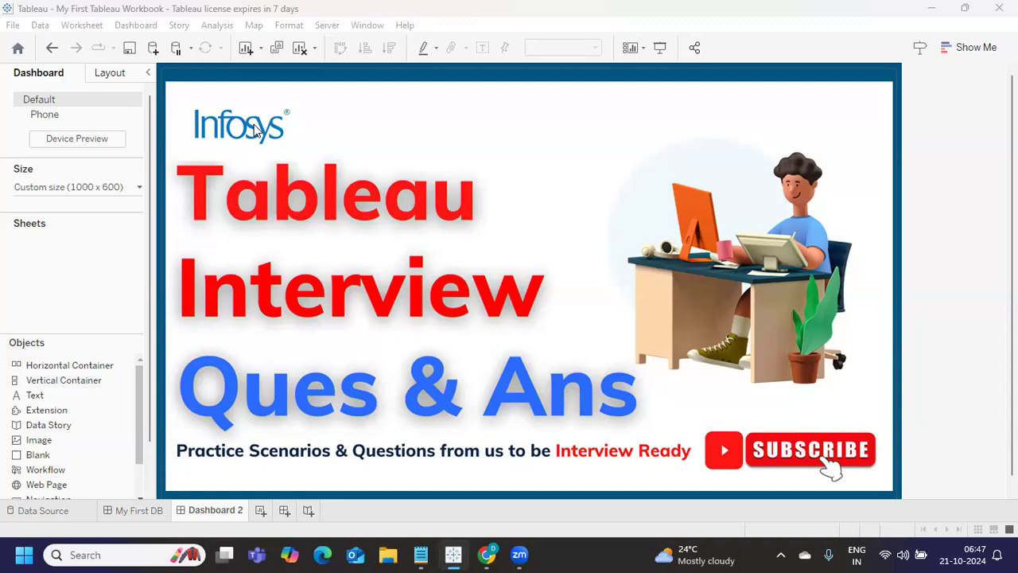
{"action": "mouse_move", "coordinate": [292, 221]}
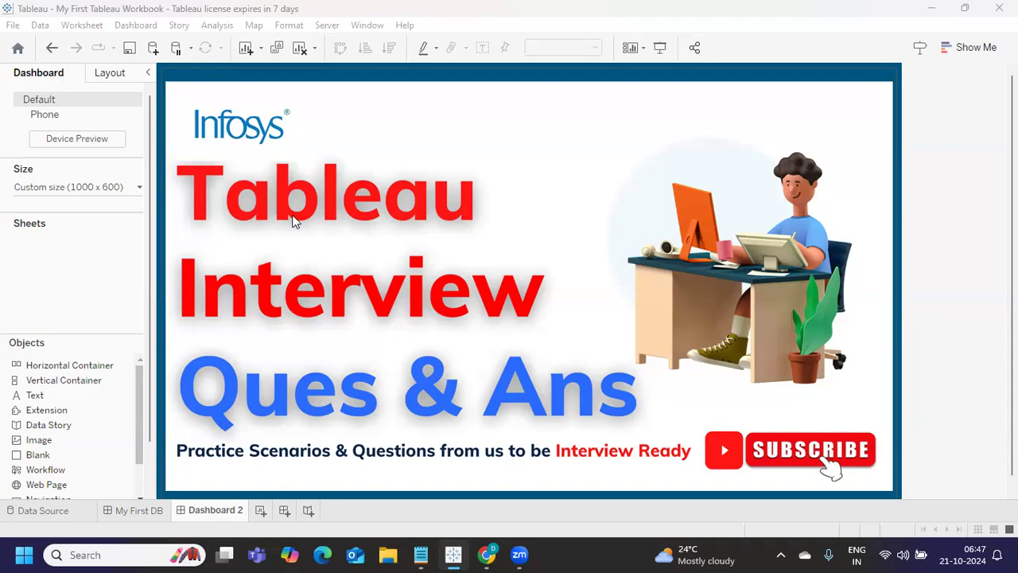
{"action": "mouse_move", "coordinate": [312, 310]}
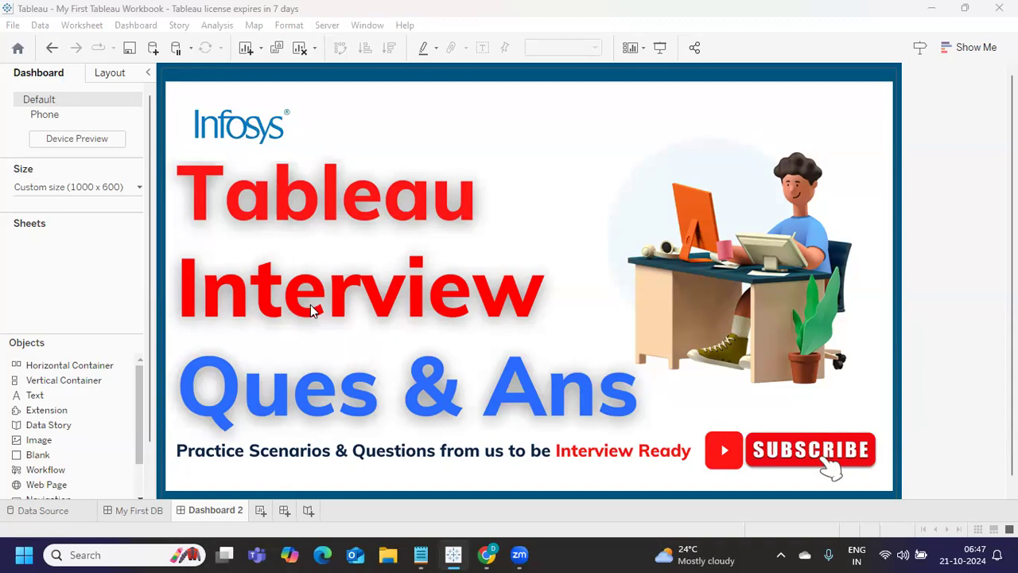
{"action": "mouse_move", "coordinate": [338, 384]}
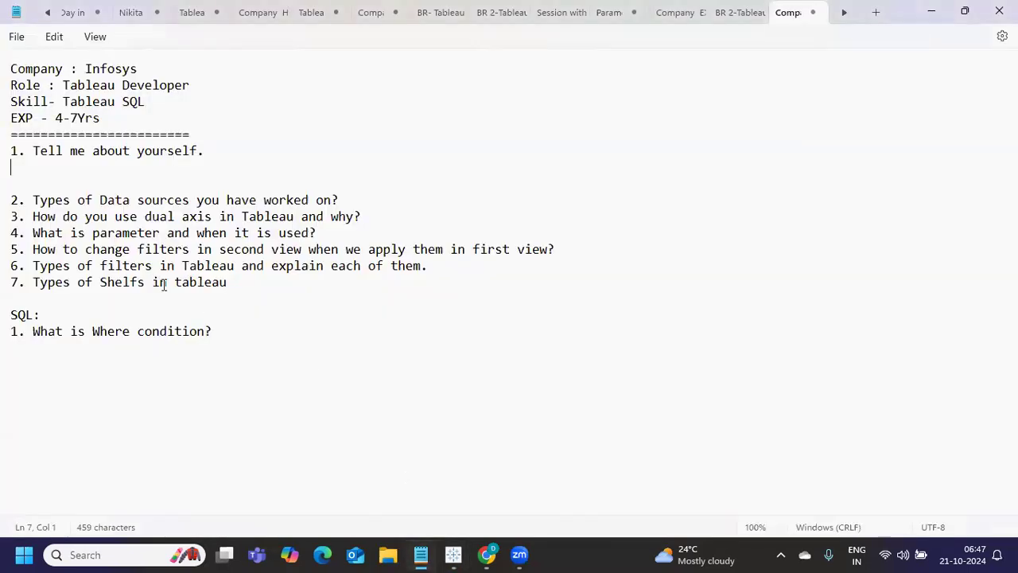
Step: Write a self-introduction answer starting 'I have 4 years of experience as a Tableau Developer...' below the question
{"action": "left_click_drag", "start_coordinate": [89, 149], "coordinate": [204, 149]}
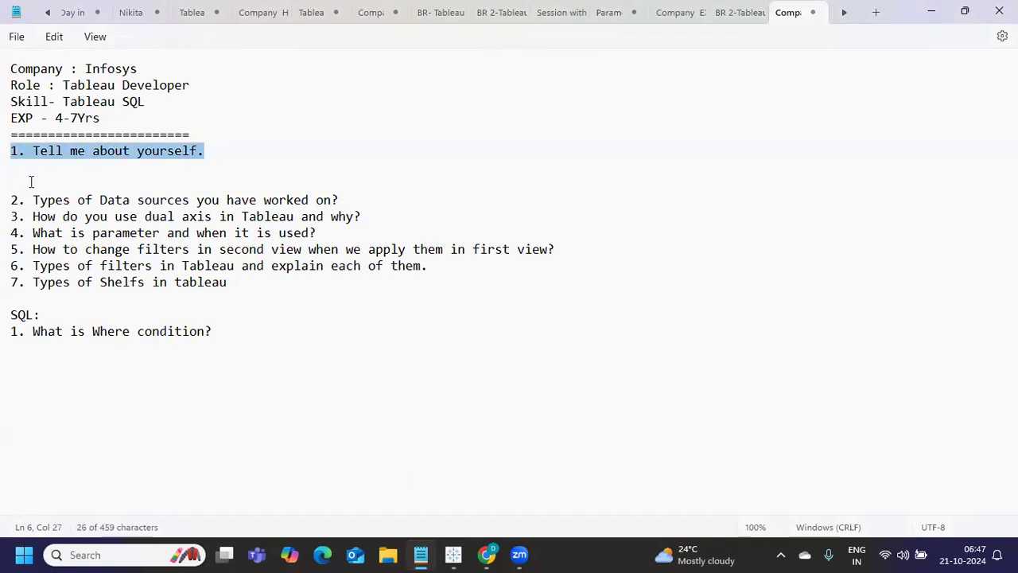
{"action": "left_click", "coordinate": [32, 169]}
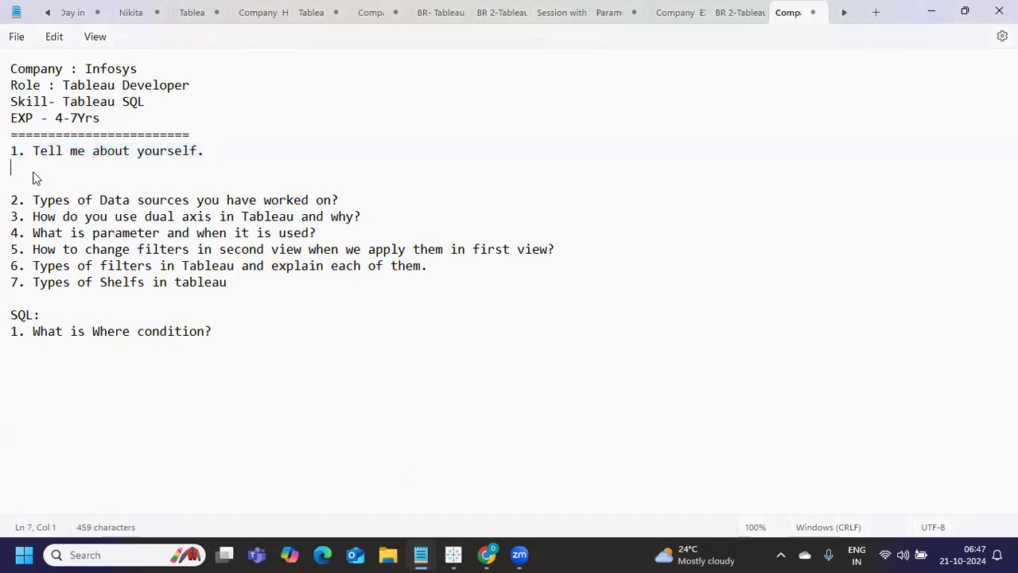
{"action": "key", "text": "enter"}
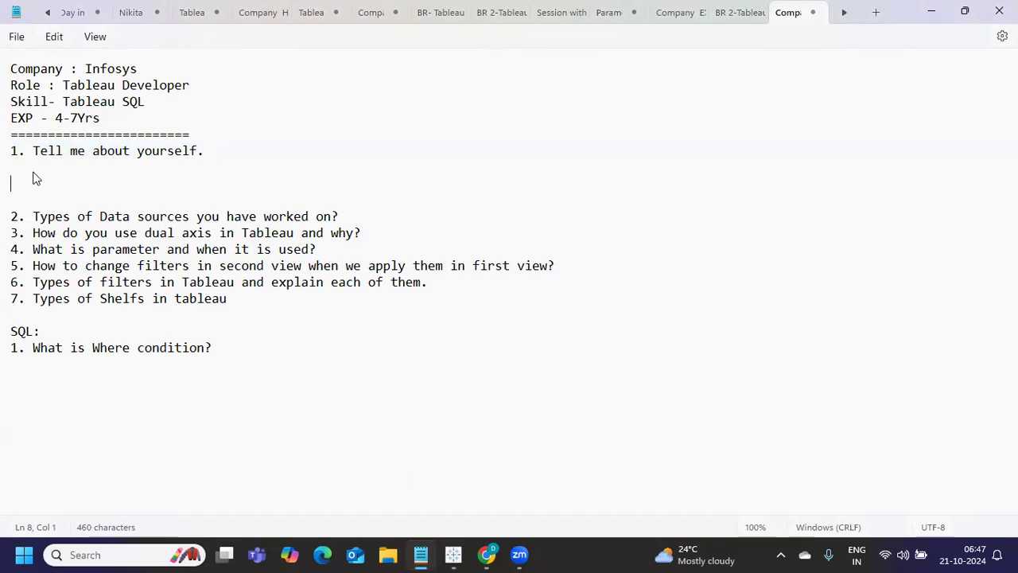
{"action": "type", "text": "I have 4 years of experience as a Tableau Developer..."}
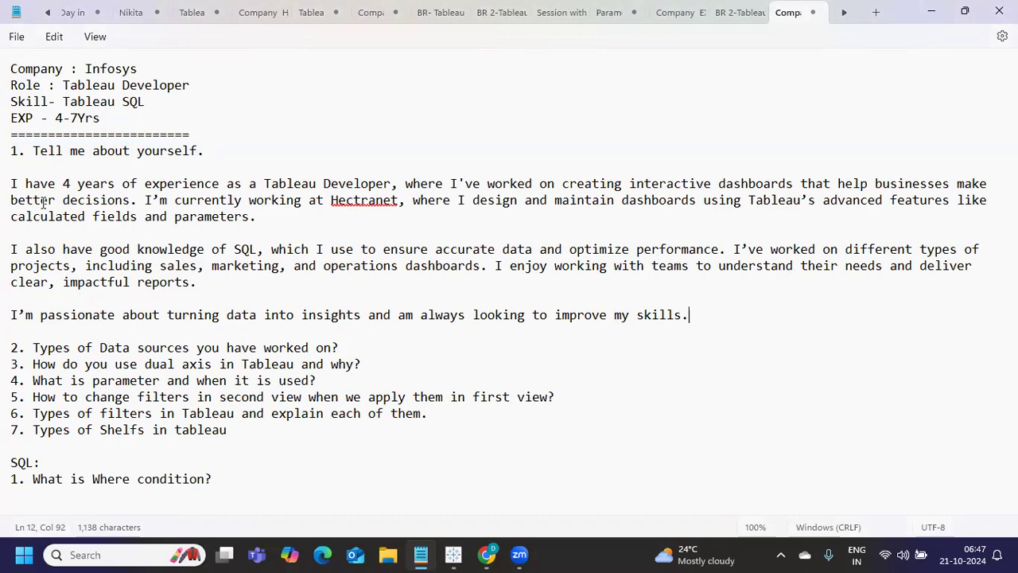
{"action": "mouse_move", "coordinate": [166, 286]}
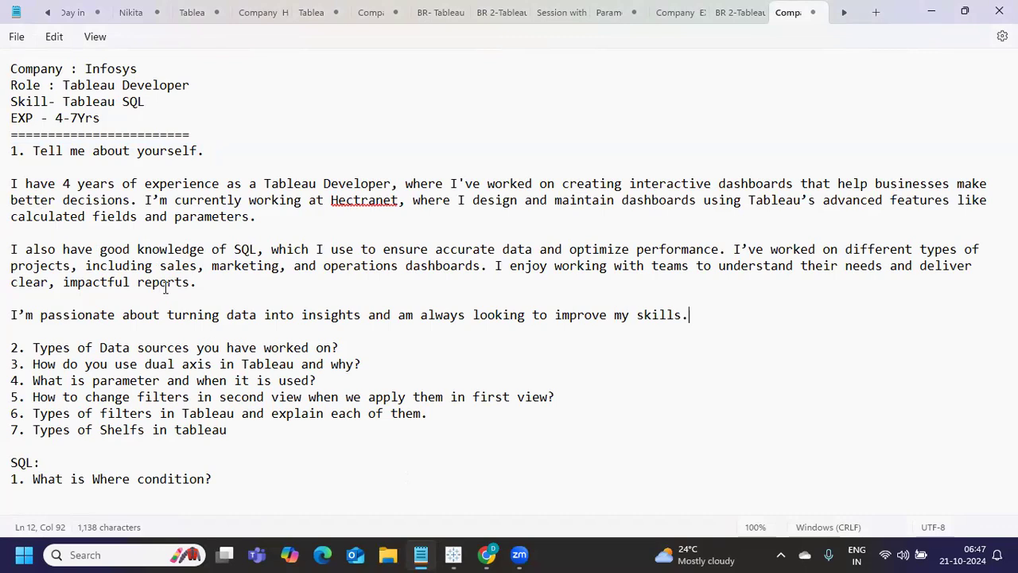
{"action": "mouse_move", "coordinate": [203, 286]}
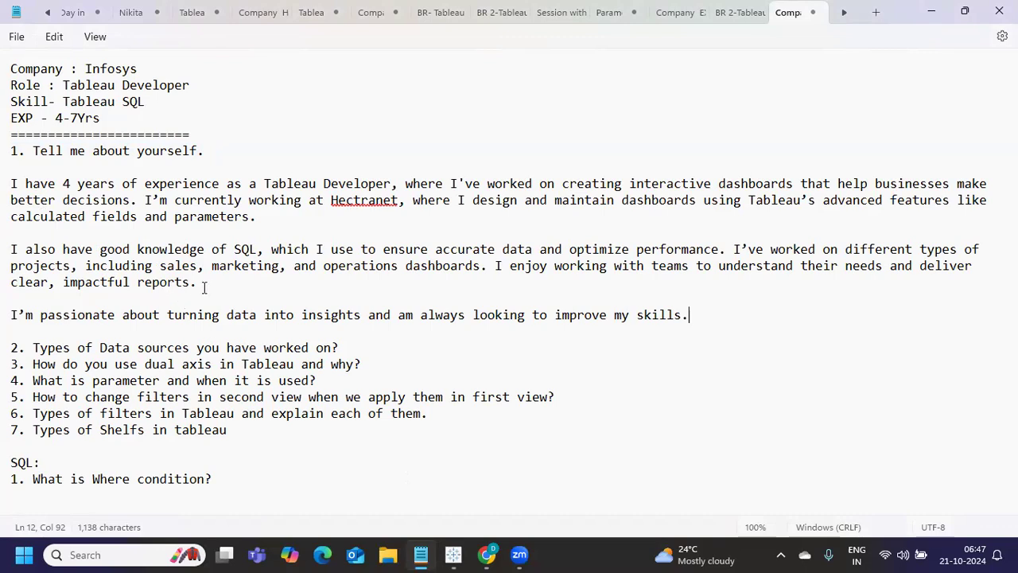
{"action": "left_click_drag", "start_coordinate": [10, 183], "coordinate": [194, 281]}
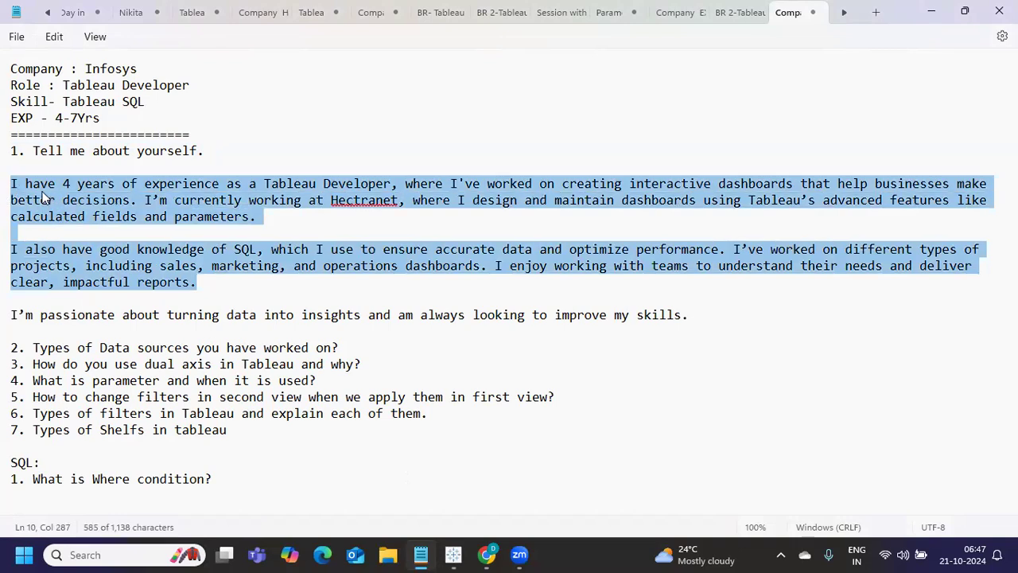
{"action": "left_click", "coordinate": [101, 183]}
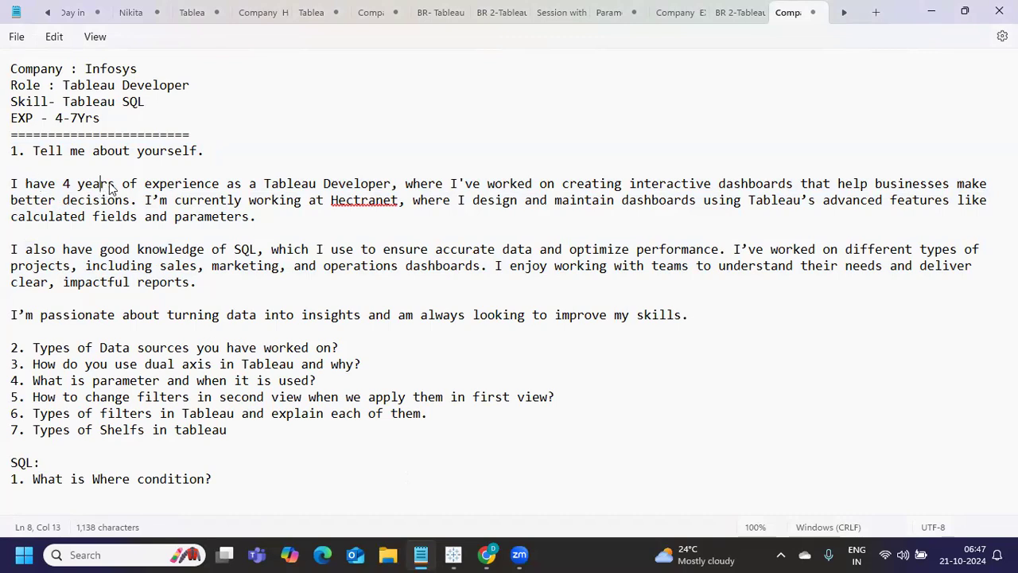
{"action": "double_click", "coordinate": [288, 183]}
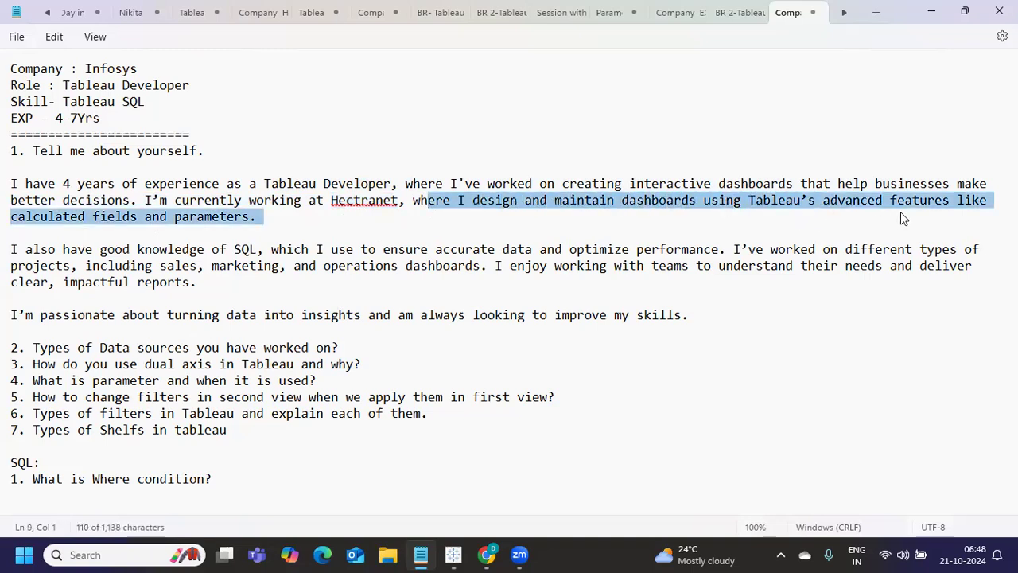
{"action": "mouse_move", "coordinate": [770, 226]}
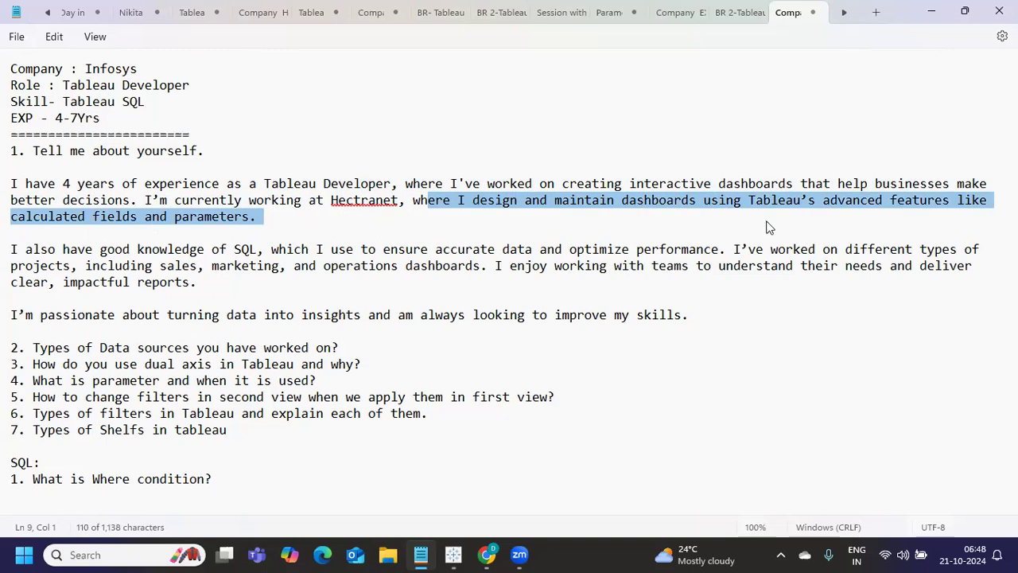
{"action": "left_click", "coordinate": [449, 201]}
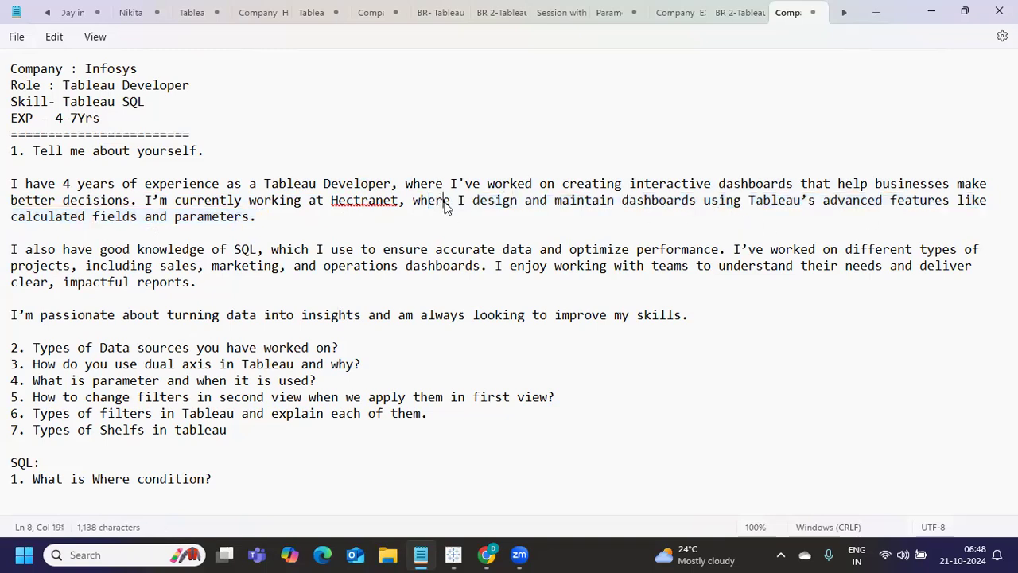
{"action": "left_click_drag", "start_coordinate": [458, 201], "coordinate": [258, 217]}
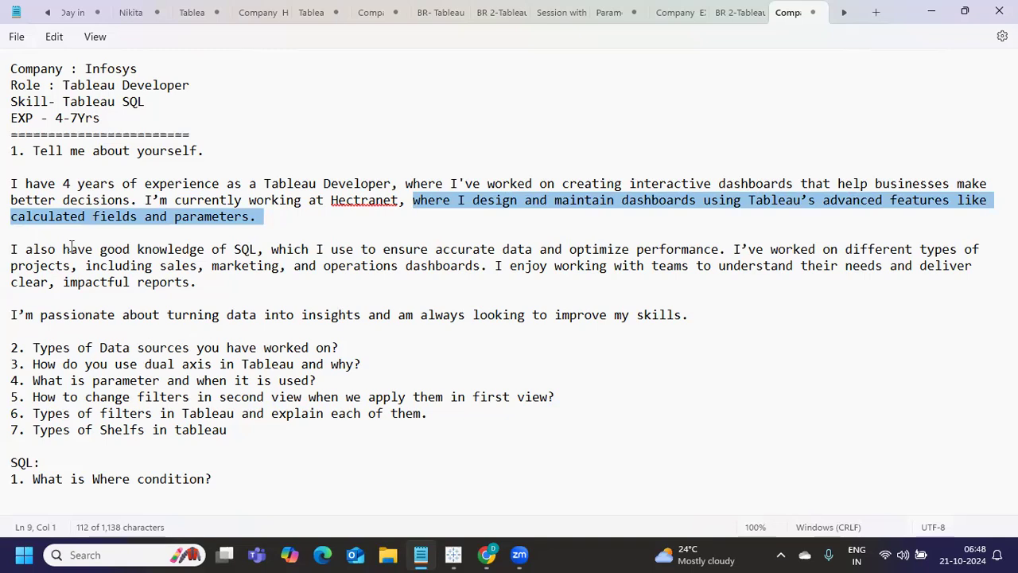
{"action": "mouse_move", "coordinate": [492, 263]}
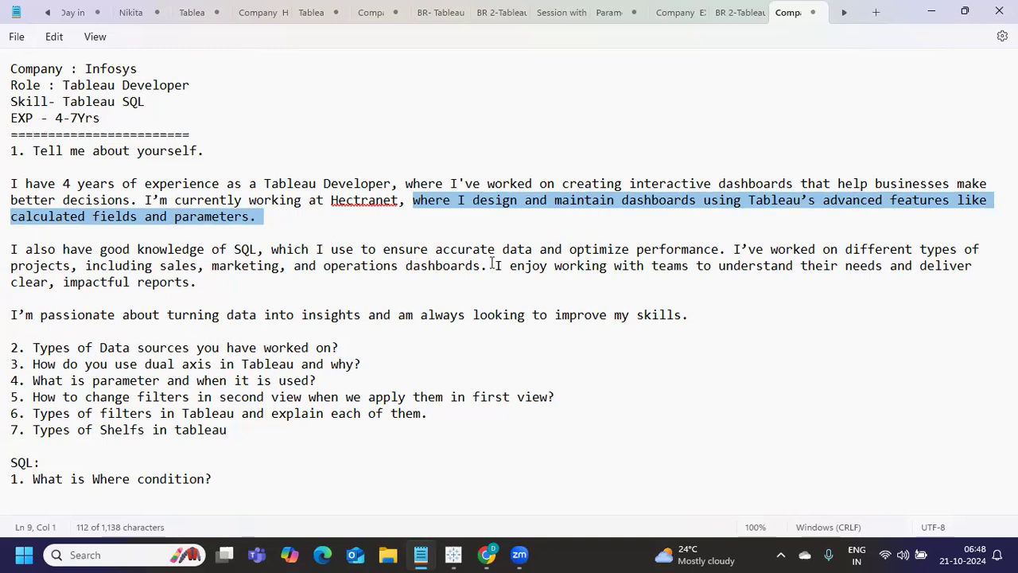
Step: Delete the sentence about SQL knowledge from the second answer paragraph
{"action": "left_click", "coordinate": [11, 248]}
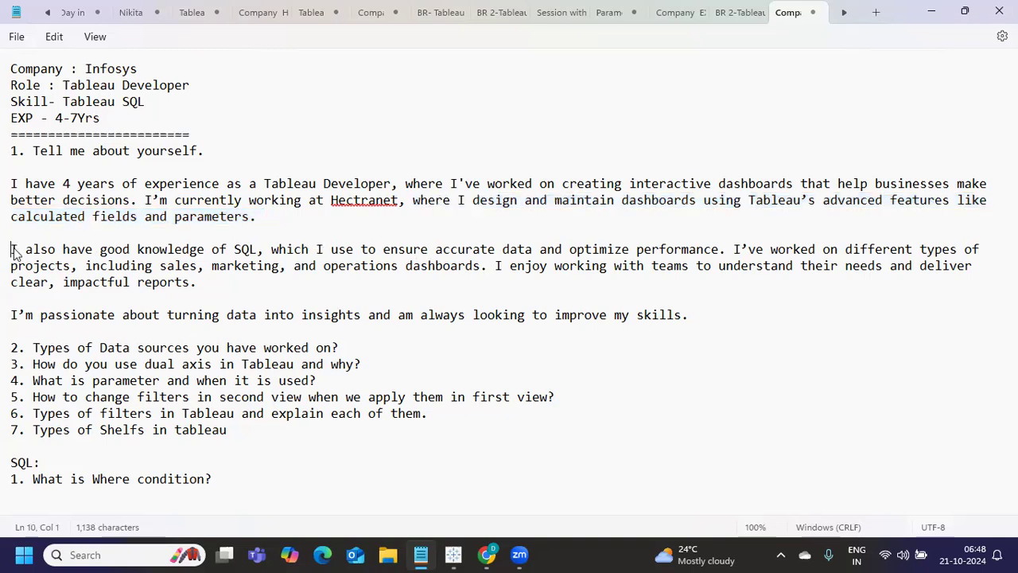
{"action": "left_click_drag", "start_coordinate": [11, 248], "coordinate": [719, 248]}
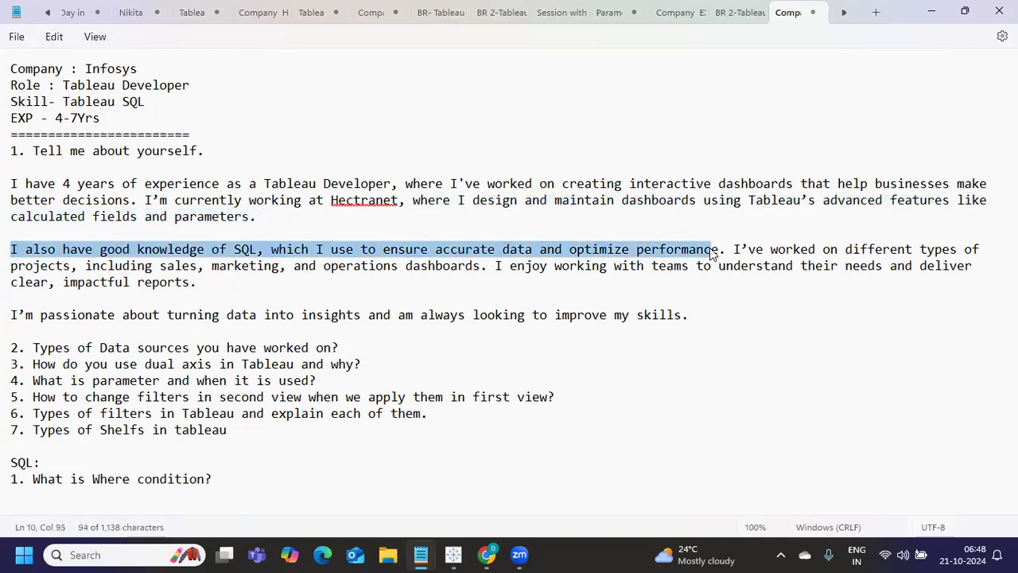
{"action": "key", "text": "Delete"}
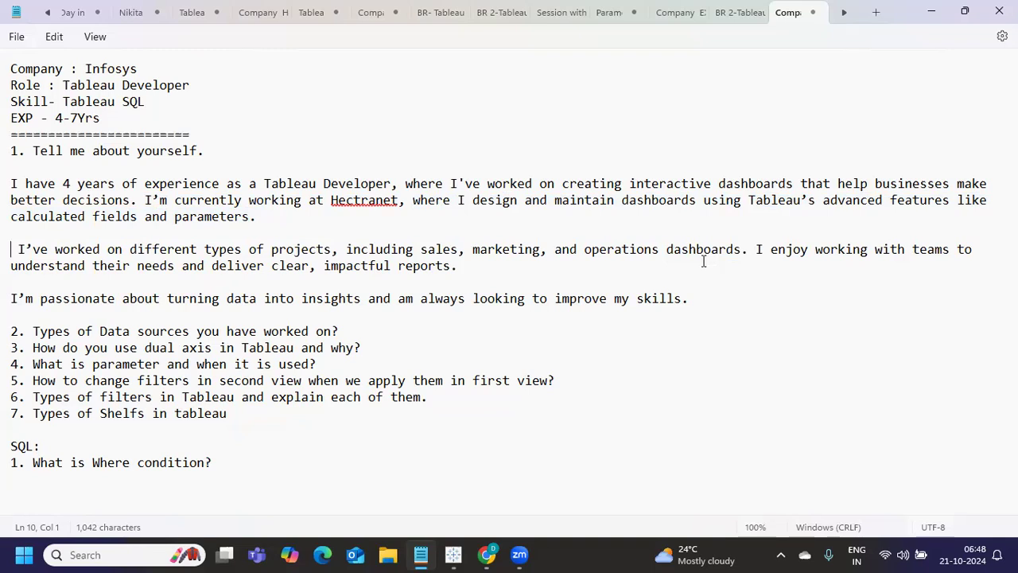
Step: Select the whole projects paragraph ending 'impactful reports' for removal
{"action": "double_click", "coordinate": [29, 248]}
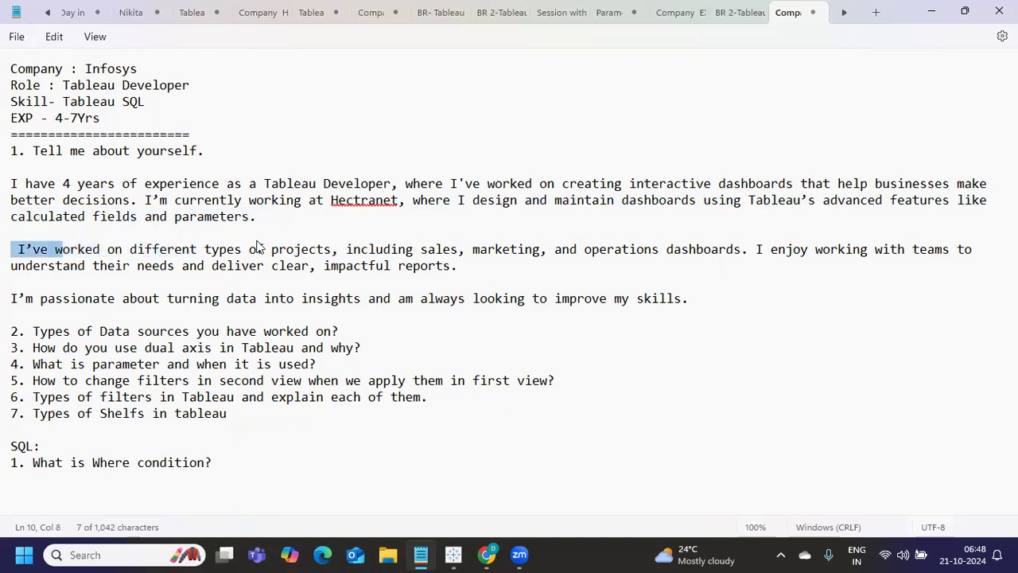
{"action": "left_click_drag", "start_coordinate": [16, 248], "coordinate": [363, 248]}
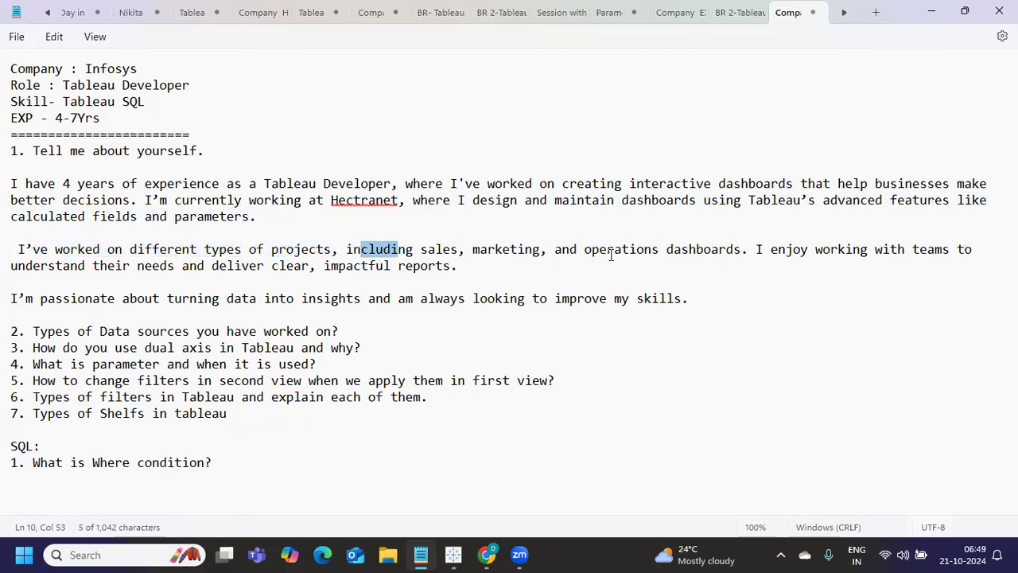
{"action": "left_click", "coordinate": [754, 249]}
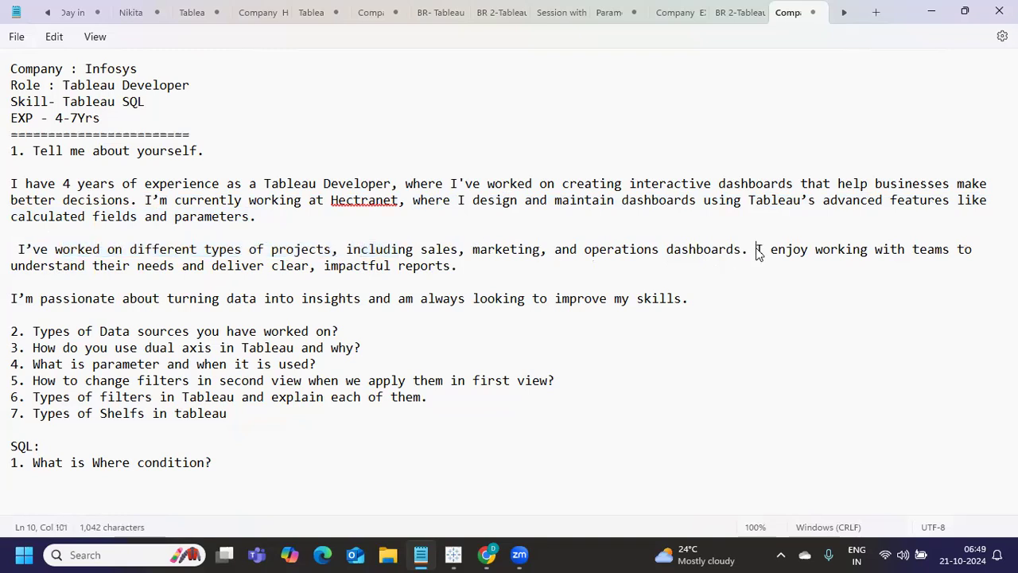
{"action": "left_click", "coordinate": [453, 266]}
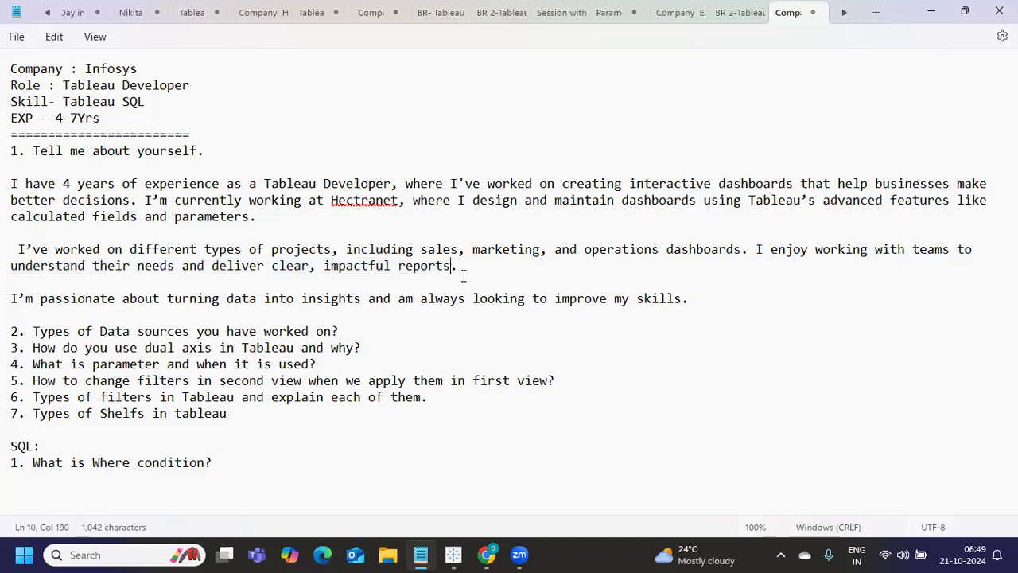
{"action": "left_click_drag", "start_coordinate": [455, 266], "coordinate": [11, 248]}
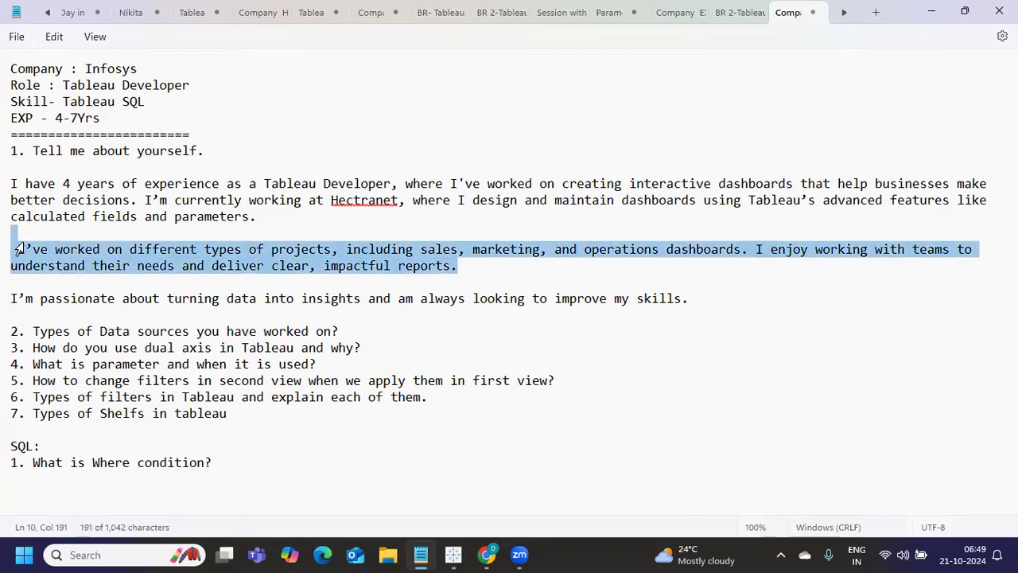
Step: Replace the projects paragraph with pointers on your role, day to day activity and metrics
{"action": "key", "text": "Delete"}
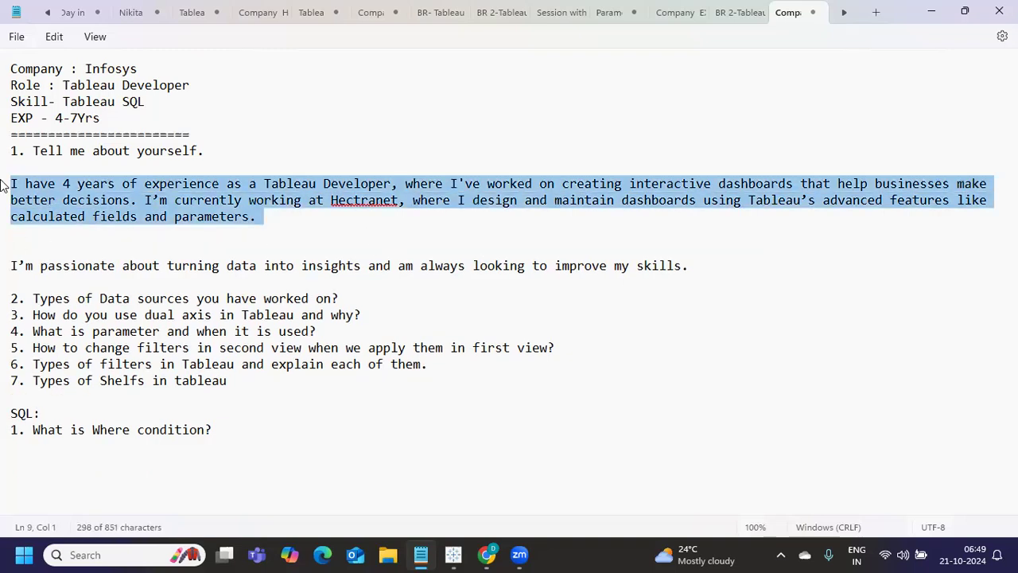
{"action": "left_click", "coordinate": [28, 239]}
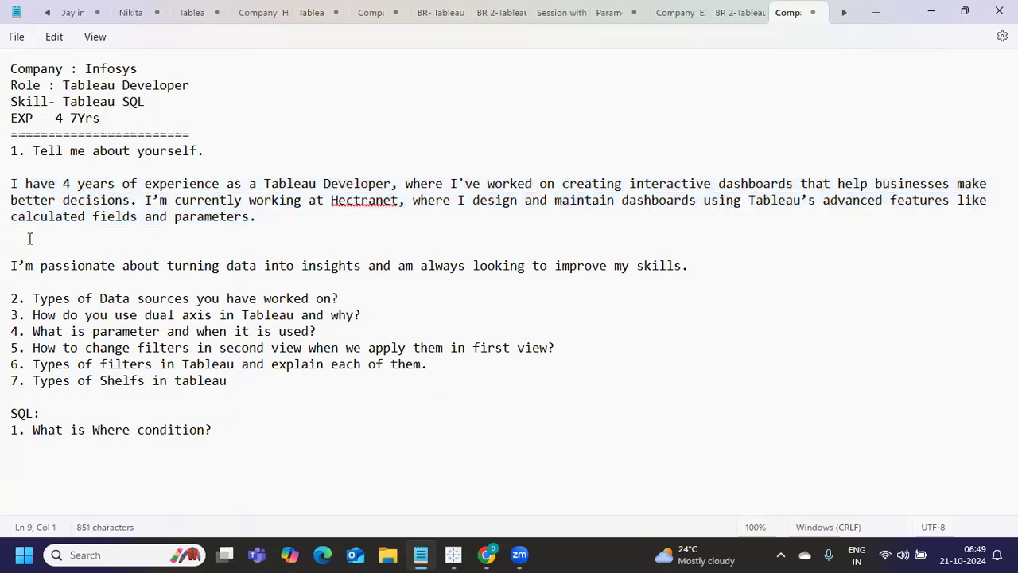
{"action": "type", "text": "you"}
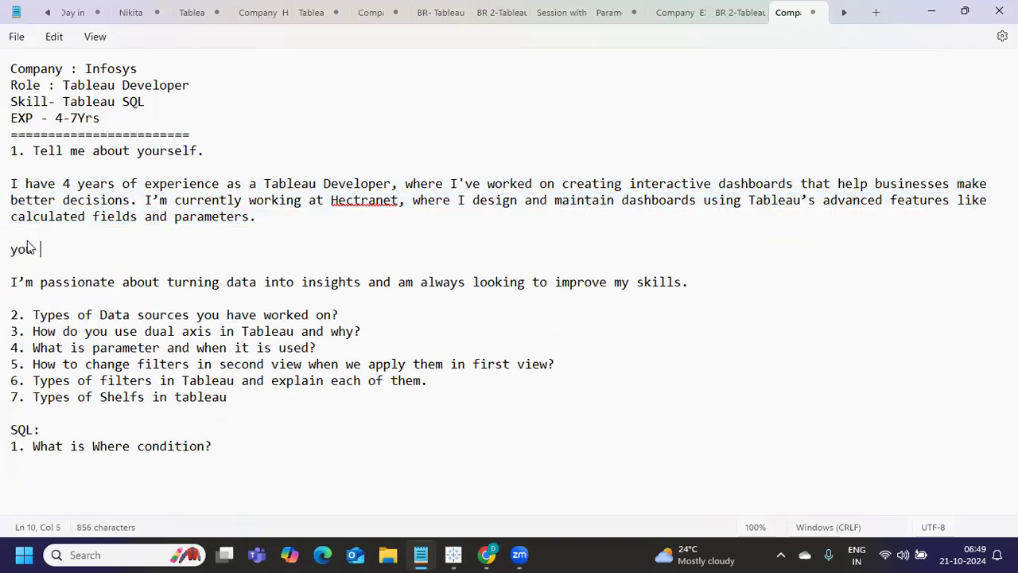
{"action": "type", "text": "role, day to"}
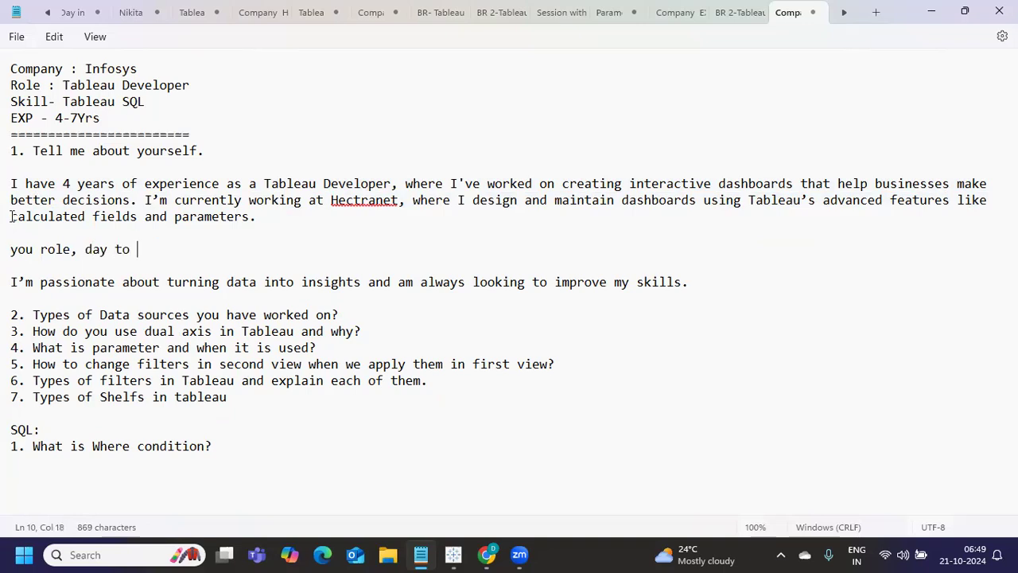
{"action": "type", "text": "day activity"}
{"action": "type", "text": "your"}
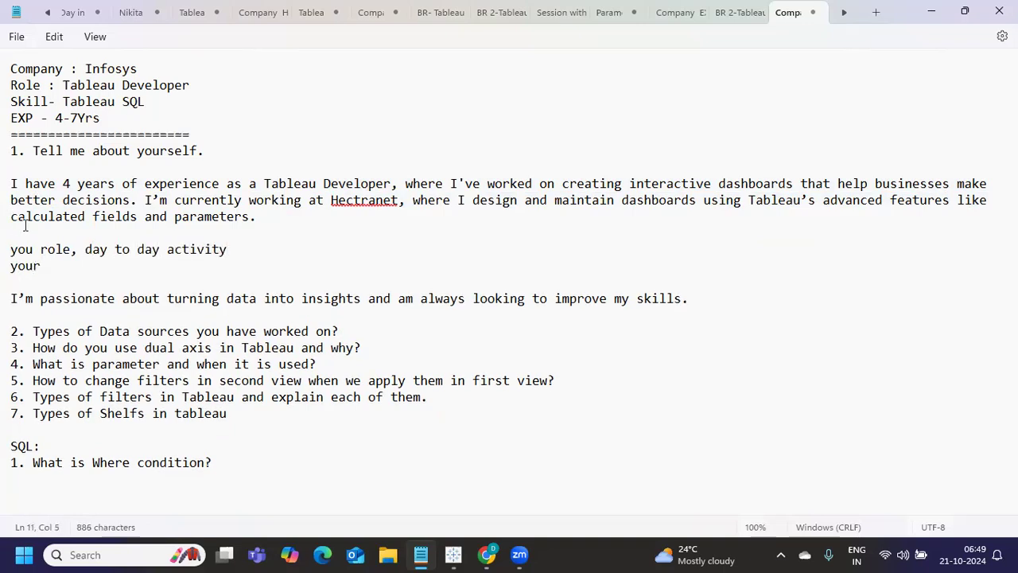
{"action": "type", "text": "meri"}
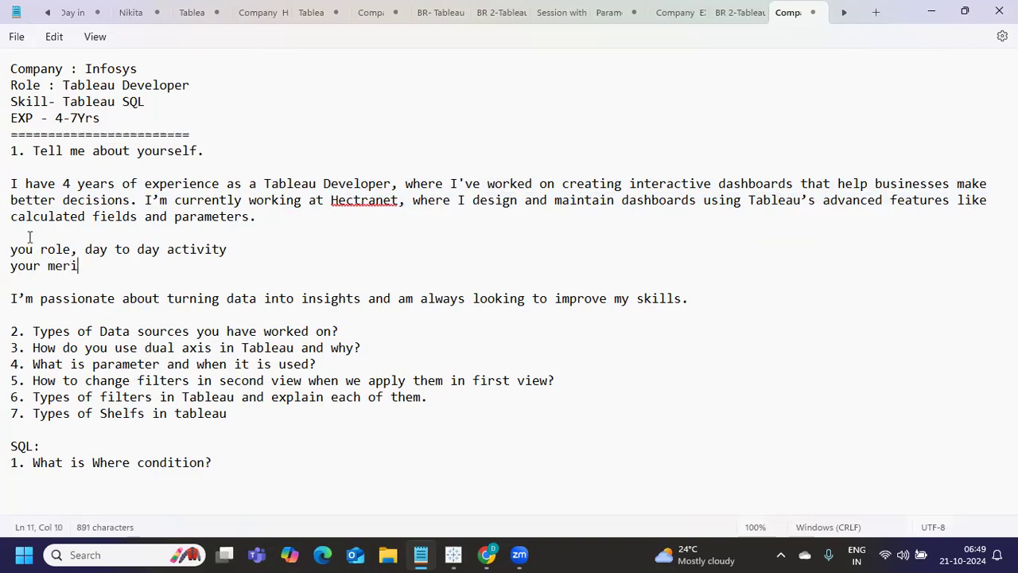
{"action": "type", "text": "cs that you have"}
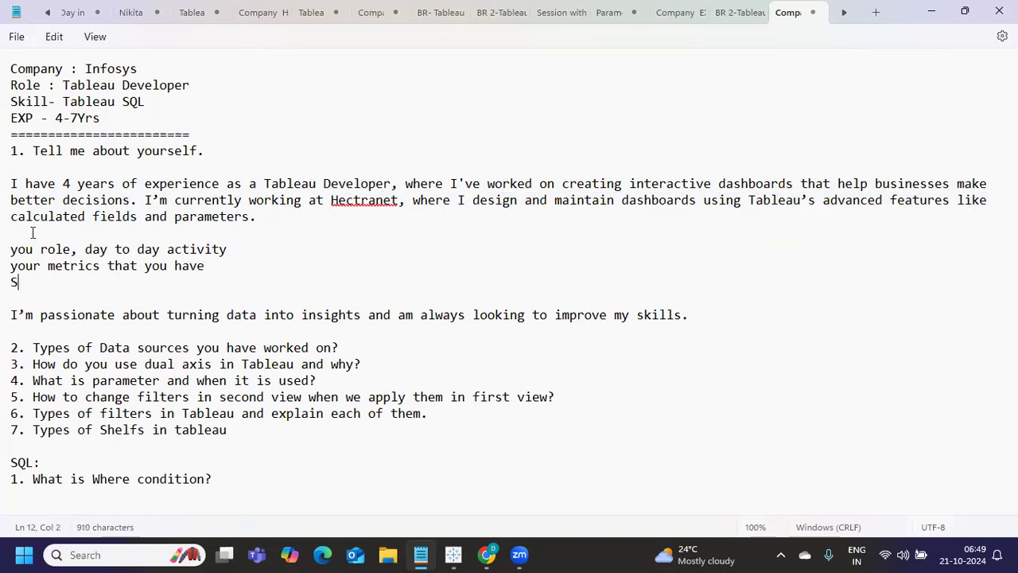
Step: Add the note 'SQL stuff you have used to get the data.' and a '5 minutes' time guide
{"action": "type", "text": "QL stuff"}
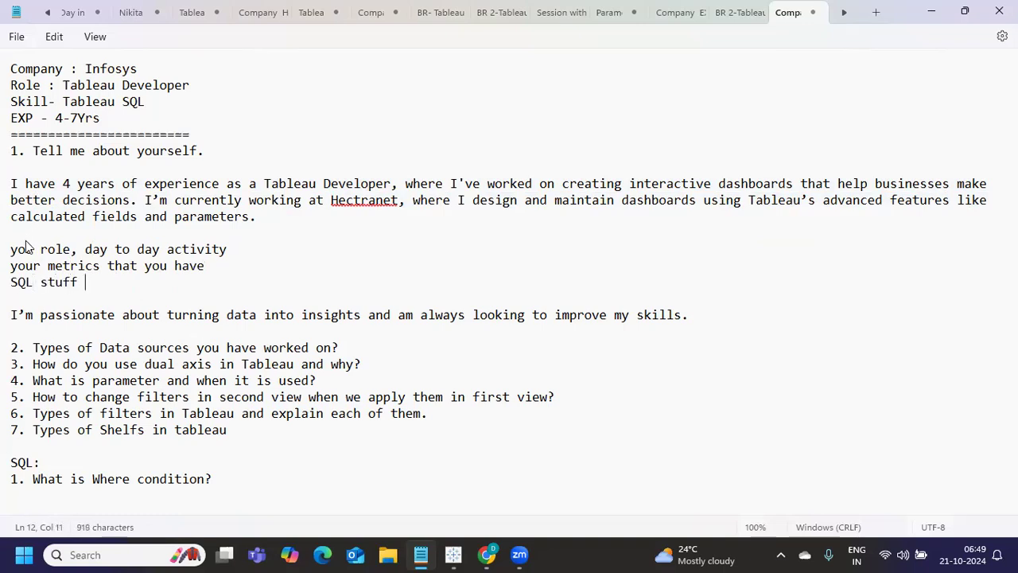
{"action": "type", "text": "you have sued t"}
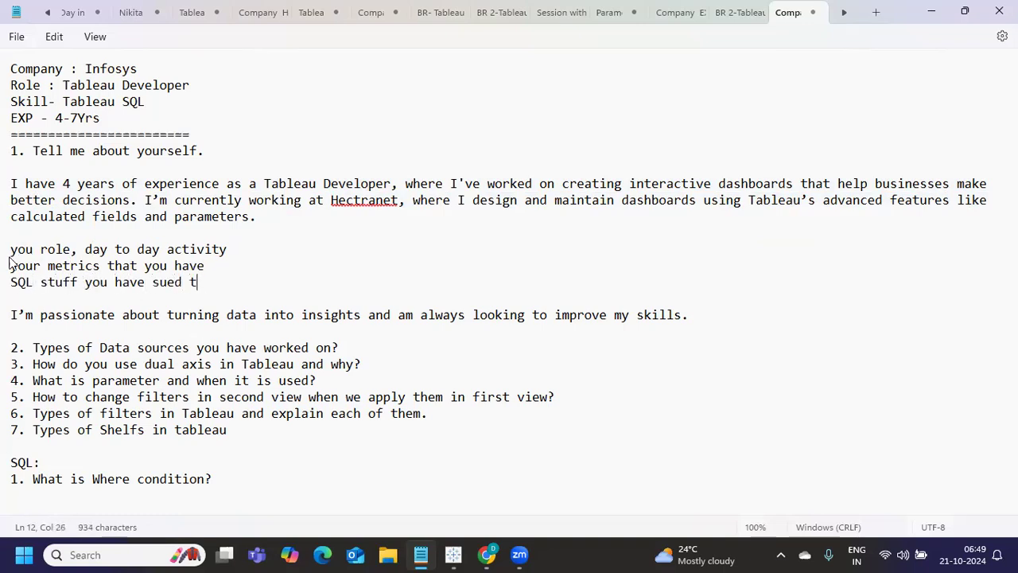
{"action": "type", "text": "o"}
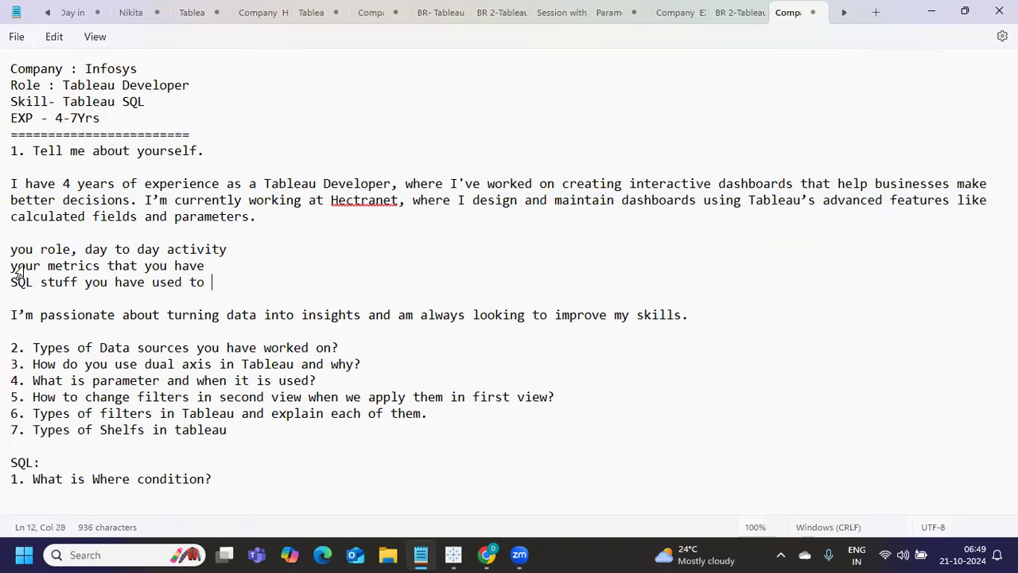
{"action": "type", "text": "get the data."}
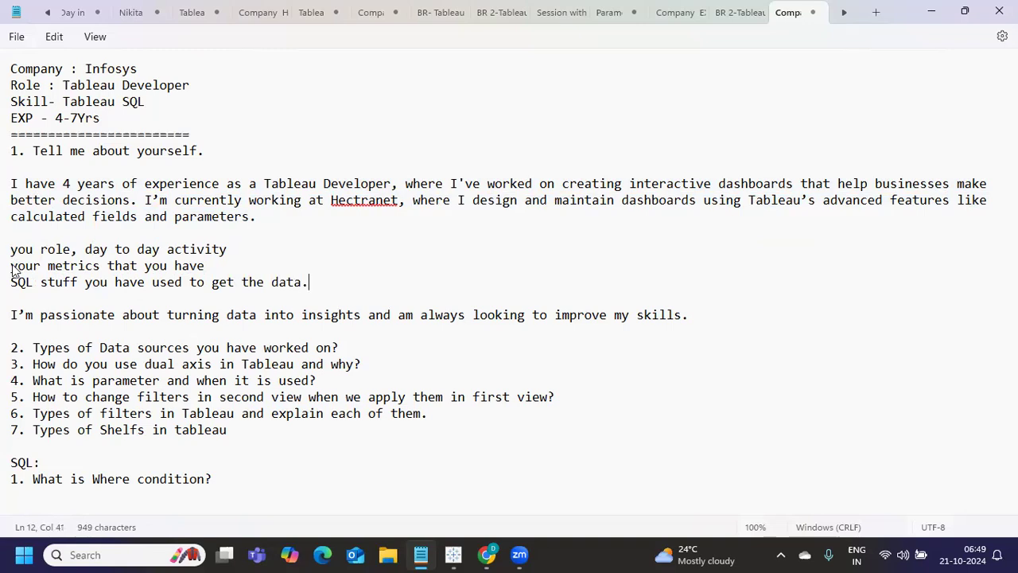
{"action": "key", "text": "Enter"}
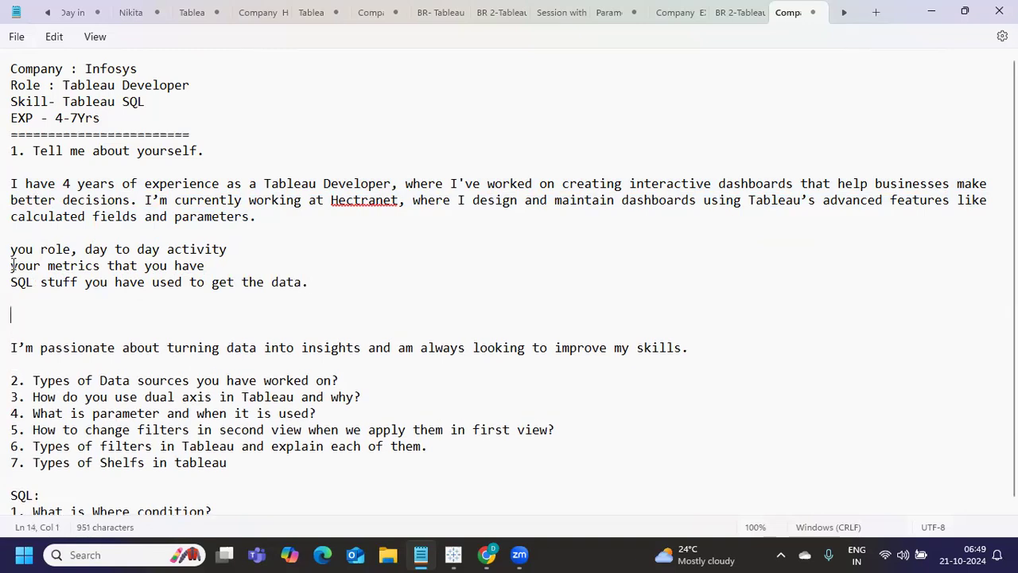
{"action": "type", "text": "5 min"}
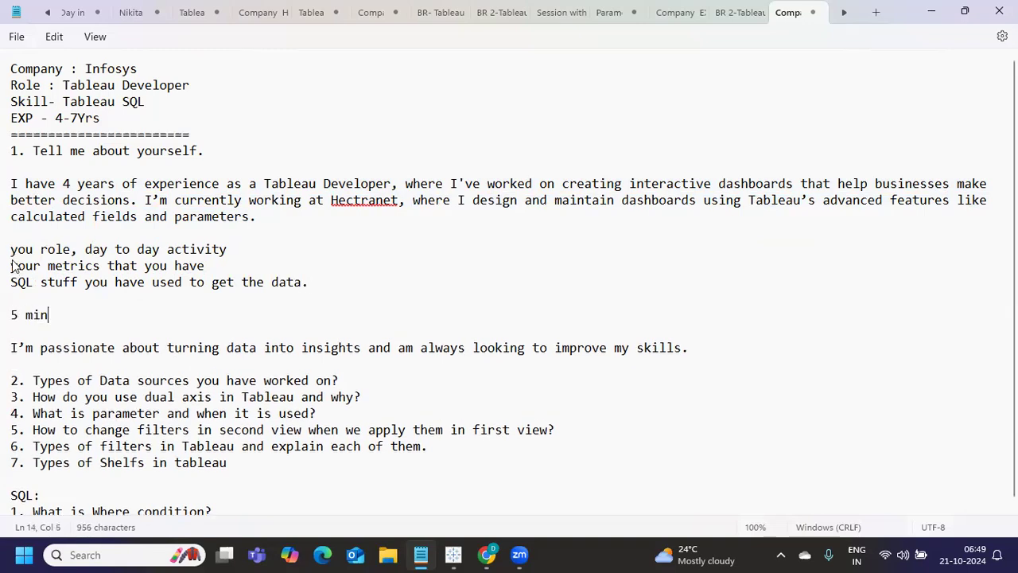
{"action": "type", "text": "utes"}
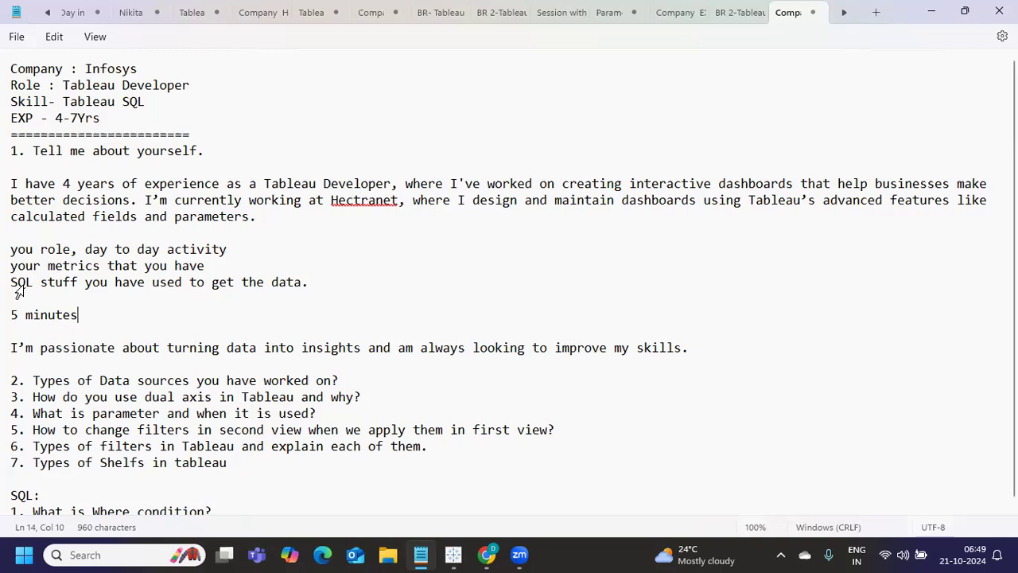
{"action": "left_click_drag", "start_coordinate": [39, 281], "coordinate": [83, 315]}
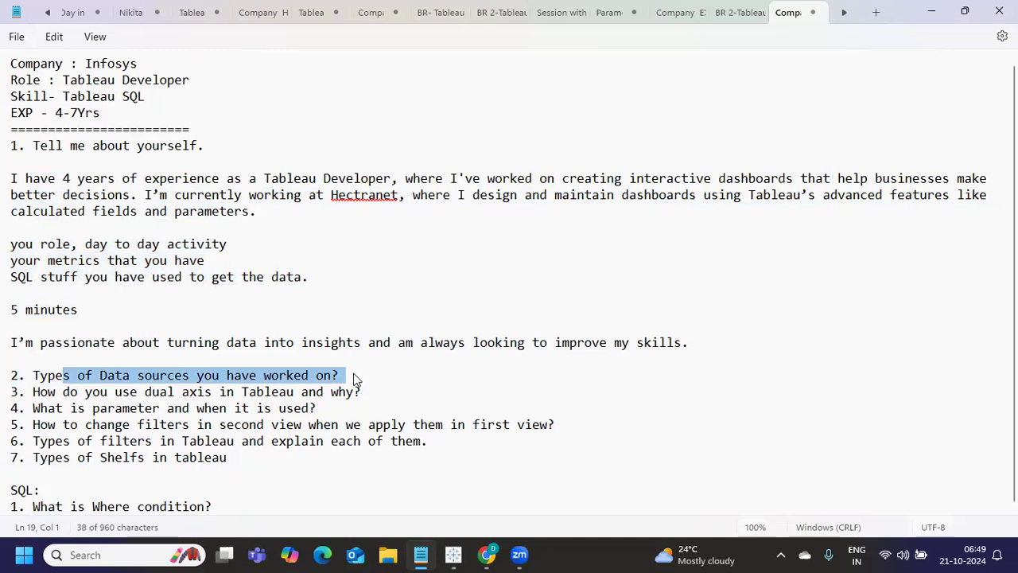
Step: Answer with '1. Snowflake, Teradata, Redshift, Athena, .csv, cube files, spatial files.'
{"action": "key", "text": "Enter"}
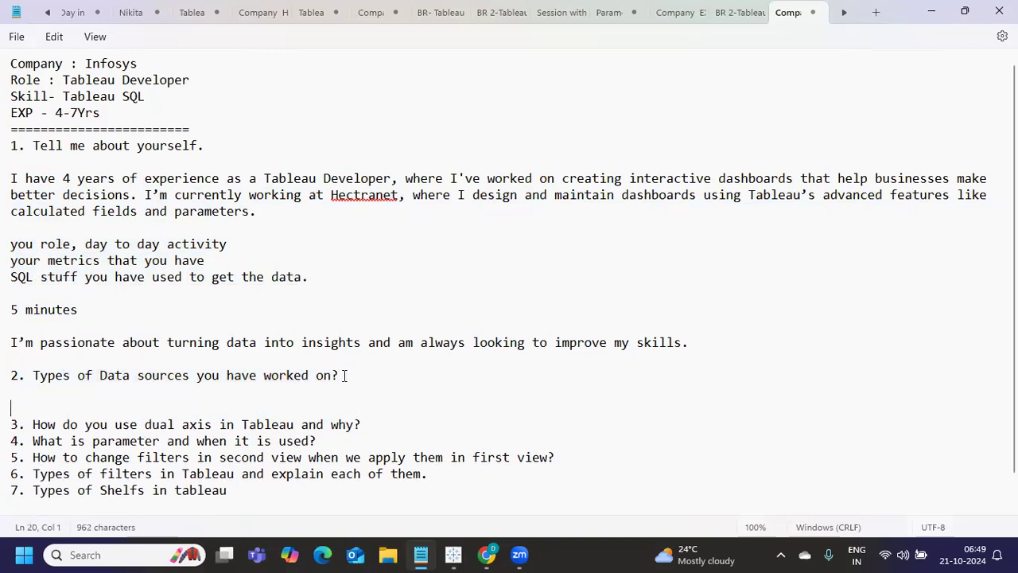
{"action": "type", "text": "1."}
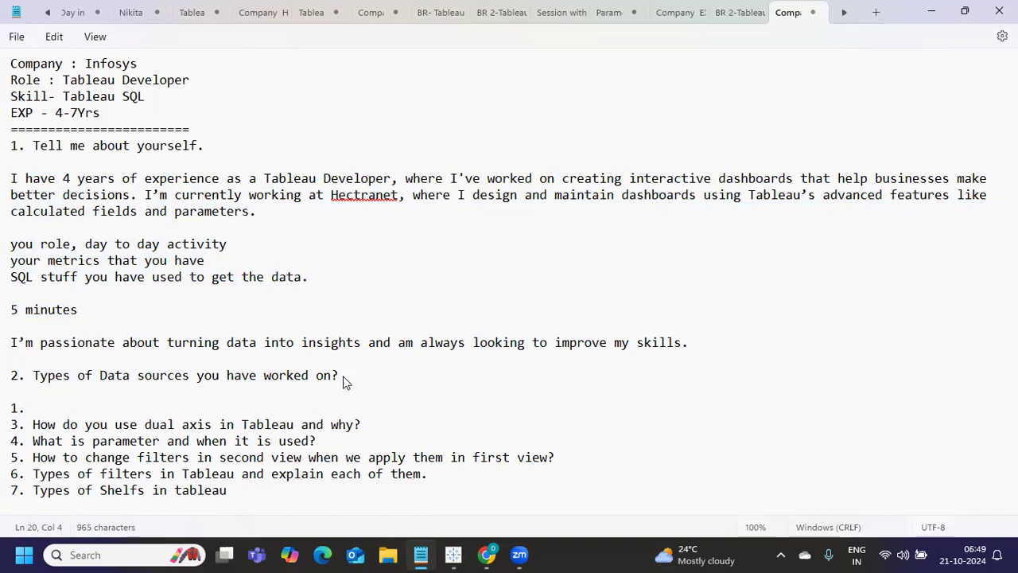
{"action": "type", "text": "Snowflake,"}
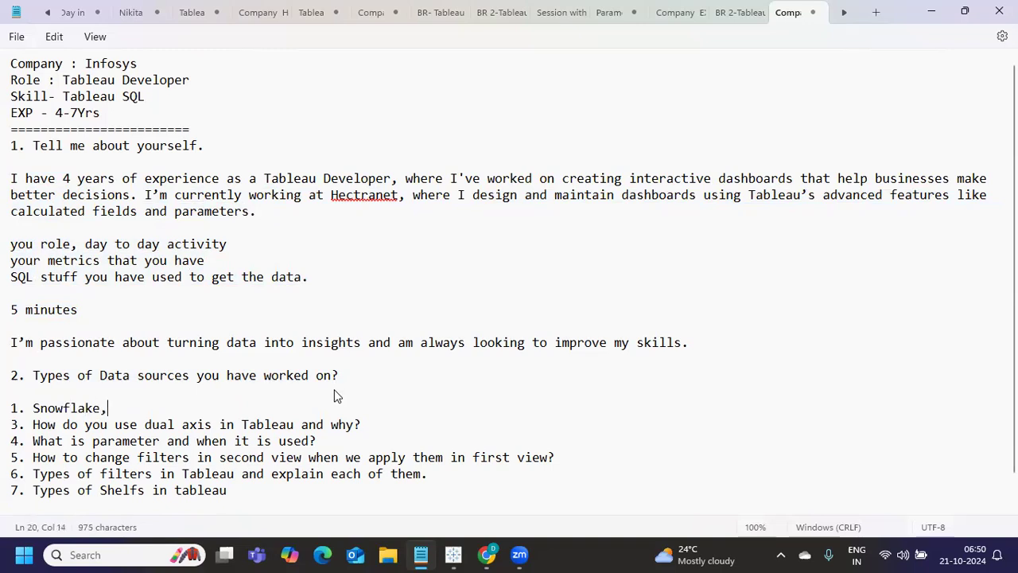
{"action": "type", "text": "Teradata,"}
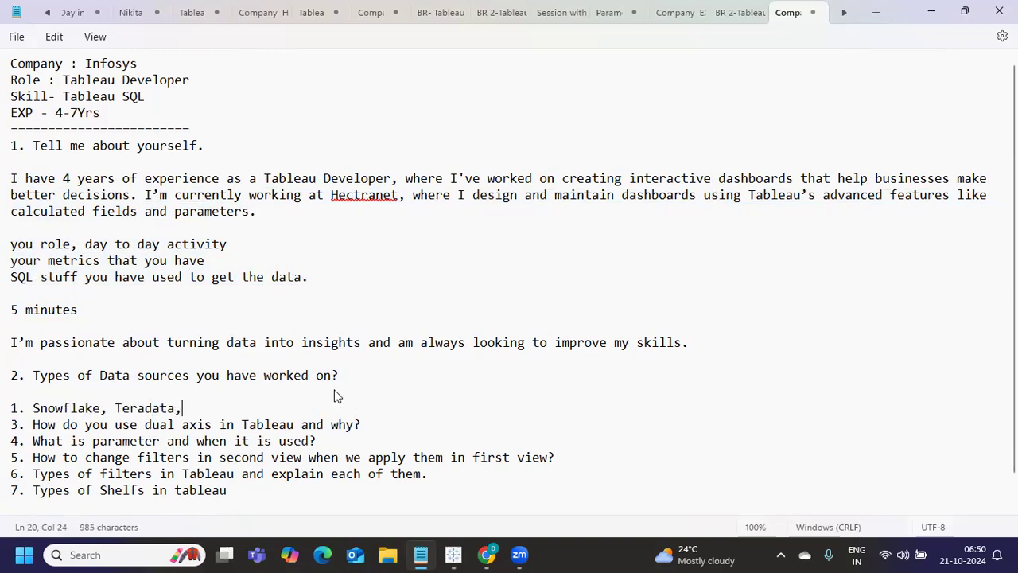
{"action": "type", "text": "Redshift,"}
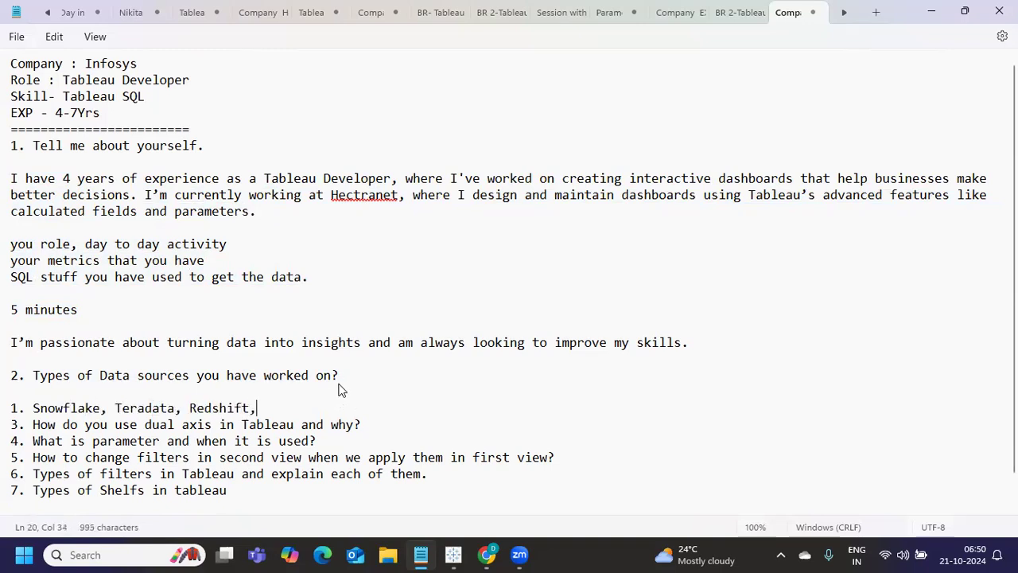
{"action": "type", "text": "Athena, .cs"}
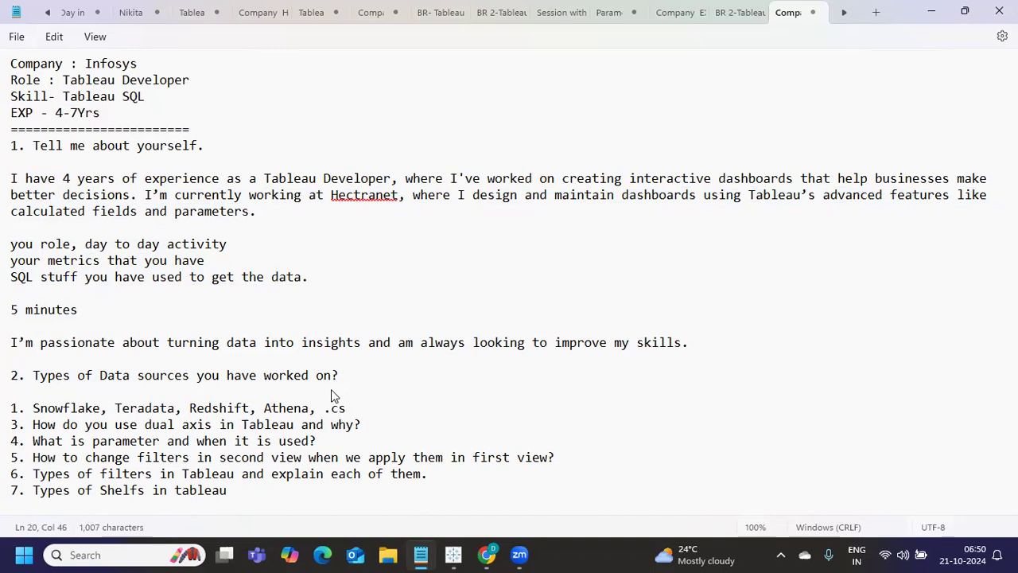
{"action": "type", "text": "v, cube files, spatial"}
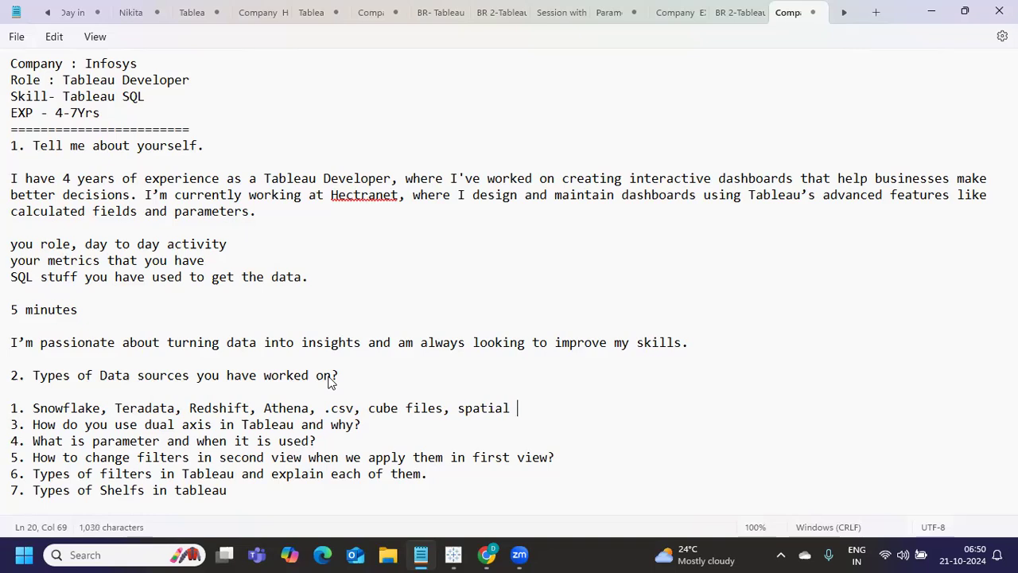
{"action": "type", "text": "files."}
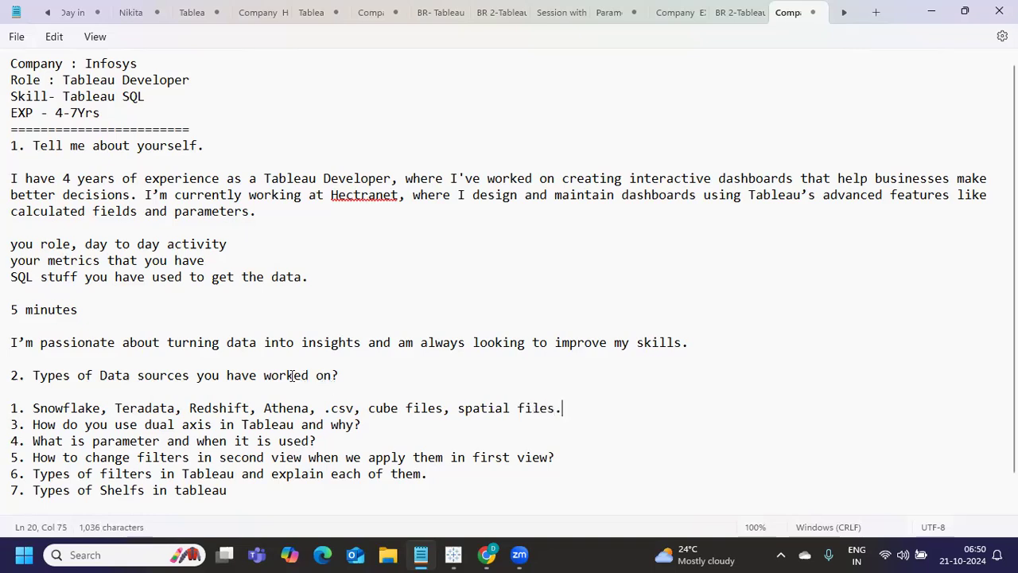
{"action": "key", "text": "Return"}
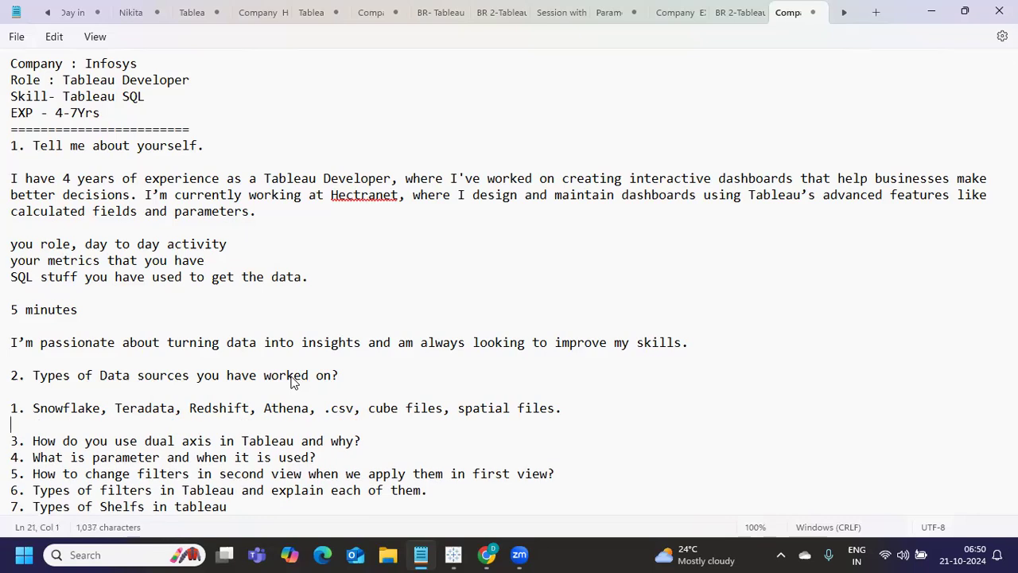
{"action": "scroll", "scroll_direction": "down", "scroll_amount": 3}
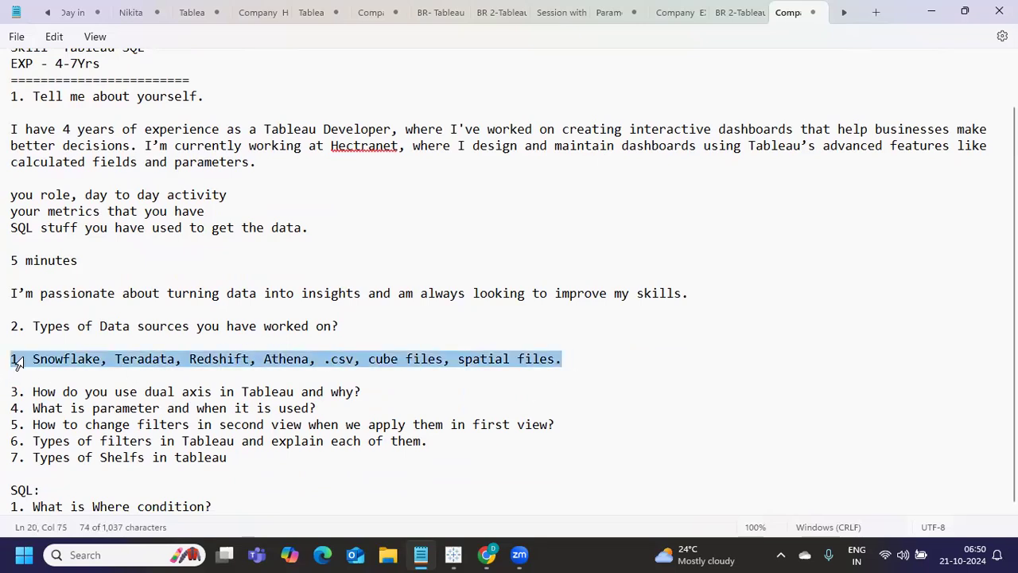
{"action": "left_click", "coordinate": [565, 360]}
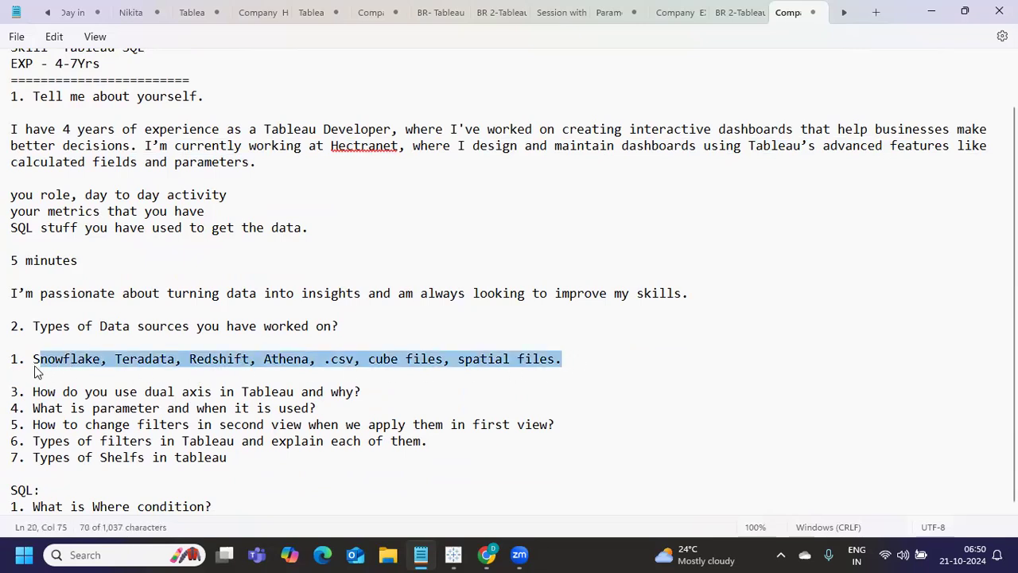
{"action": "double_click", "coordinate": [65, 360]}
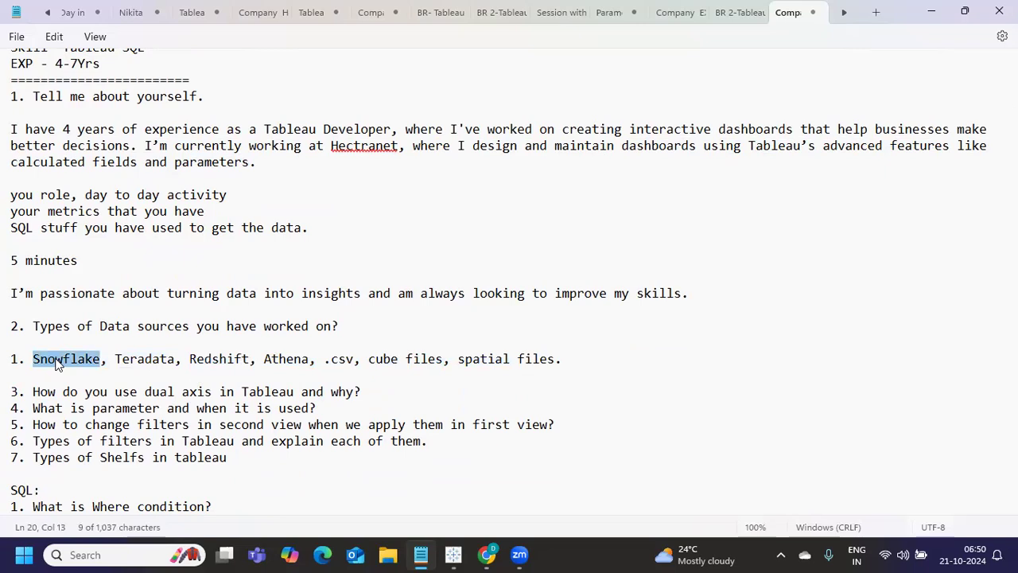
{"action": "left_click", "coordinate": [140, 358]}
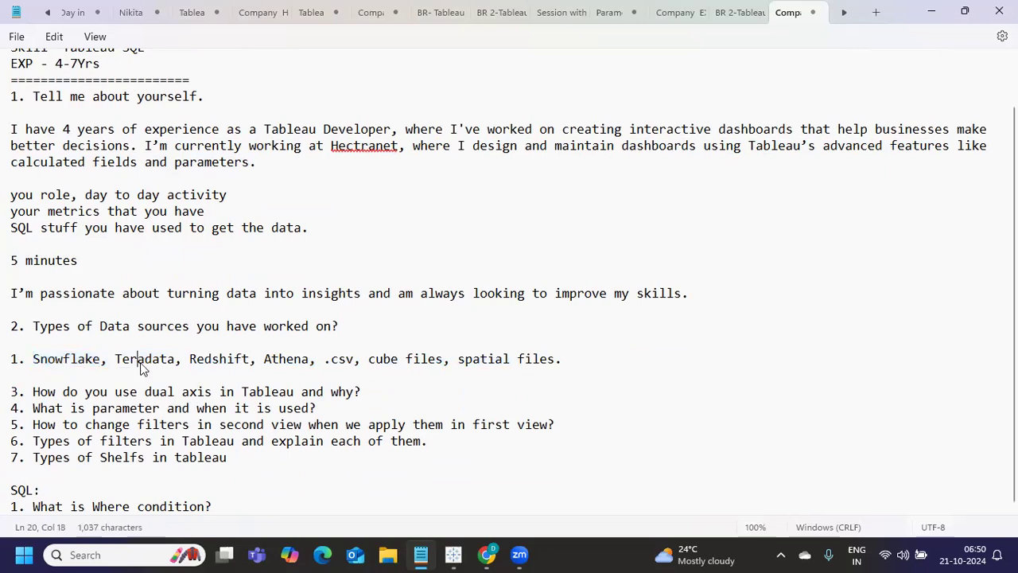
{"action": "double_click", "coordinate": [220, 360]}
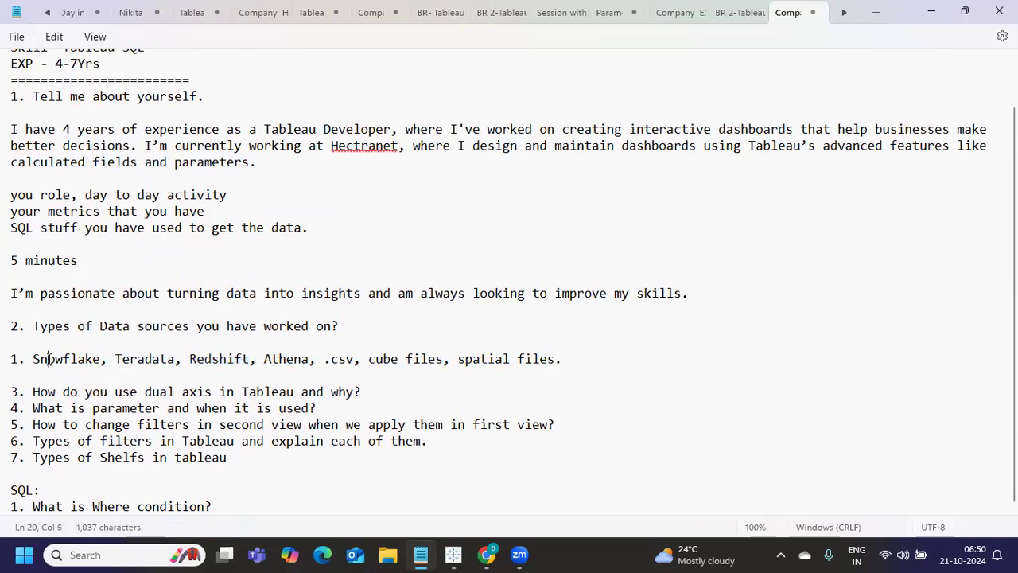
{"action": "double_click", "coordinate": [67, 358]}
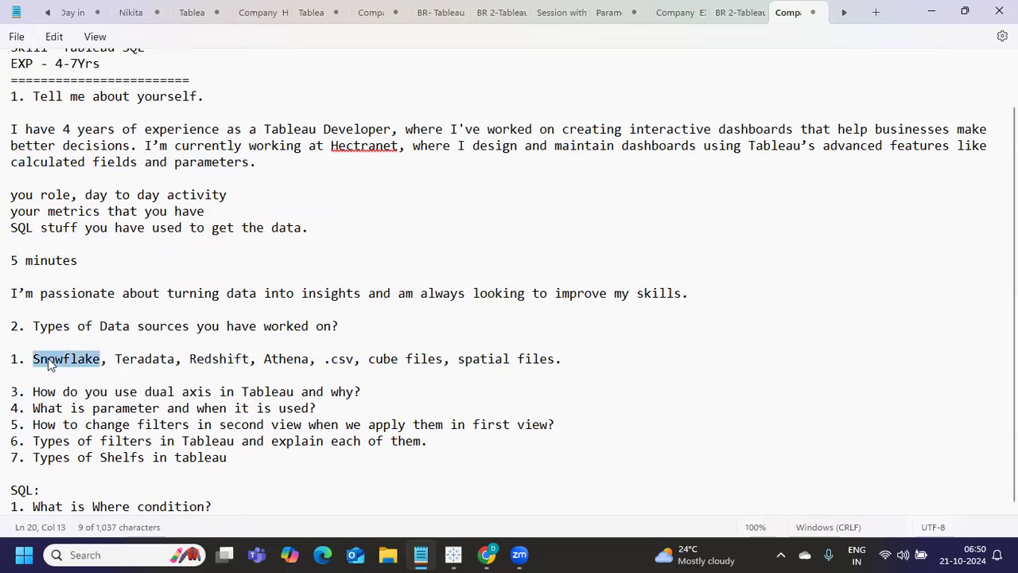
{"action": "mouse_move", "coordinate": [56, 369]}
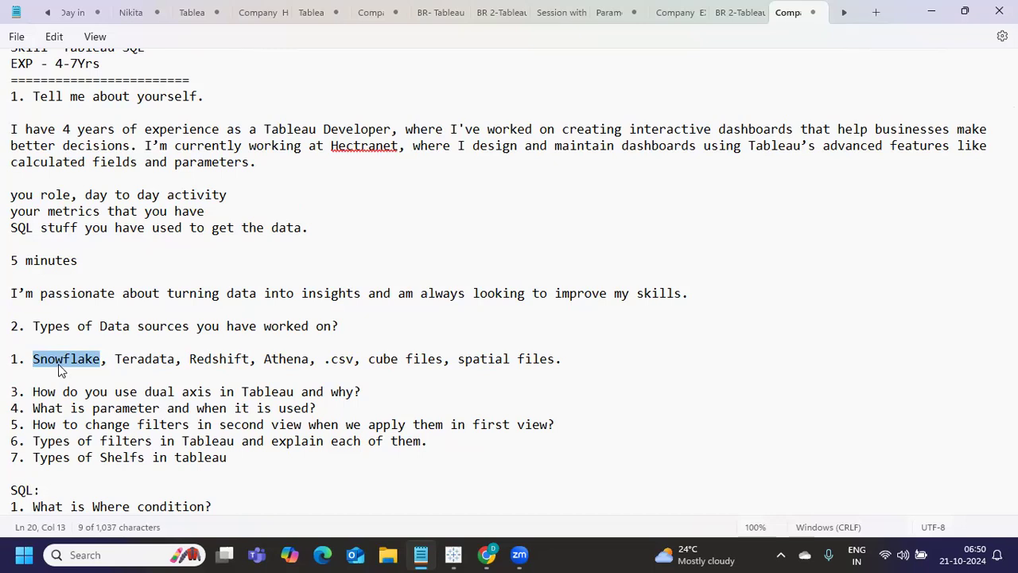
{"action": "double_click", "coordinate": [220, 359]}
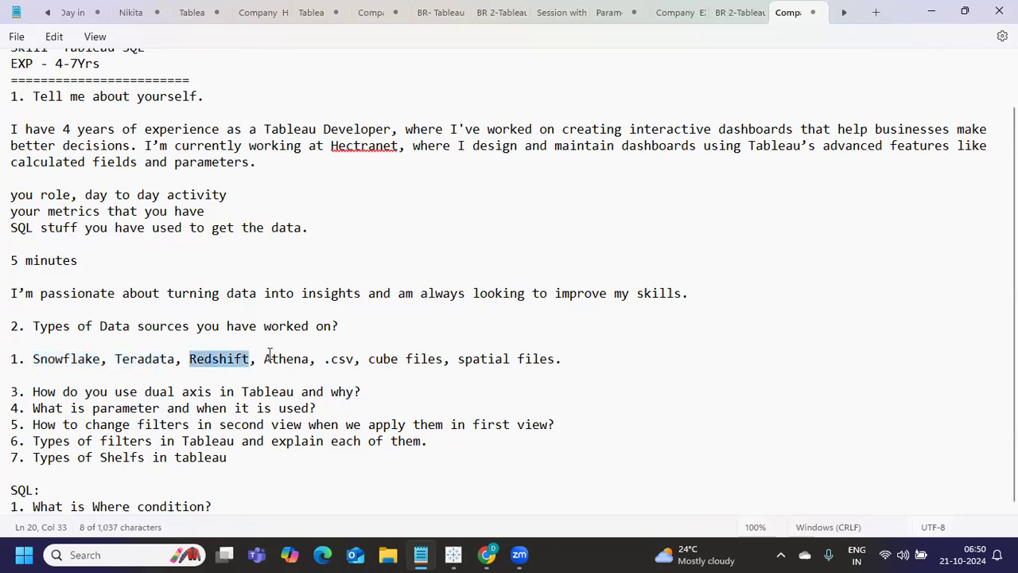
{"action": "double_click", "coordinate": [288, 359]}
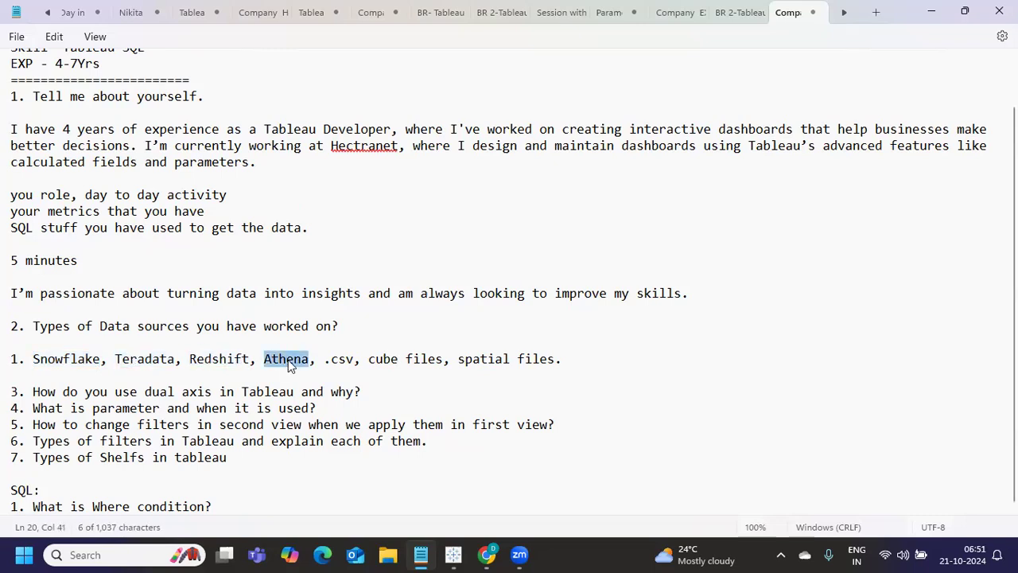
{"action": "left_click_drag", "start_coordinate": [305, 359], "coordinate": [33, 359]}
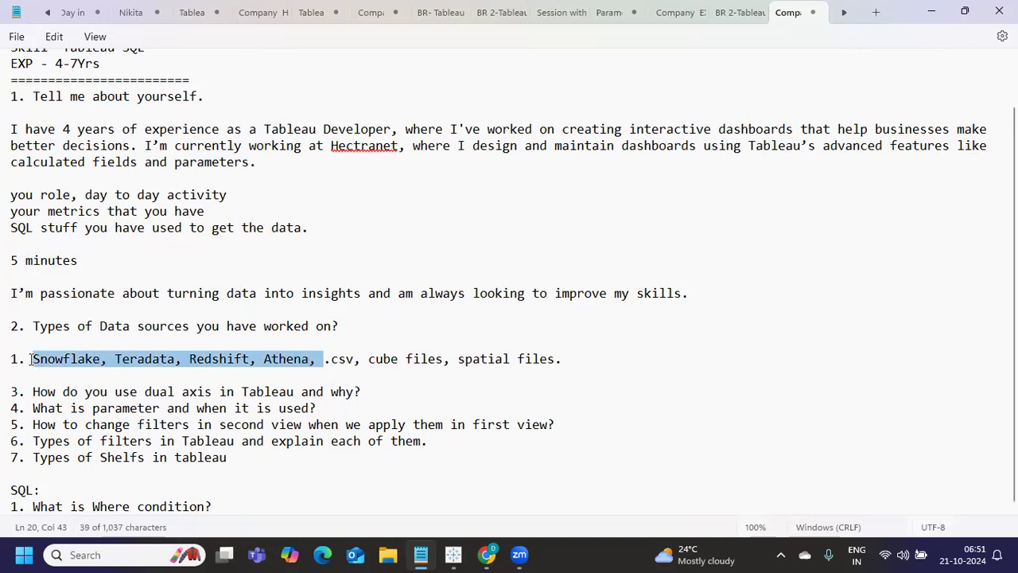
{"action": "mouse_move", "coordinate": [322, 362]}
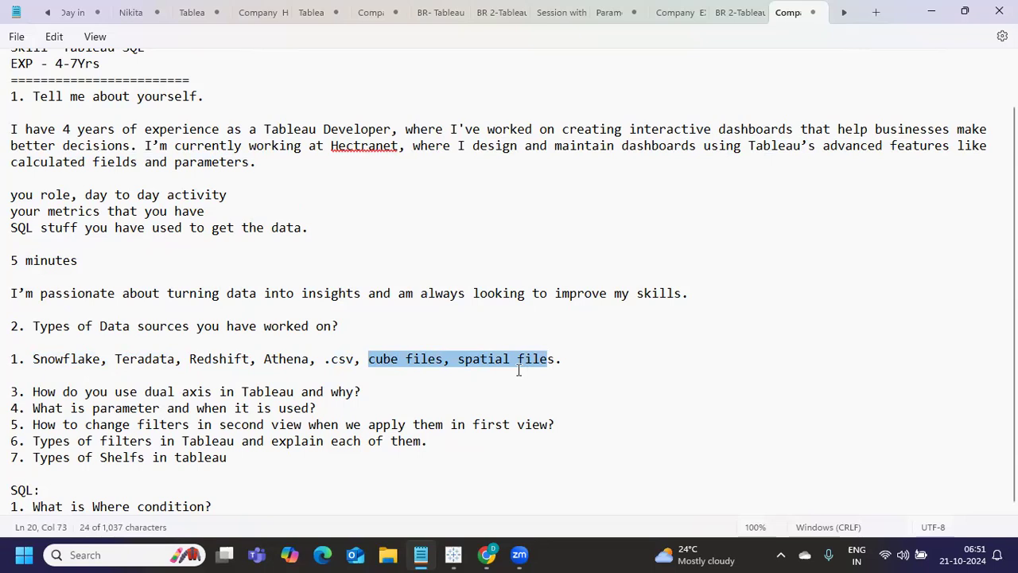
{"action": "mouse_move", "coordinate": [392, 362]}
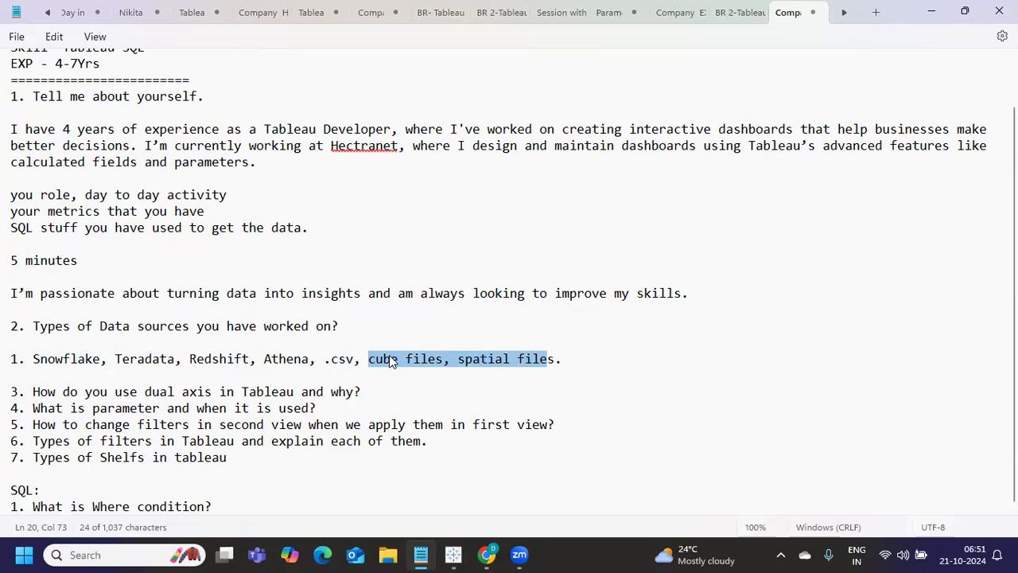
{"action": "mouse_move", "coordinate": [519, 360]}
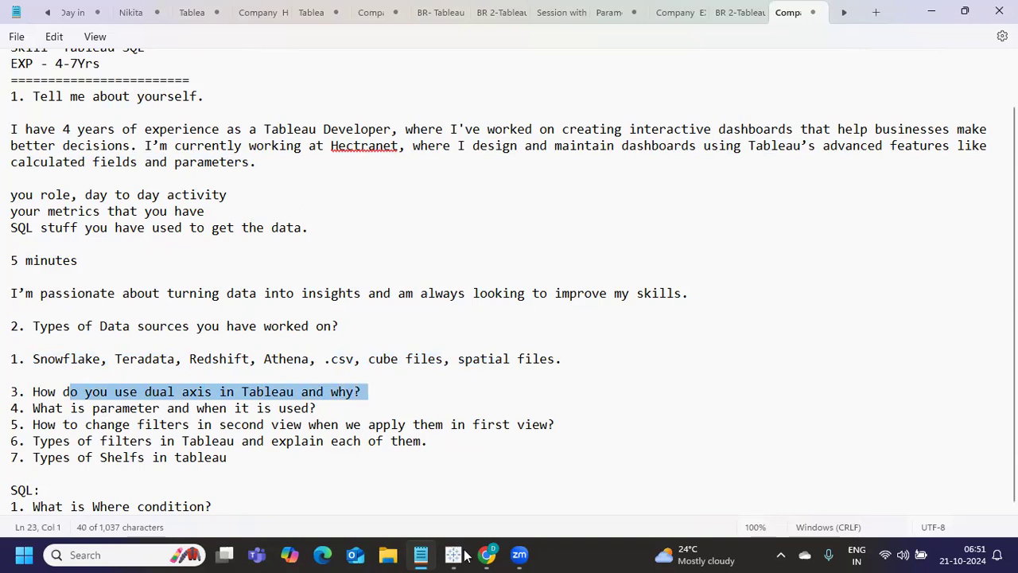
Step: Switch to Tableau, use Sample - Superstore and put Region on Columns
{"action": "left_click", "coordinate": [453, 553]}
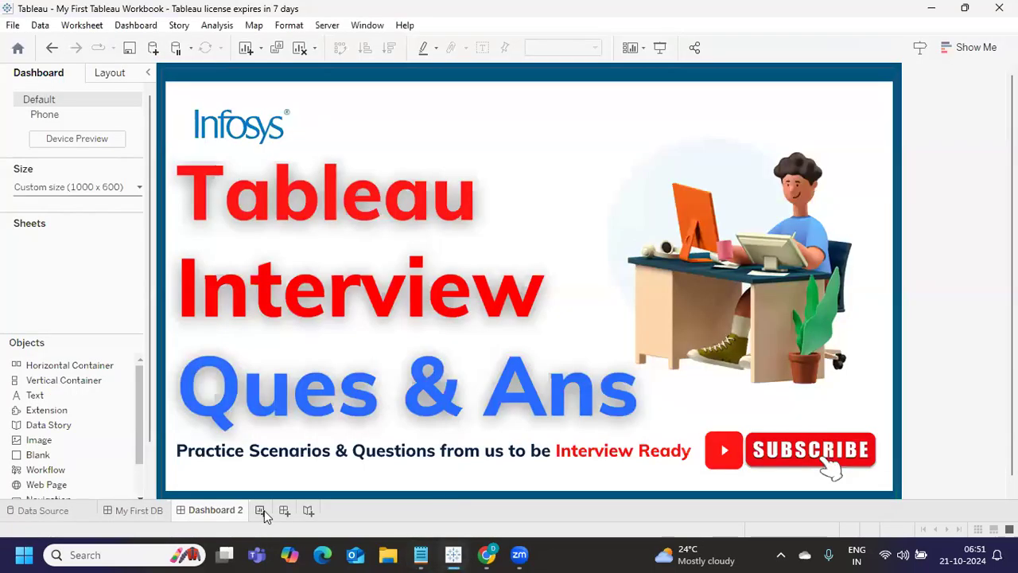
{"action": "left_click", "coordinate": [269, 509]}
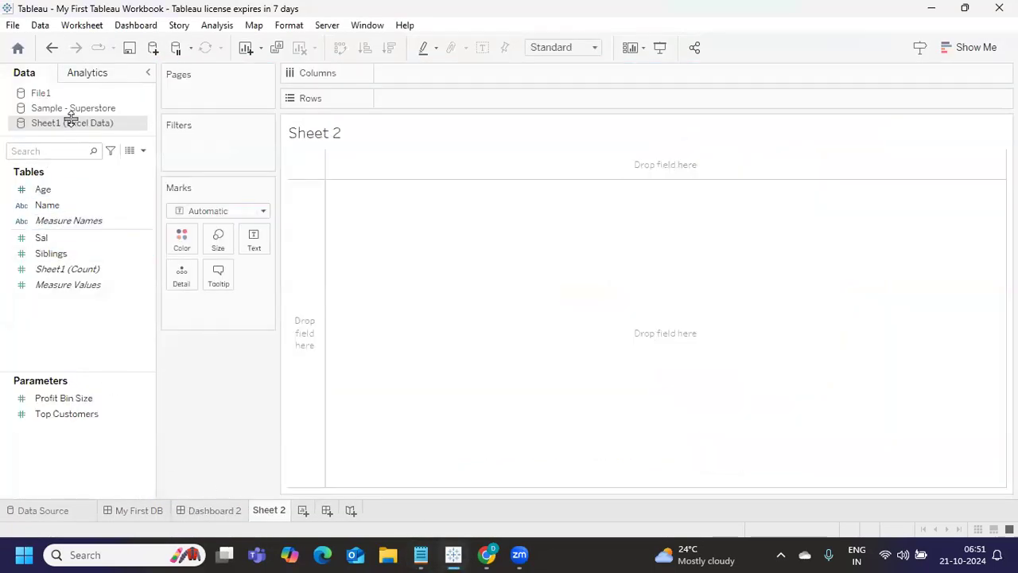
{"action": "left_click", "coordinate": [73, 108]}
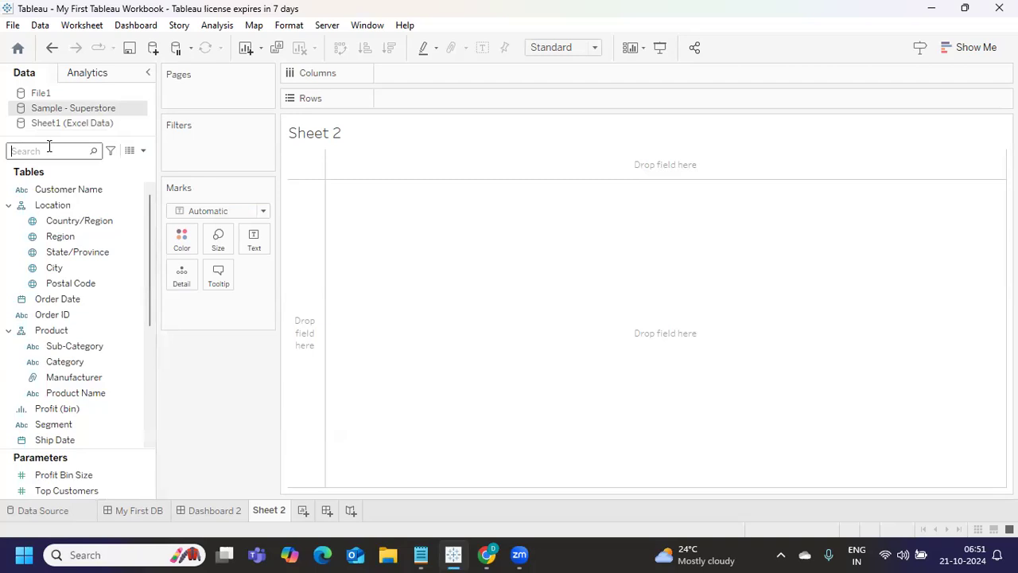
{"action": "type", "text": "re"}
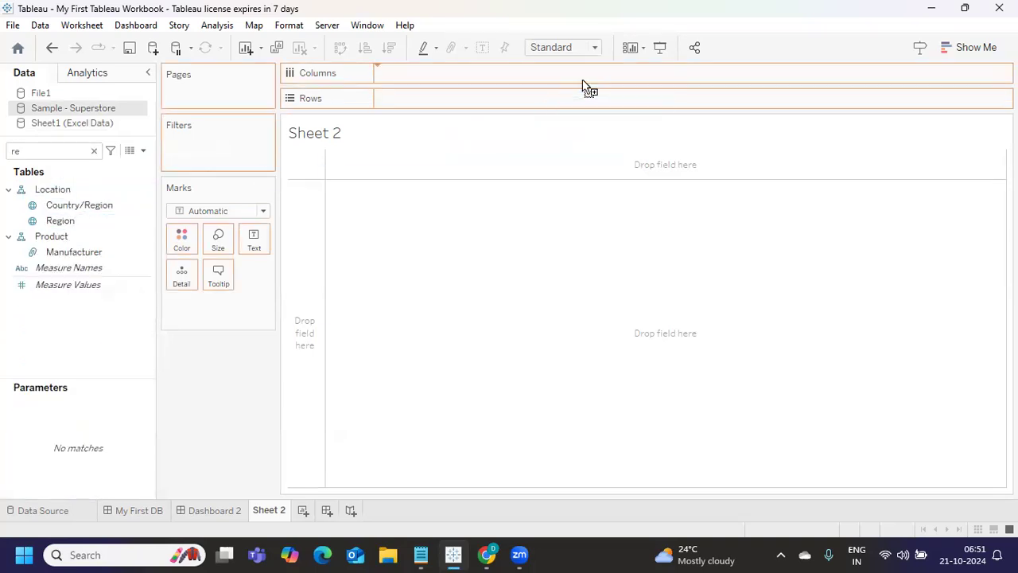
{"action": "left_click_drag", "start_coordinate": [61, 219], "coordinate": [429, 73]}
{"action": "type", "text": "sa"}
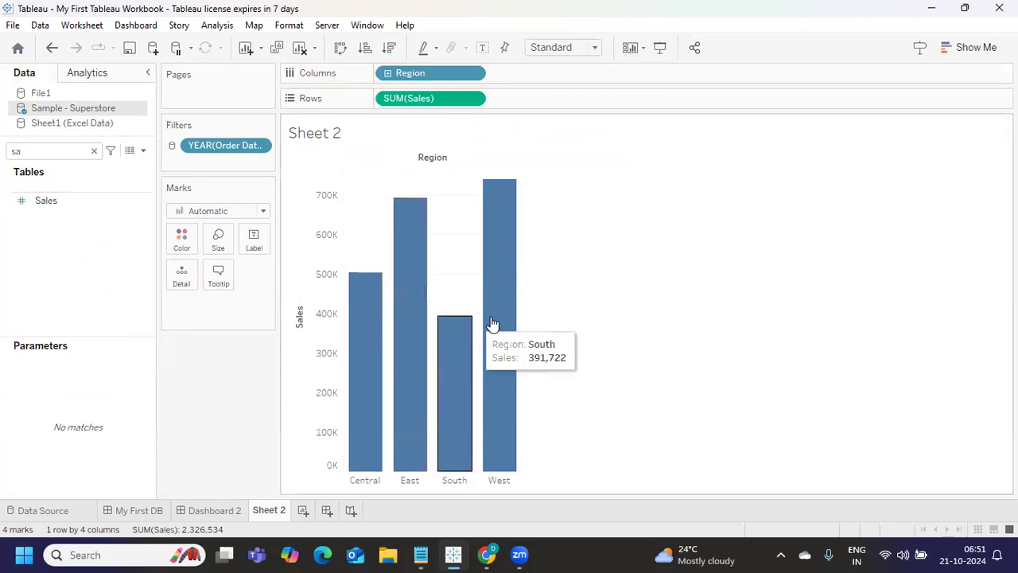
{"action": "mouse_move", "coordinate": [309, 245]}
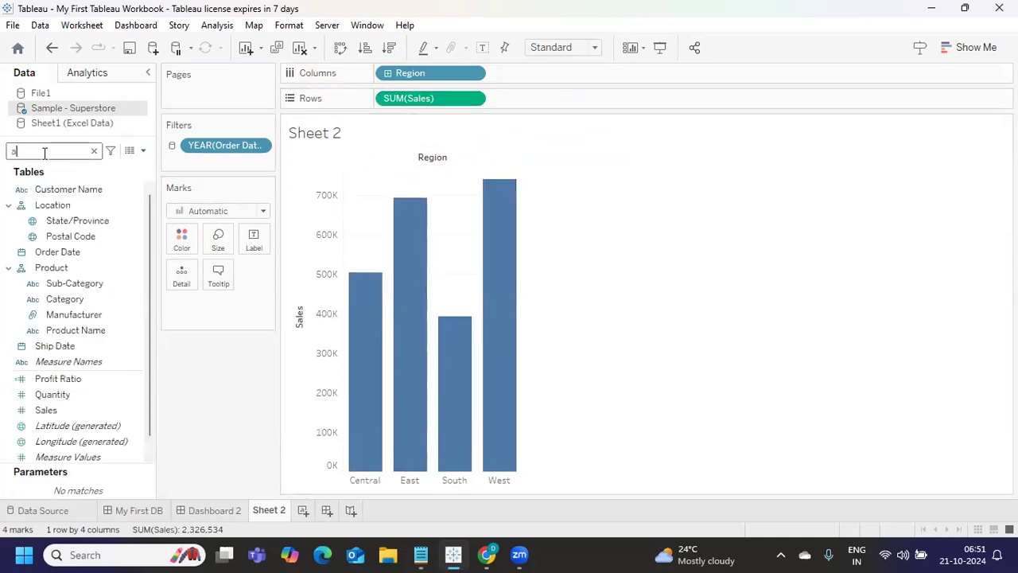
Step: Search the data pane for the Sales measure to place on Rows
{"action": "type", "text": "x"}
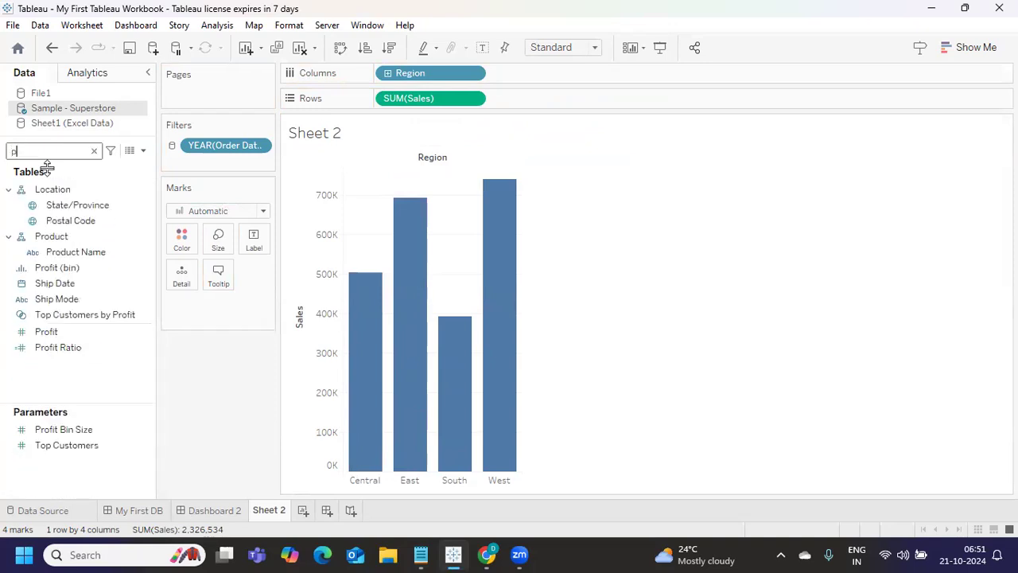
{"action": "type", "text": "r"}
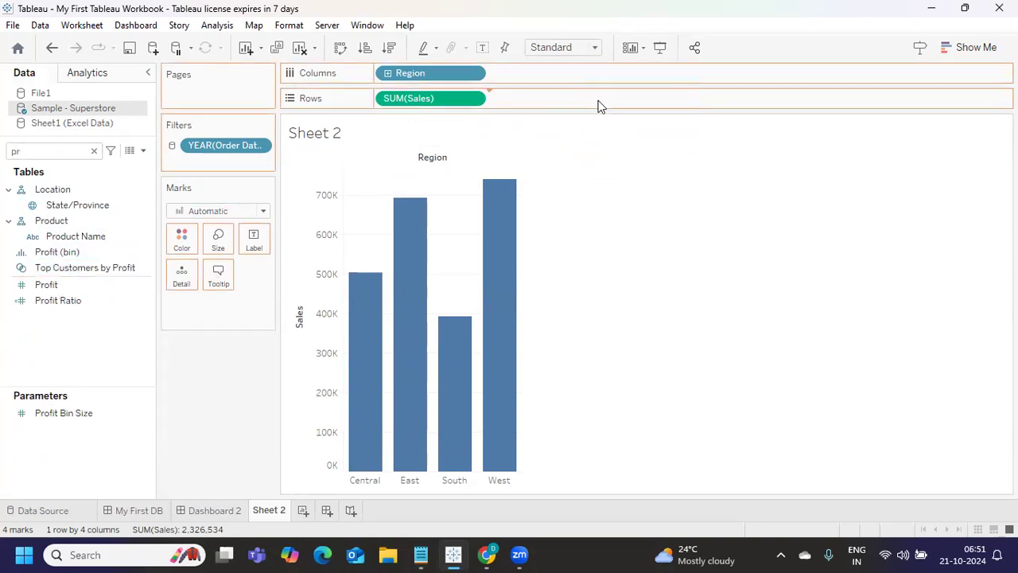
Step: Add Profit to Rows as a second bar chart beneath Sales
{"action": "left_click_drag", "start_coordinate": [46, 283], "coordinate": [541, 99]}
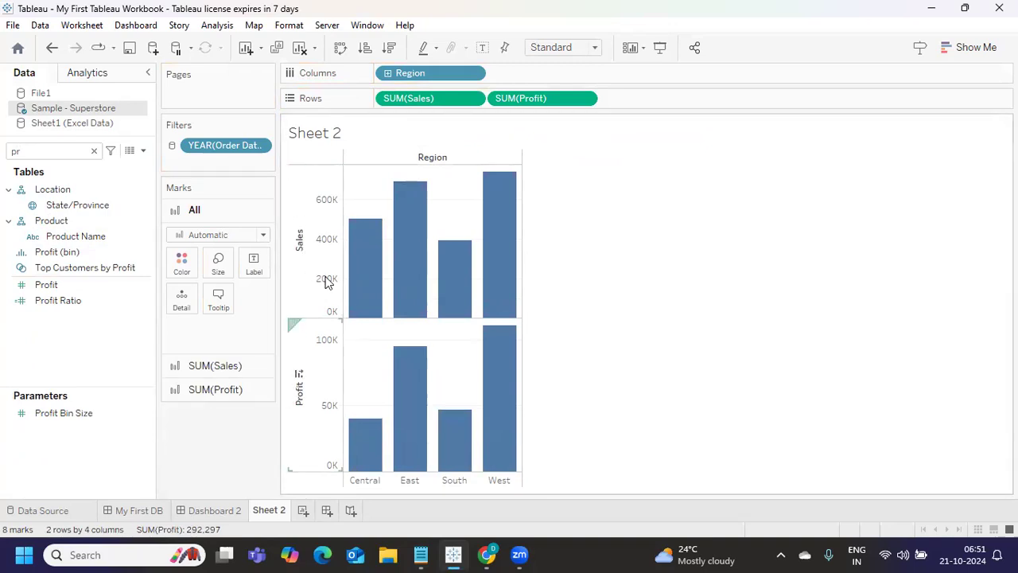
{"action": "mouse_move", "coordinate": [299, 310]}
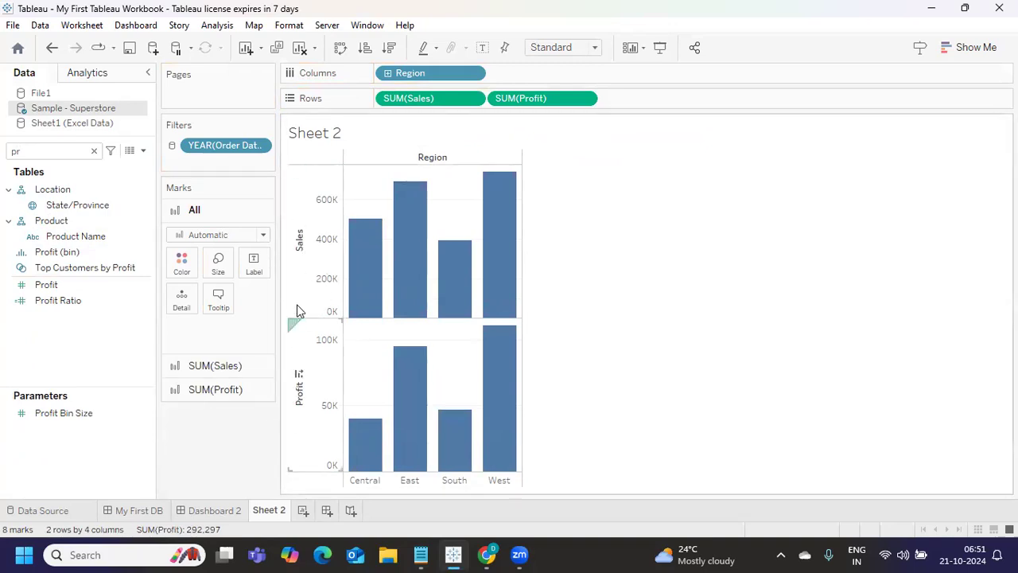
{"action": "mouse_move", "coordinate": [325, 337]}
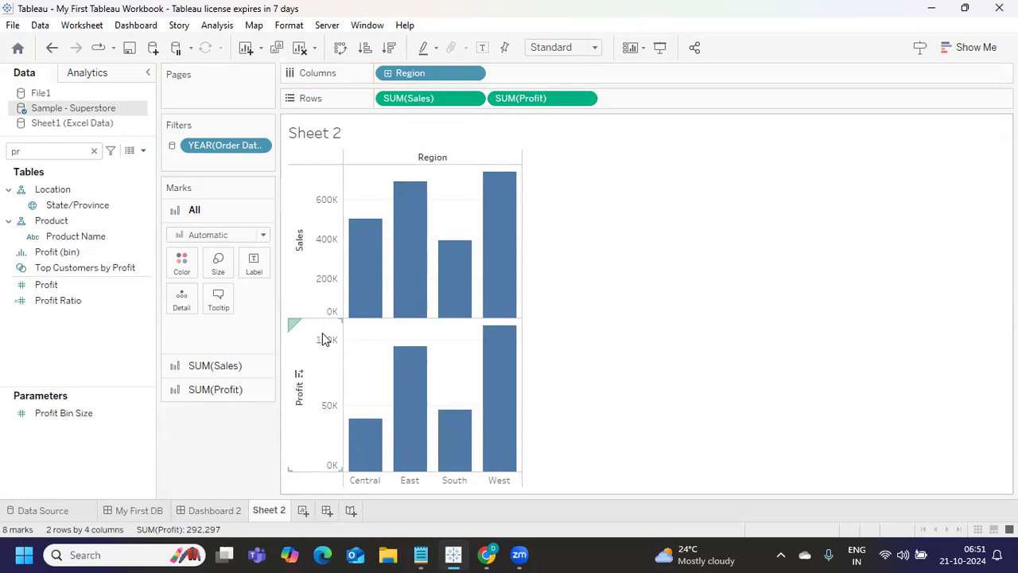
{"action": "mouse_move", "coordinate": [321, 337]}
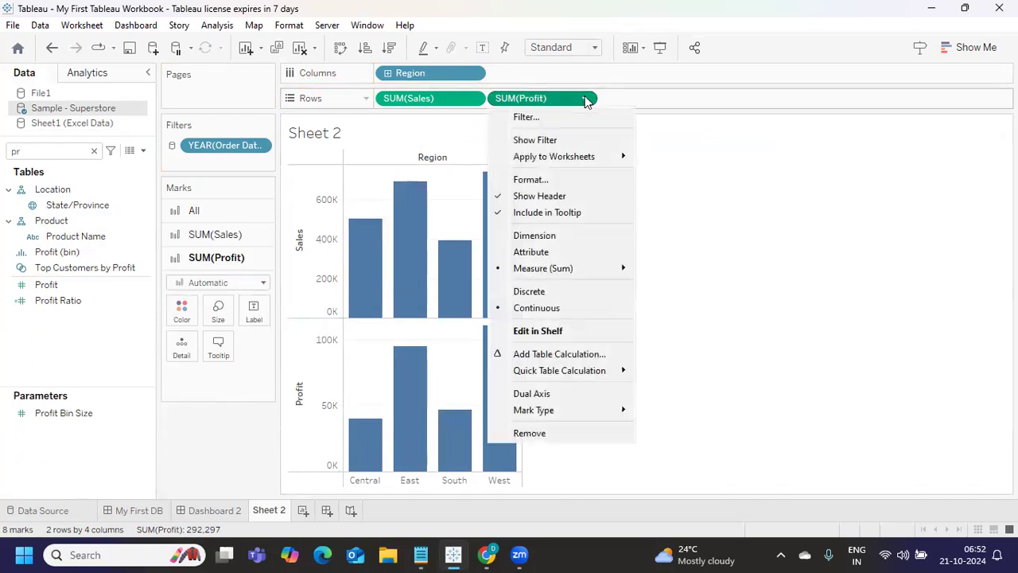
{"action": "mouse_move", "coordinate": [532, 393]}
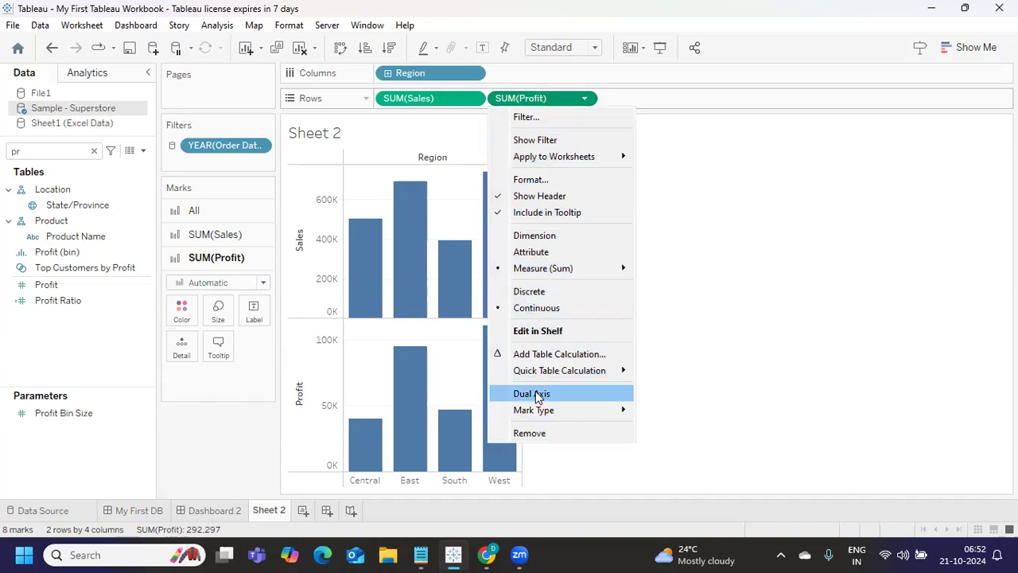
Step: Make SUM(Profit) a dual axis with Sales and synchronize the Profit axis
{"action": "left_click", "coordinate": [532, 393]}
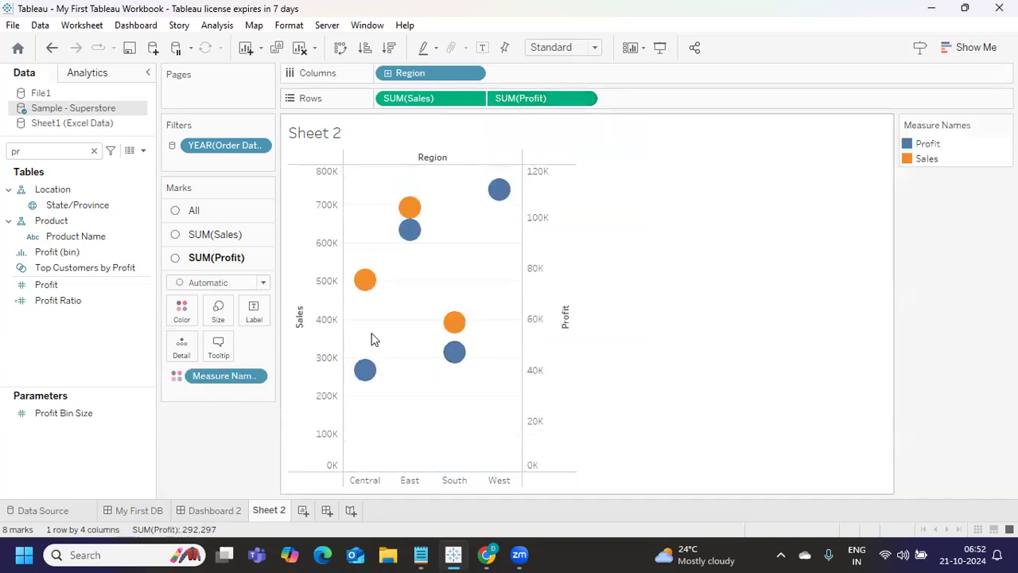
{"action": "mouse_move", "coordinate": [528, 143]}
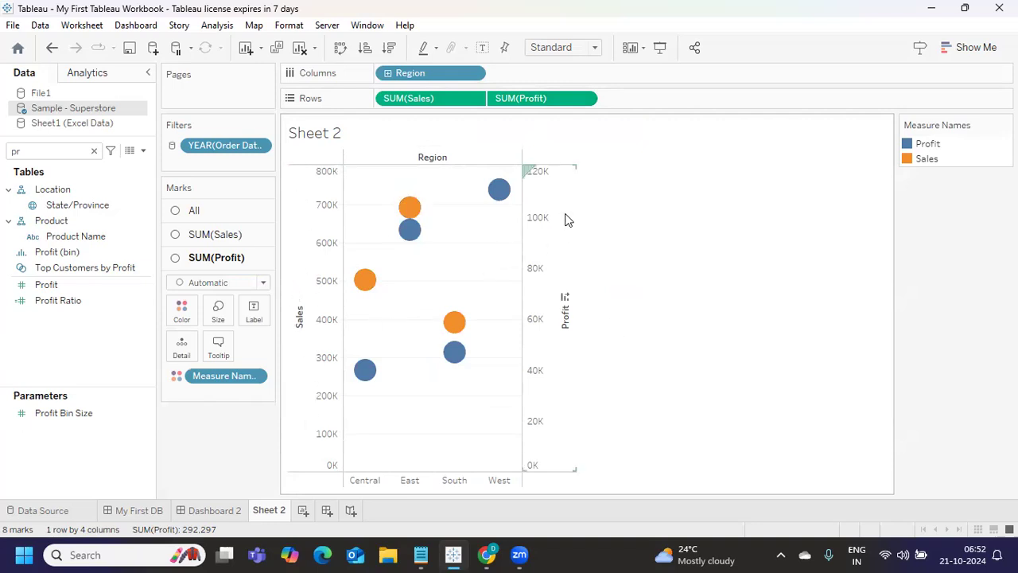
{"action": "mouse_move", "coordinate": [659, 359]}
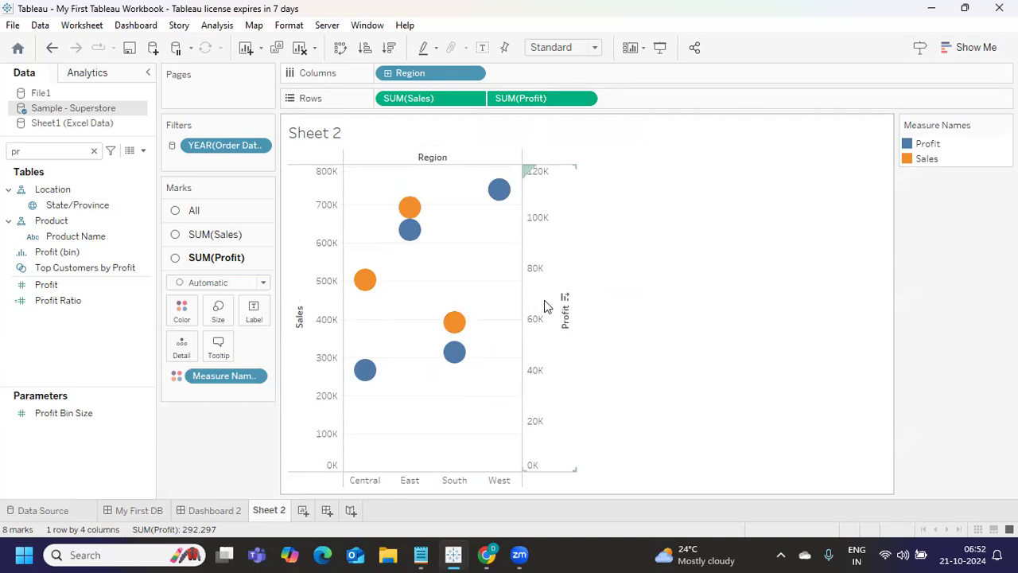
{"action": "right_click", "coordinate": [549, 310]}
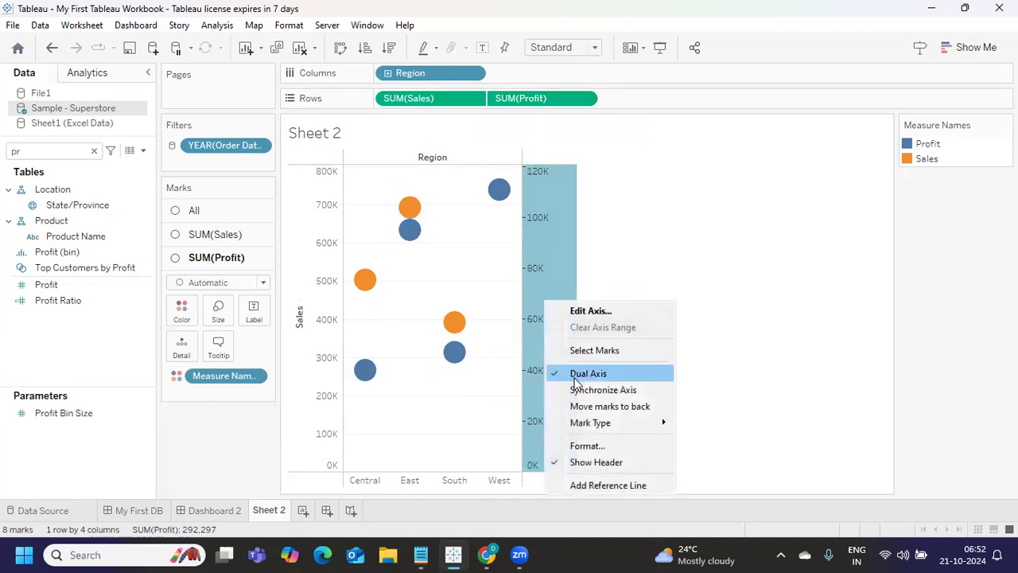
{"action": "left_click", "coordinate": [603, 389]}
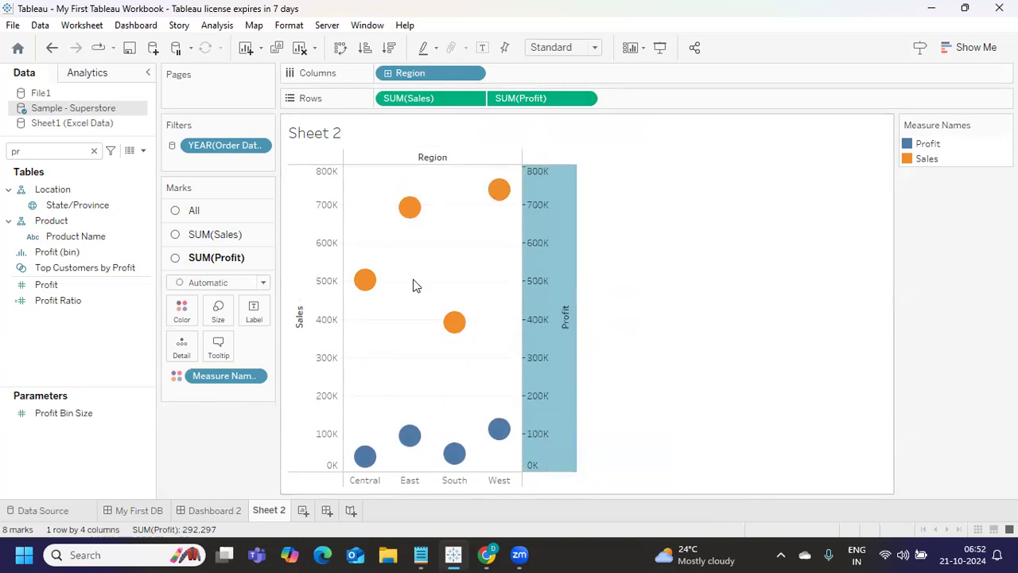
{"action": "mouse_move", "coordinate": [436, 348]}
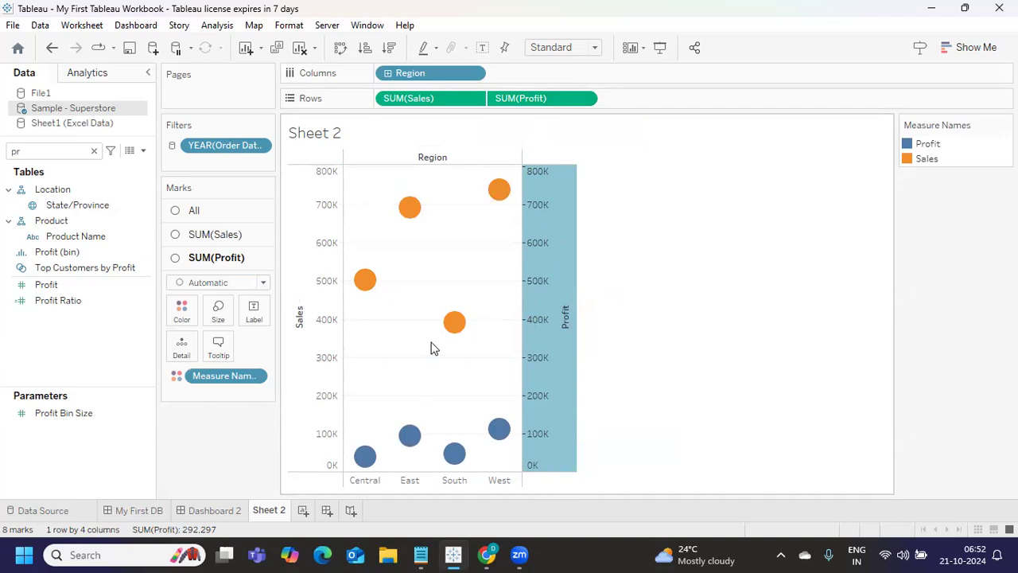
{"action": "mouse_move", "coordinate": [513, 341]}
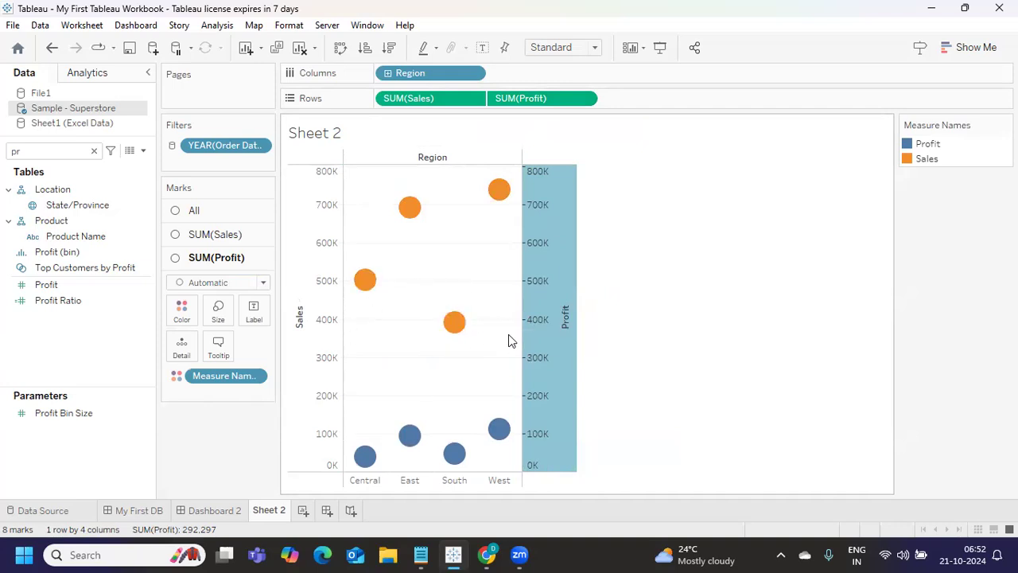
{"action": "mouse_move", "coordinate": [499, 189]}
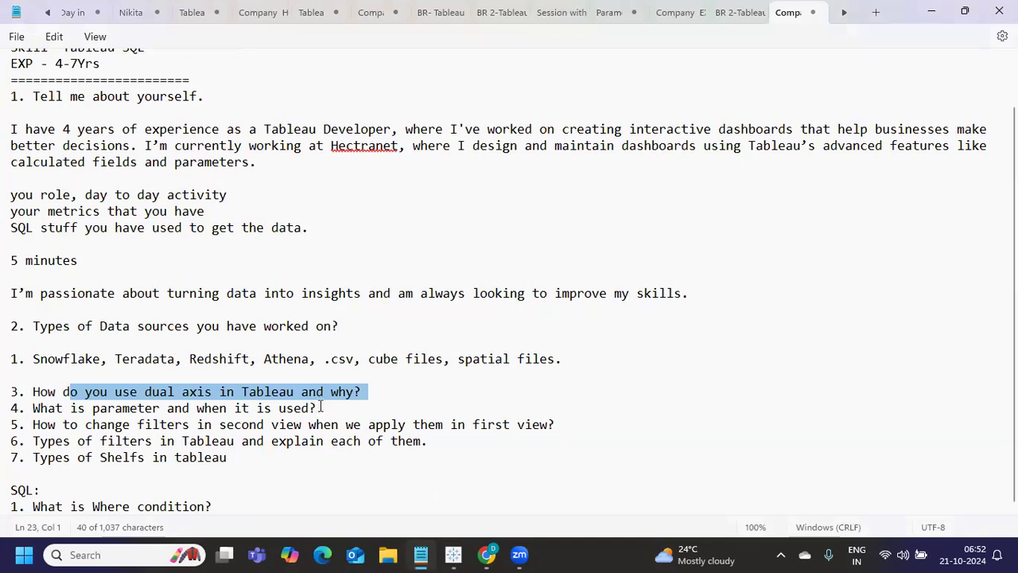
{"action": "mouse_move", "coordinate": [385, 381]}
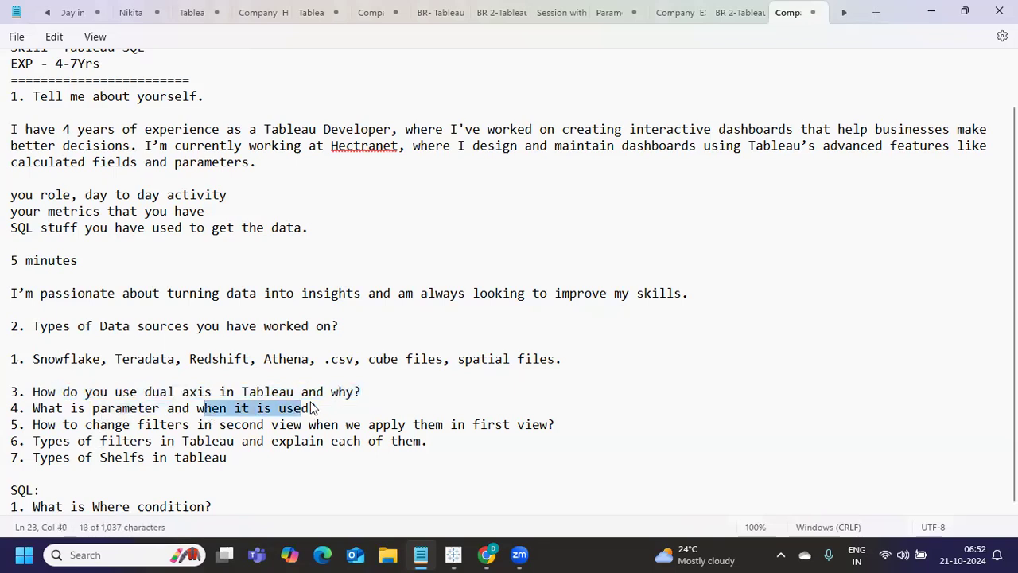
Step: Append '- during runtime Dynamic in nature.' to the end of question 4
{"action": "left_click", "coordinate": [315, 407]}
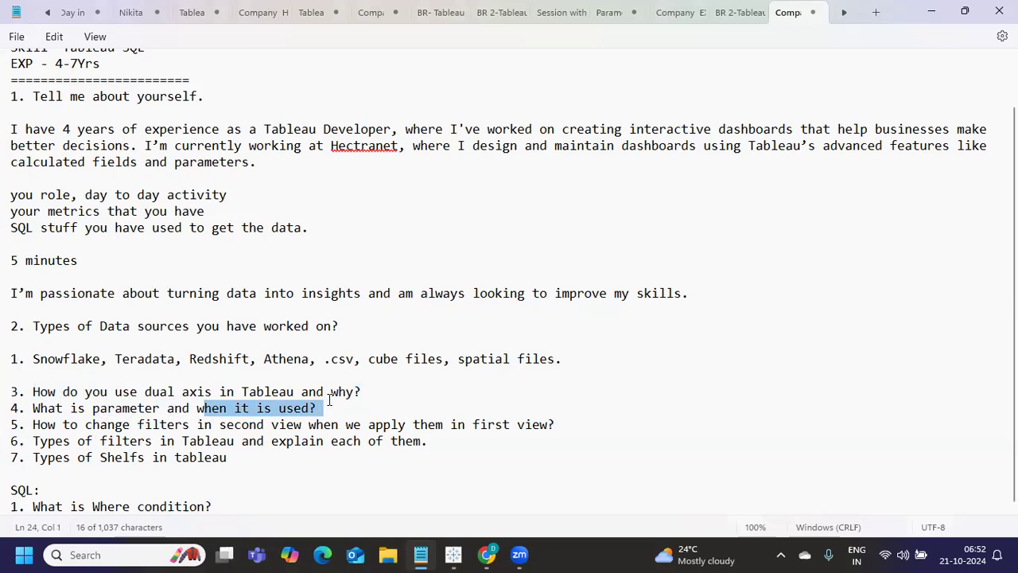
{"action": "left_click", "coordinate": [315, 407]}
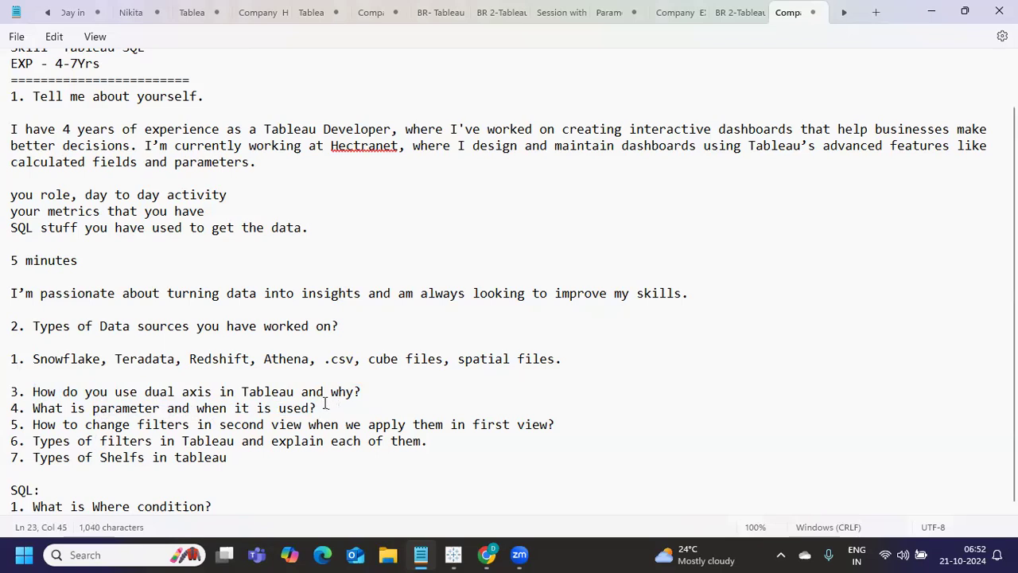
{"action": "type", "text": "during runtime"}
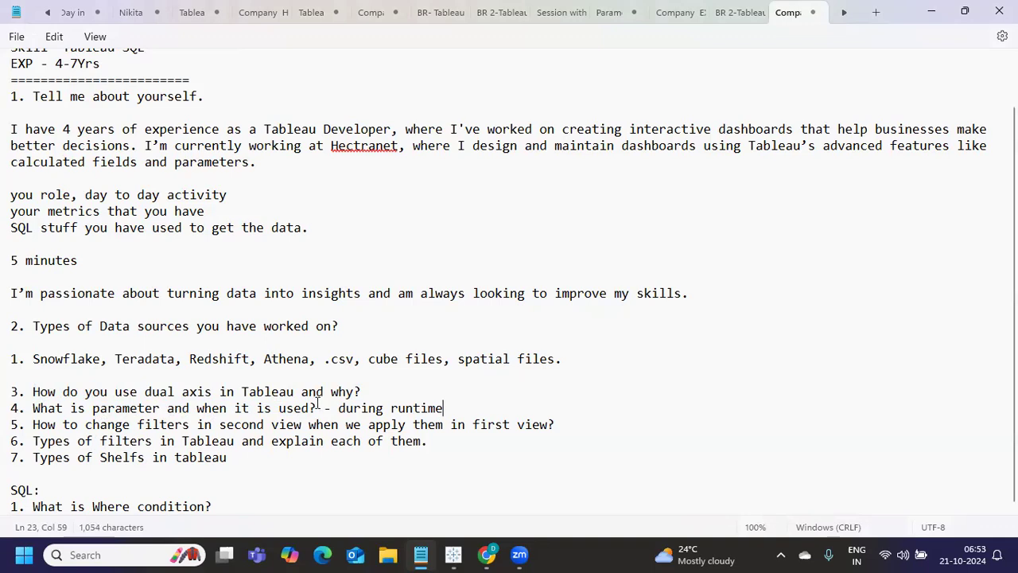
{"action": "type", "text": "Dynamic in na"}
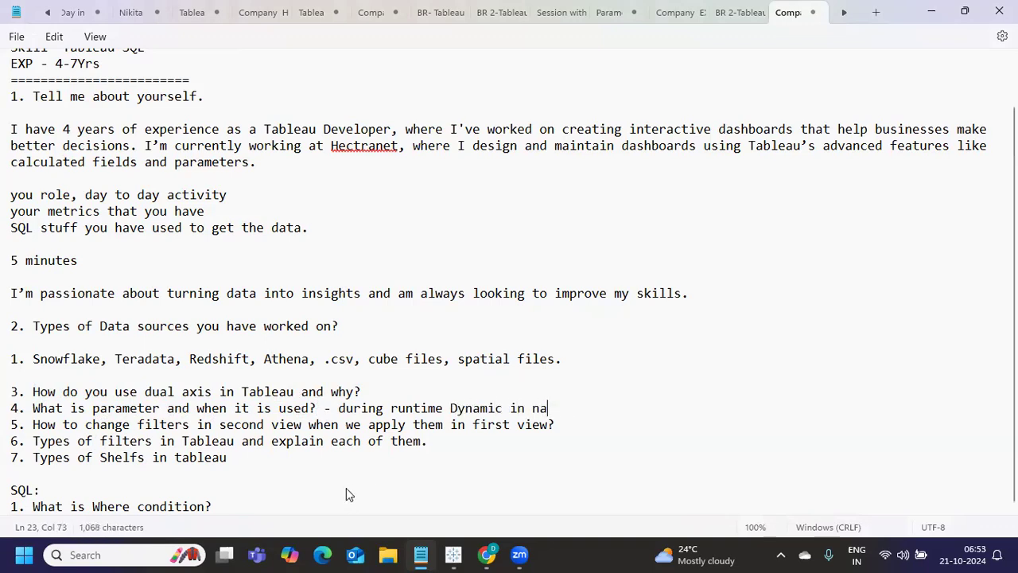
{"action": "type", "text": "ture."}
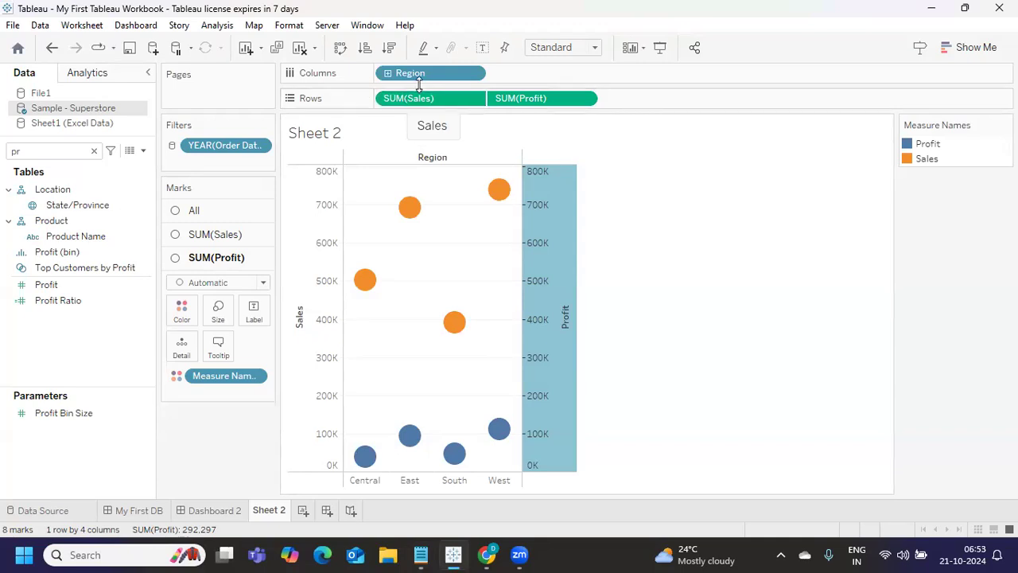
{"action": "mouse_move", "coordinate": [517, 115]}
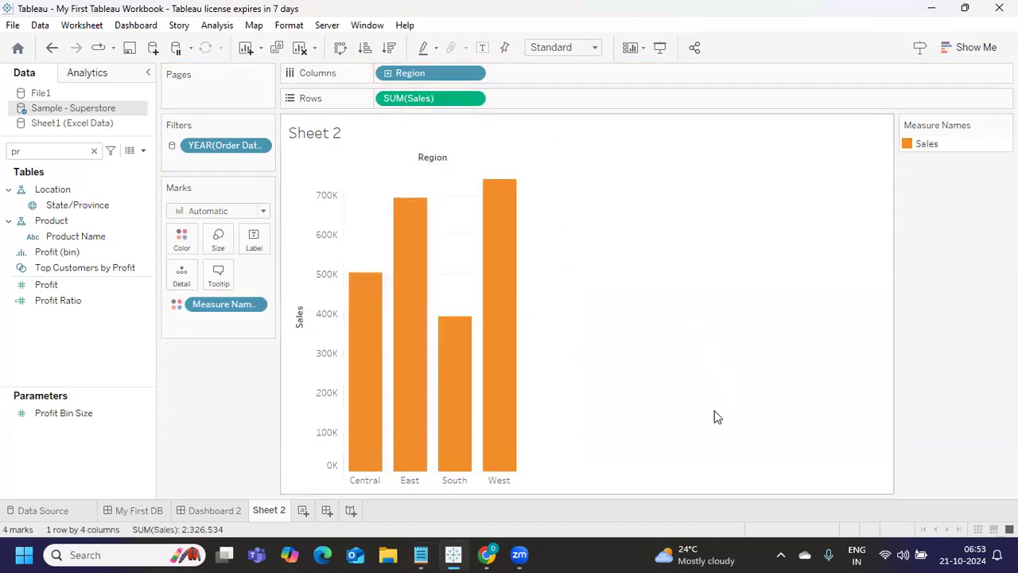
{"action": "mouse_move", "coordinate": [480, 353]}
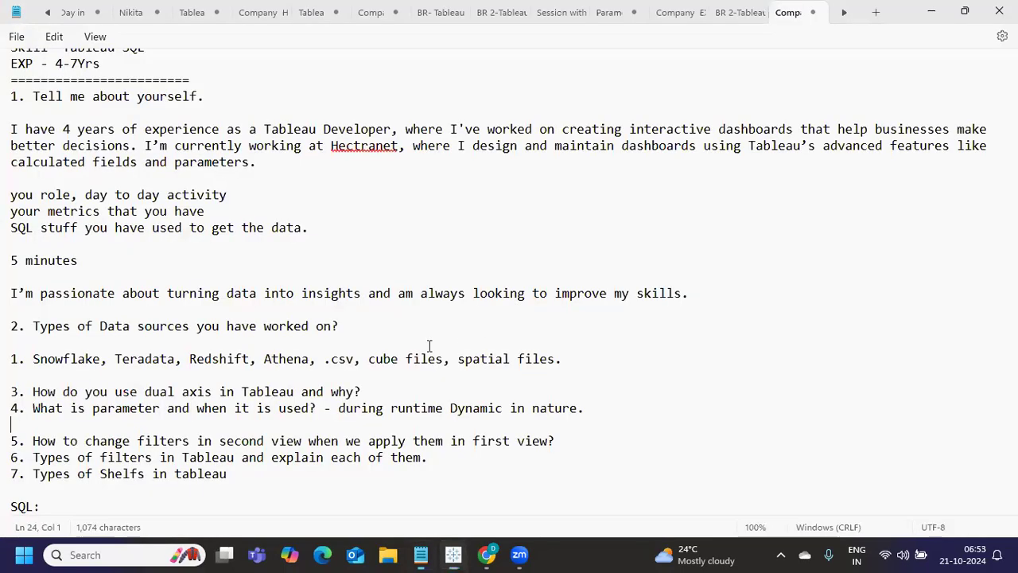
{"action": "mouse_move", "coordinate": [321, 380]}
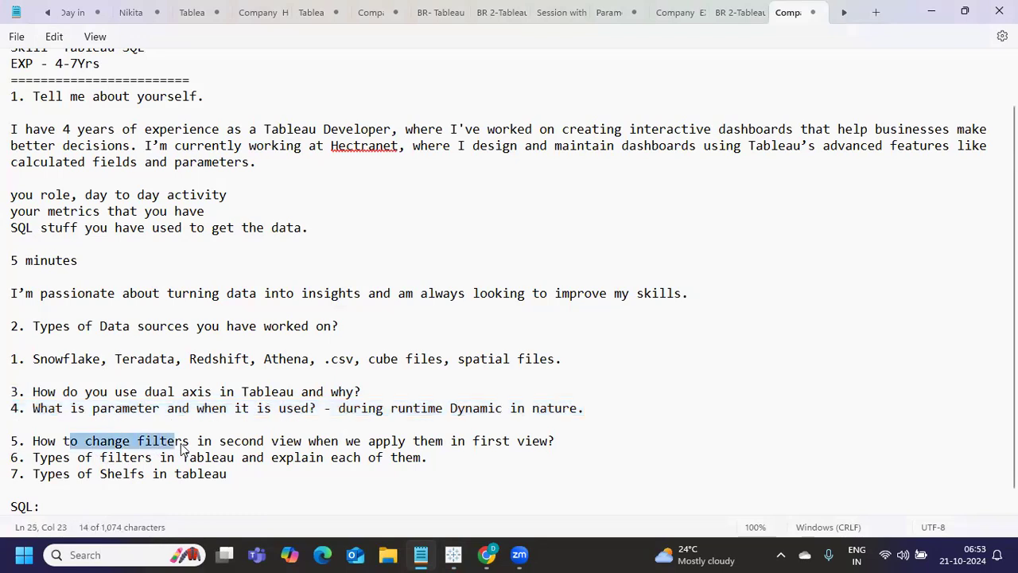
{"action": "left_click", "coordinate": [313, 441]}
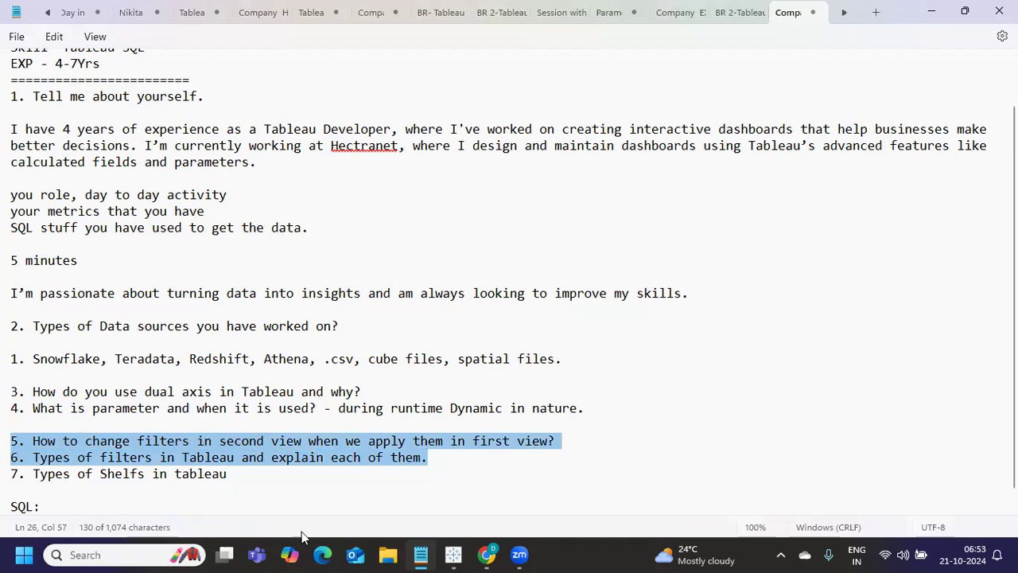
{"action": "mouse_move", "coordinate": [487, 554]}
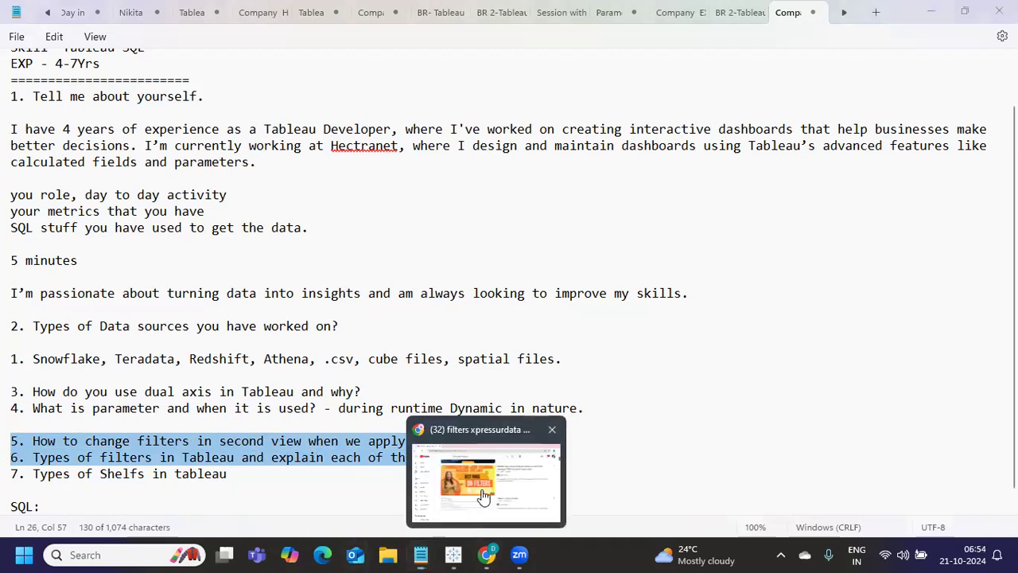
Step: Look at the Tableau filters tutorial in YouTube results, then return to the Notepad notes
{"action": "left_click", "coordinate": [485, 477]}
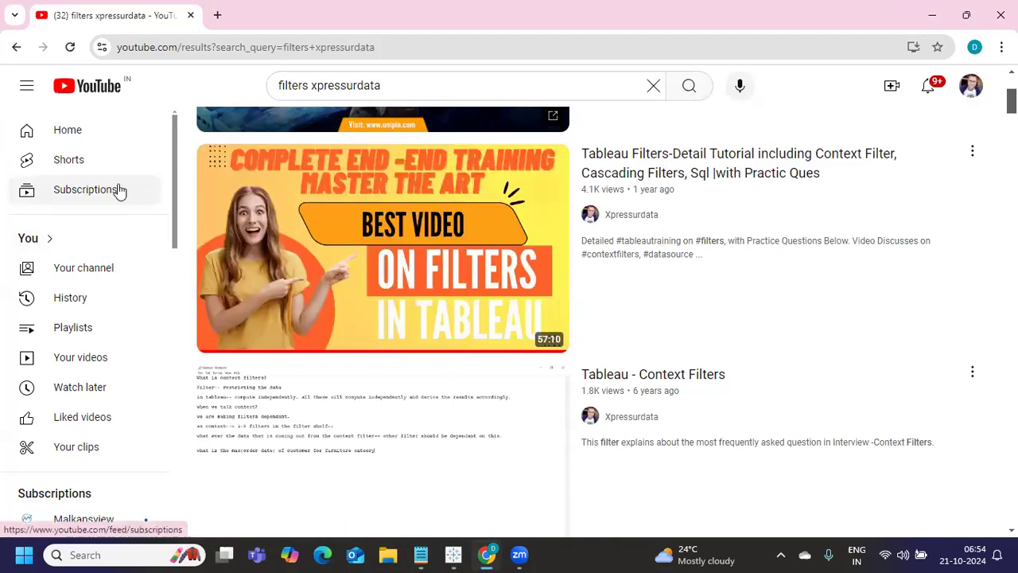
{"action": "mouse_move", "coordinate": [382, 247]}
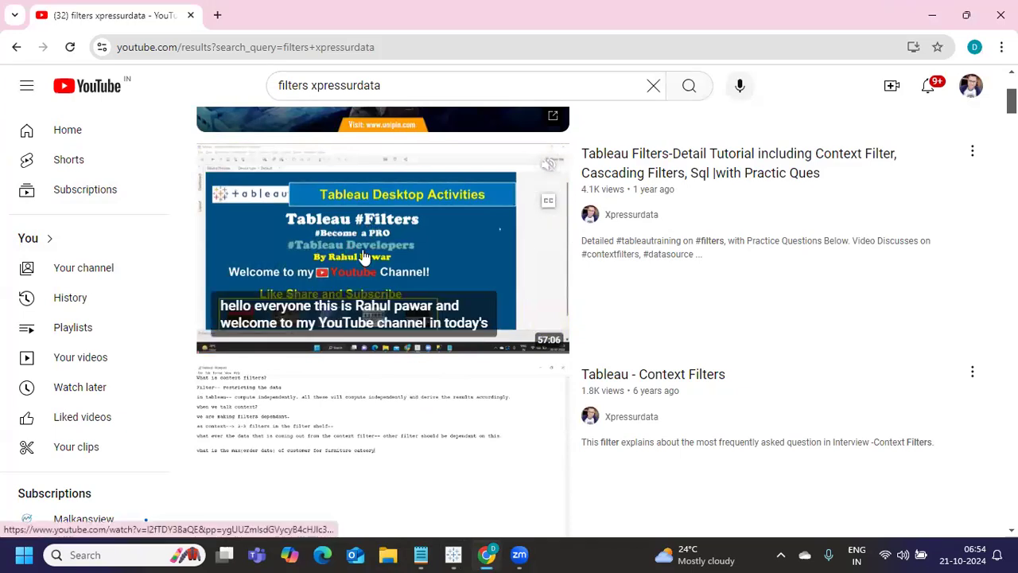
{"action": "mouse_move", "coordinate": [655, 292]}
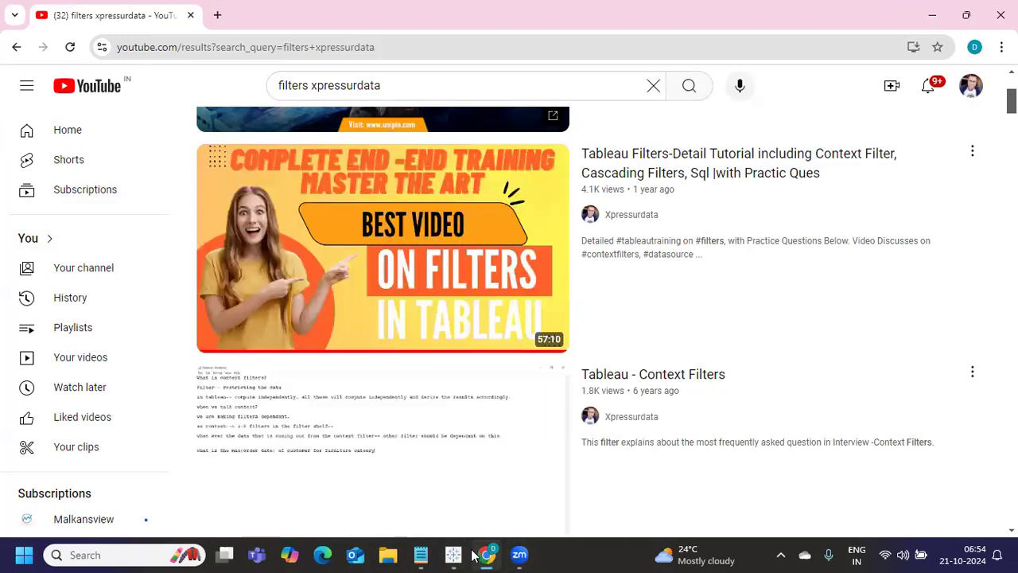
{"action": "left_click", "coordinate": [452, 554]}
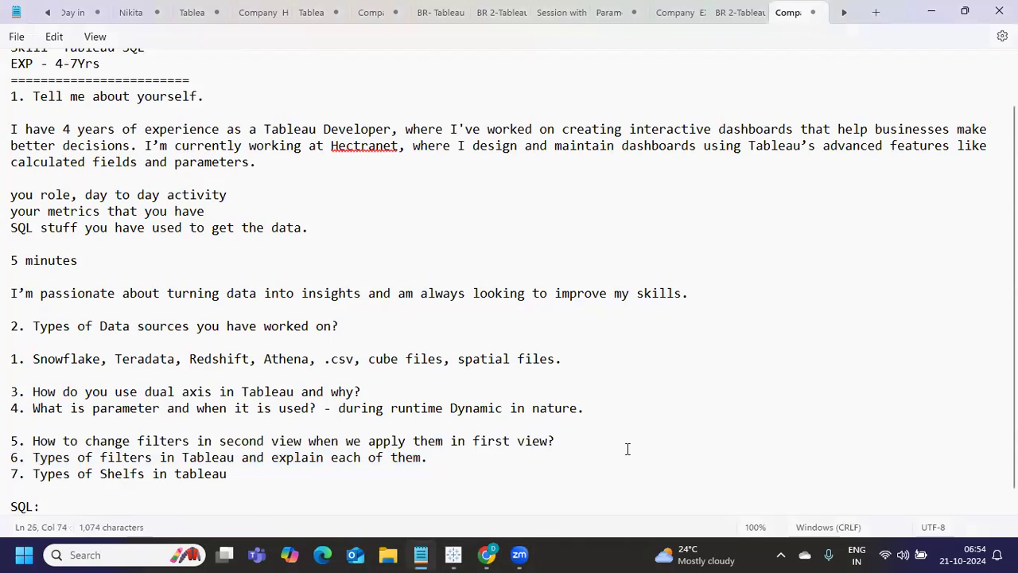
{"action": "mouse_move", "coordinate": [636, 449]}
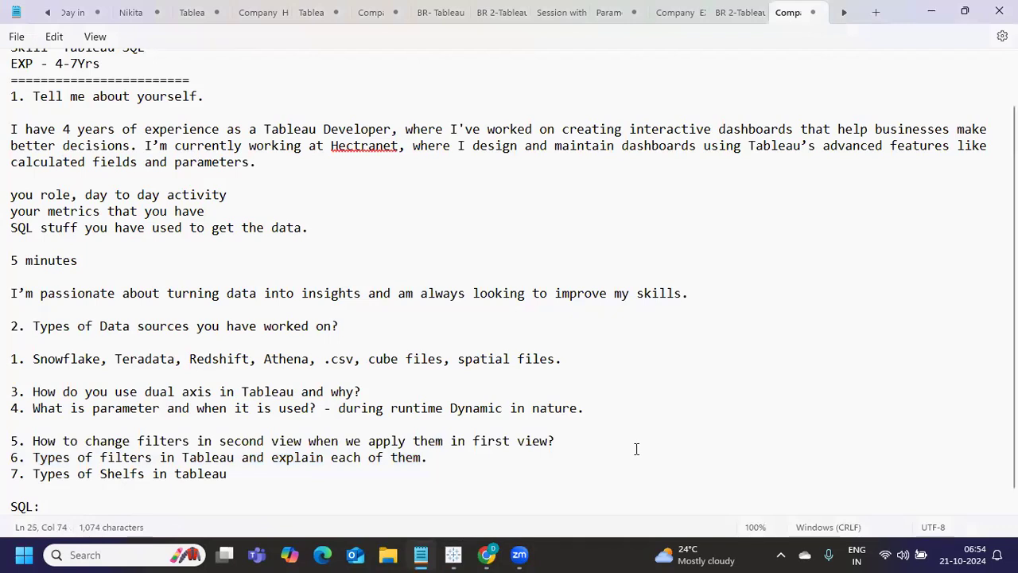
Step: Add a 'Restricting Data' heading with 1. Data Source Filter and 2. Extract Filter
{"action": "left_click", "coordinate": [426, 457]}
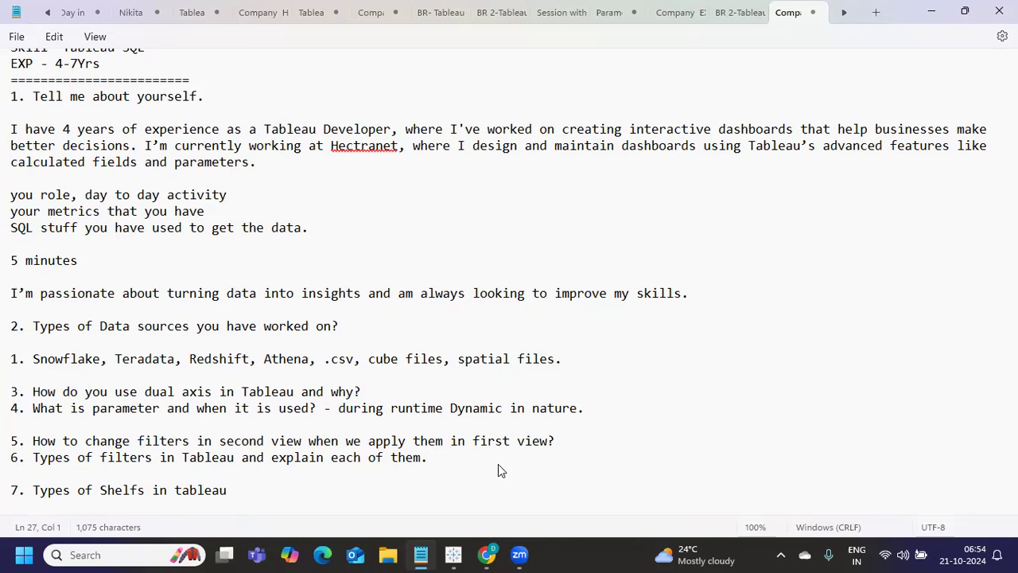
{"action": "type", "text": "Restrictin"}
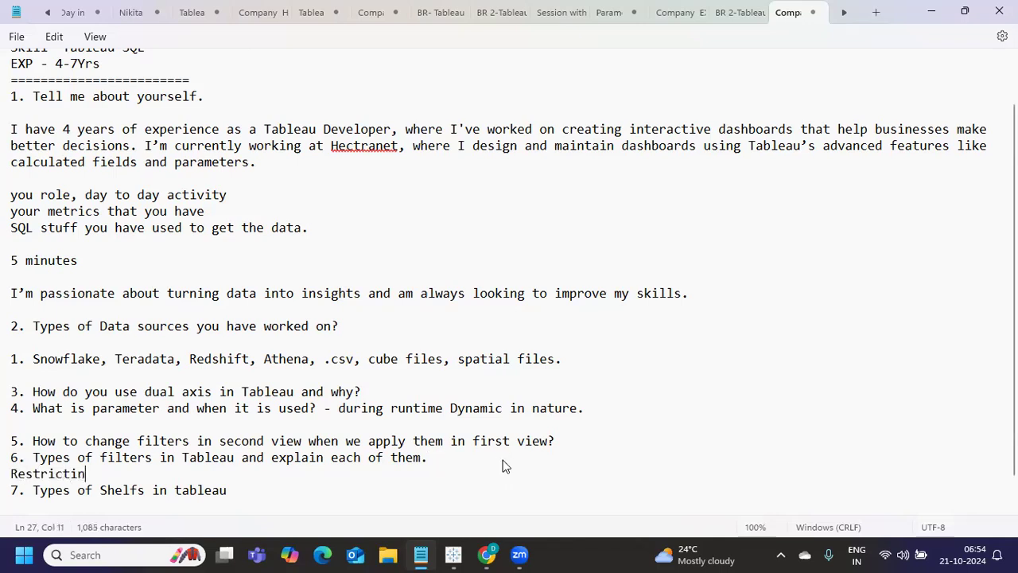
{"action": "type", "text": "g Data"}
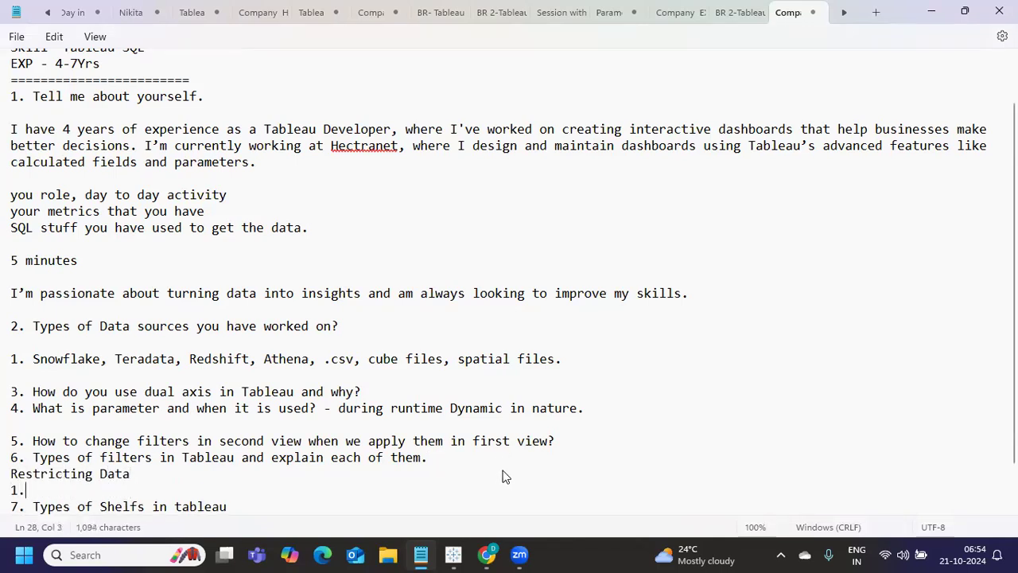
{"action": "type", "text": "Data S"}
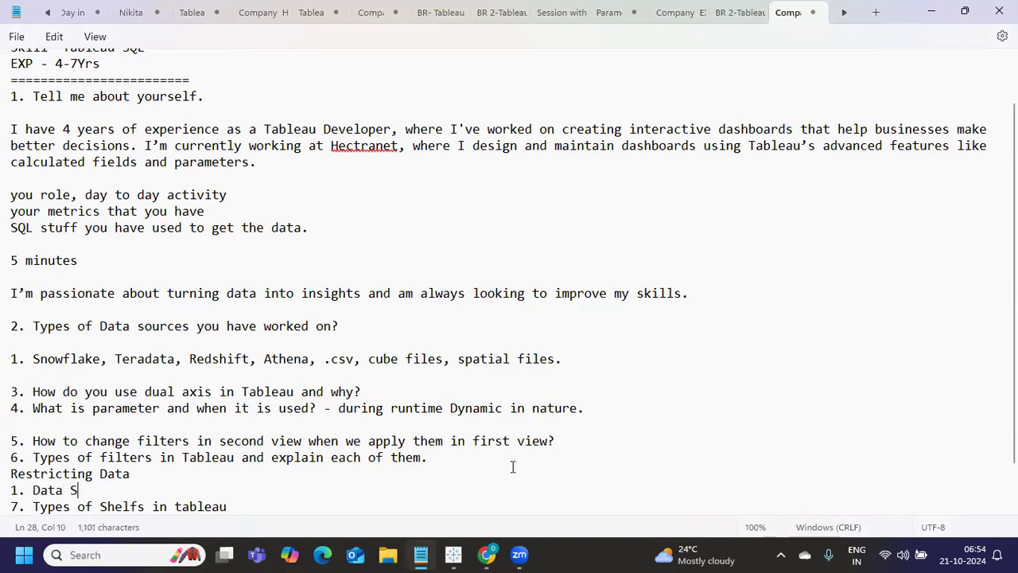
{"action": "type", "text": "ource Fi"}
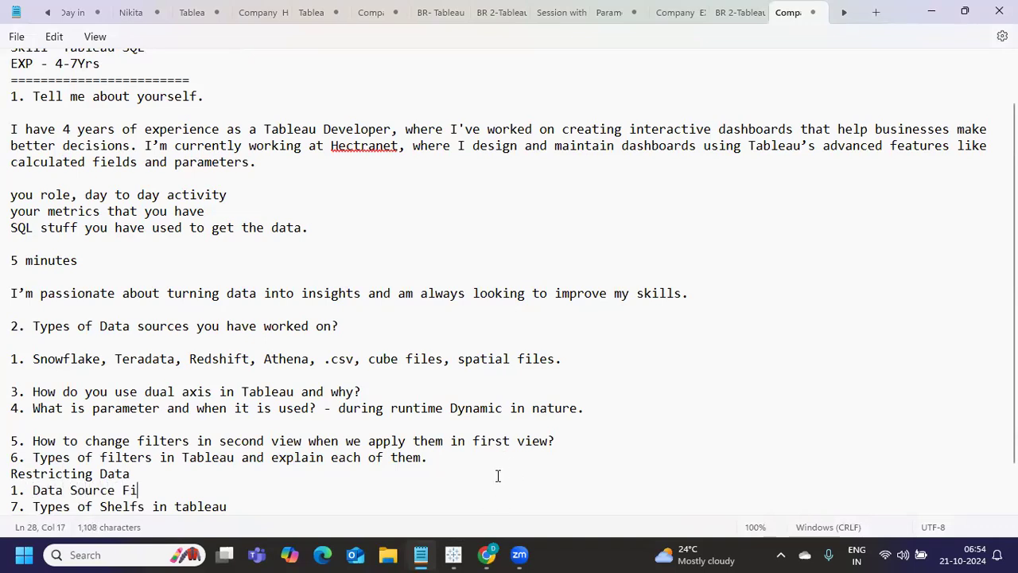
{"action": "type", "text": "lter"}
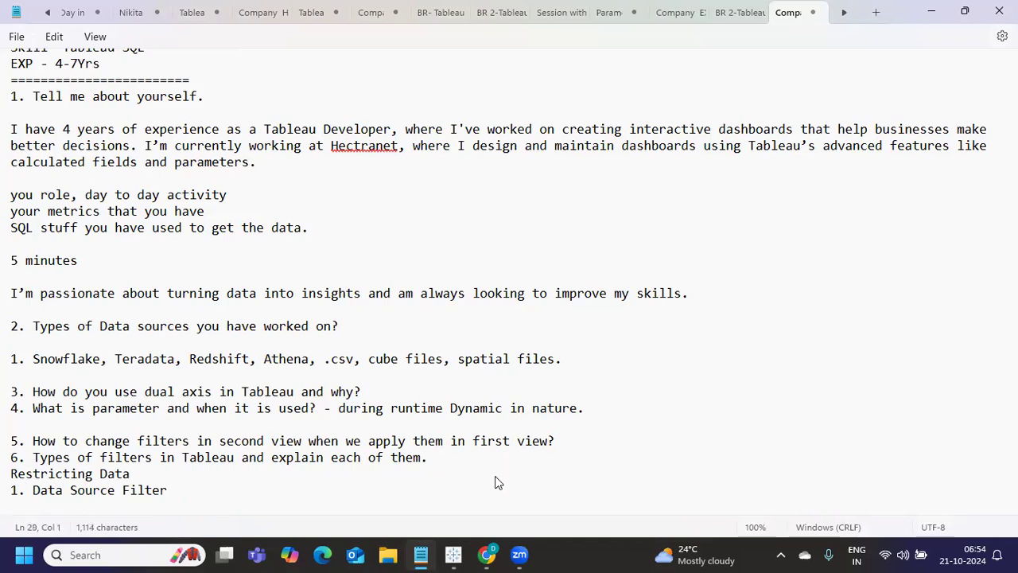
{"action": "type", "text": "2."}
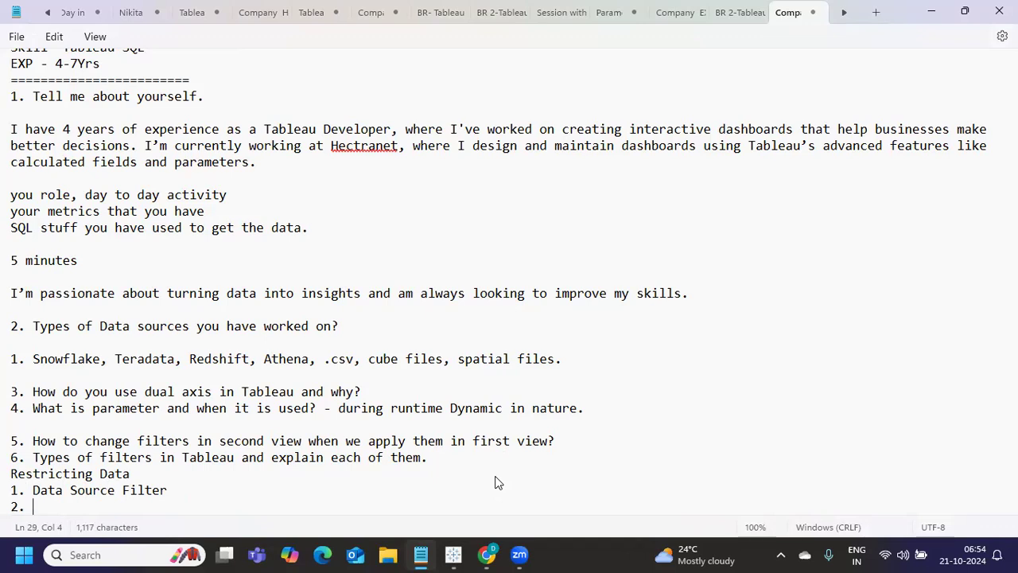
{"action": "type", "text": "Extract Fitler"}
{"action": "type", "text": "3."}
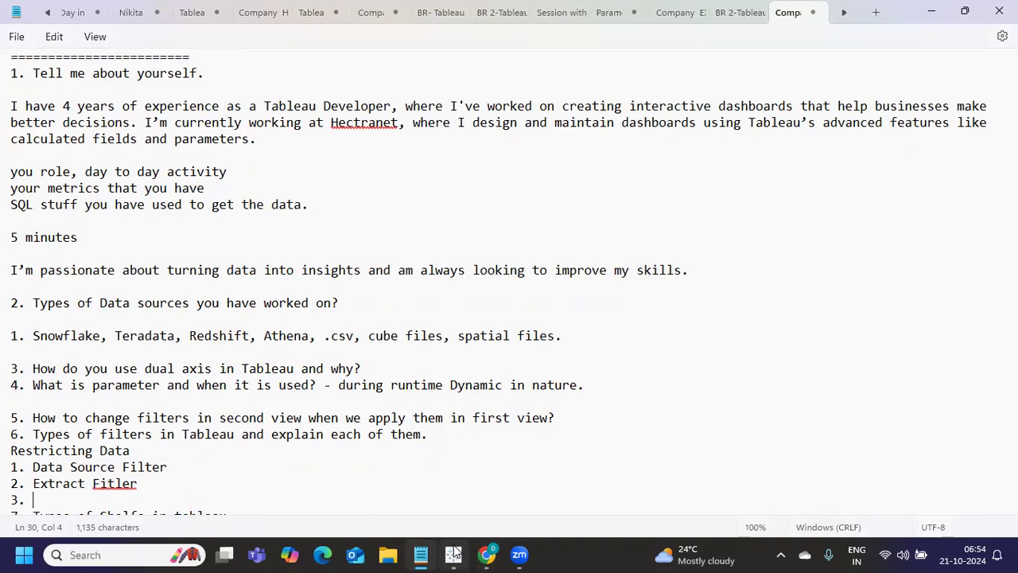
Step: Continue the list with 3. Normal Filters, 4. Quick Filters and 5. Sharing Filter
{"action": "type", "text": "Normal"}
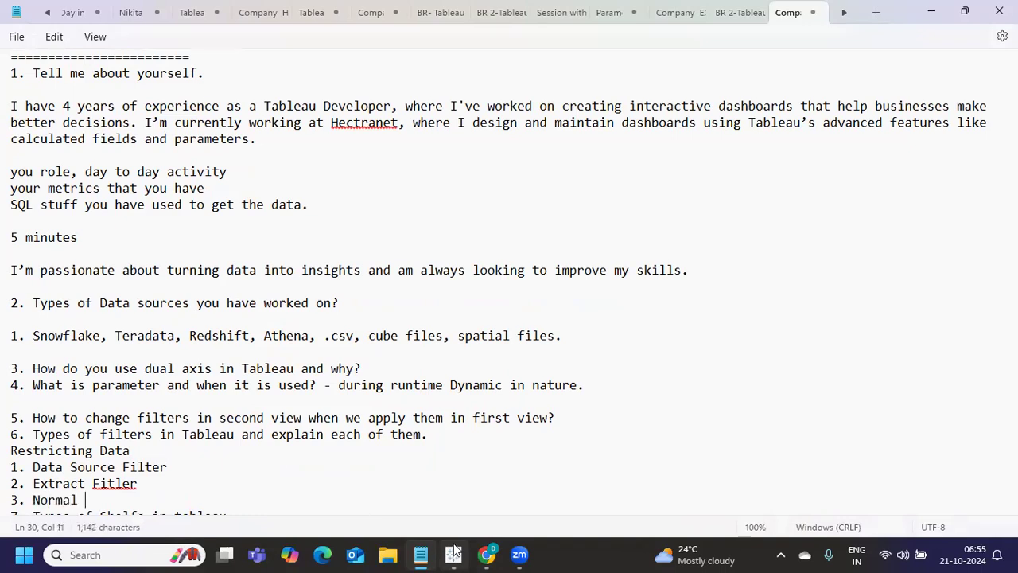
{"action": "type", "text": "Filters"}
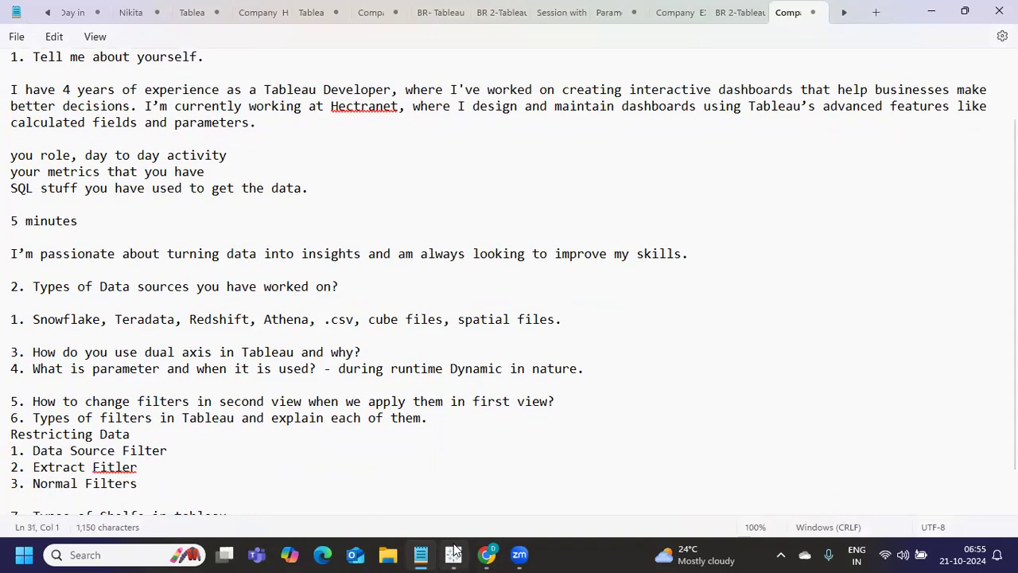
{"action": "type", "text": "4."}
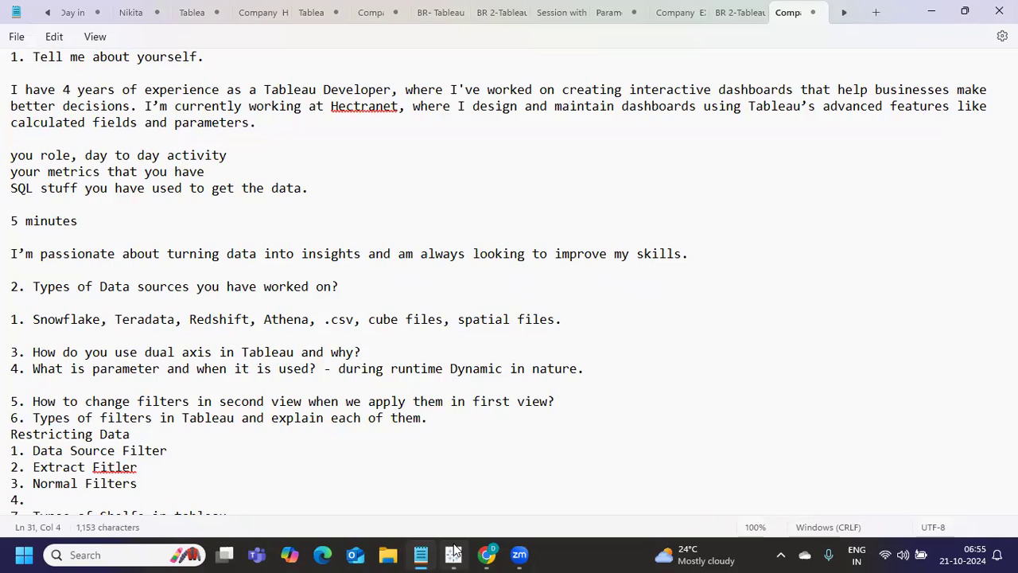
{"action": "left_click", "coordinate": [35, 499]}
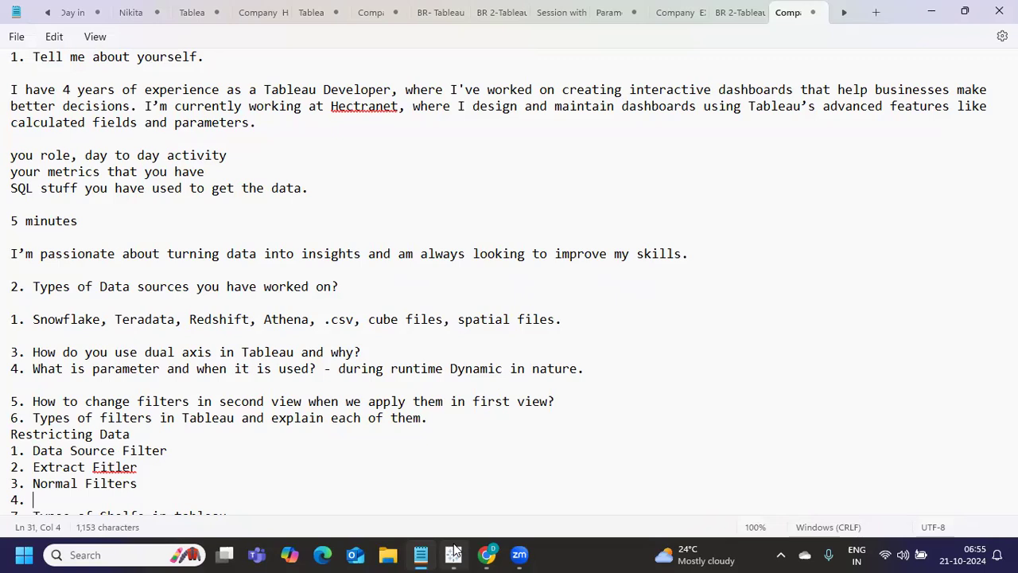
{"action": "type", "text": "Quick Fi"}
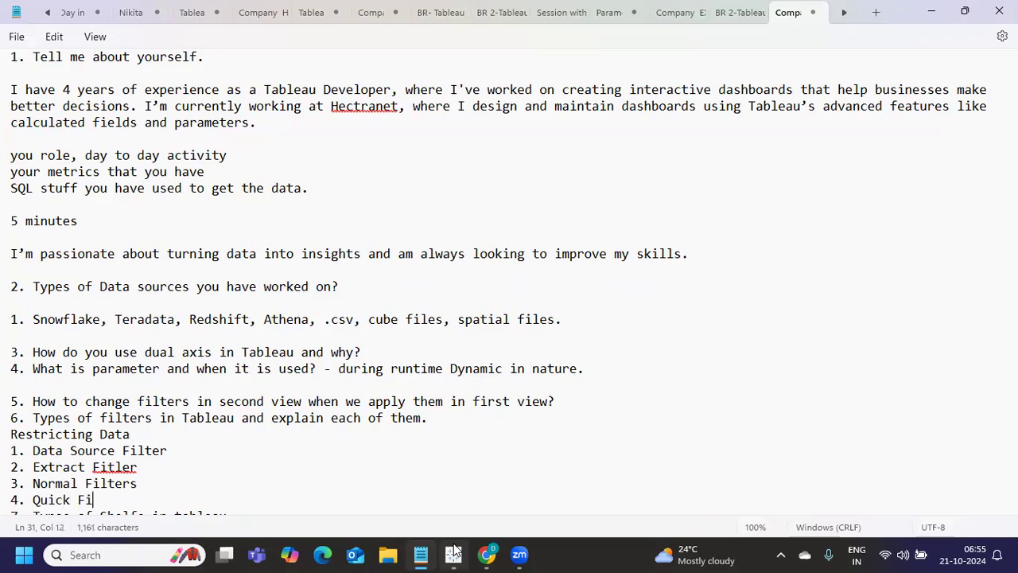
{"action": "type", "text": "lte"}
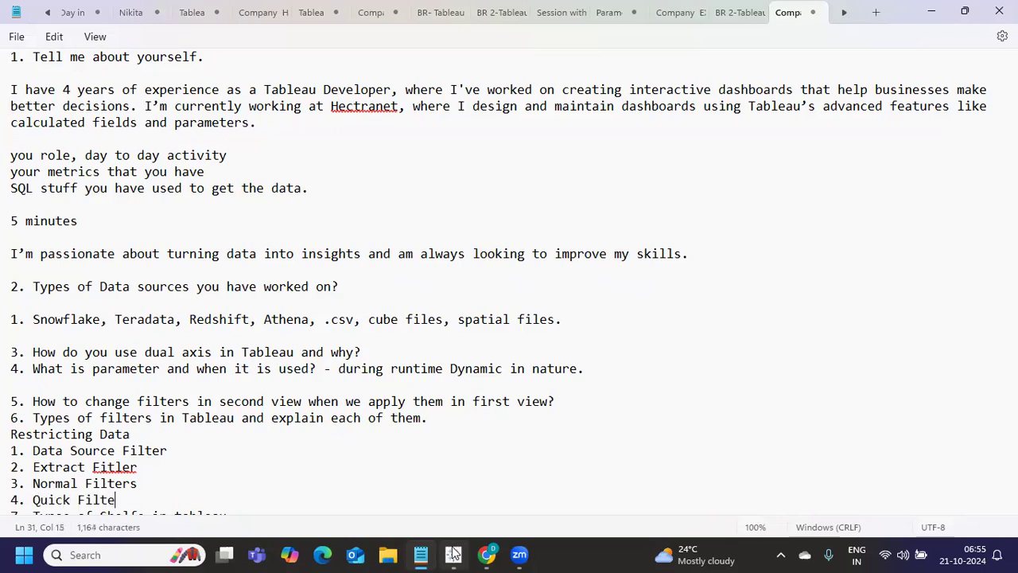
{"action": "type", "text": "rs"}
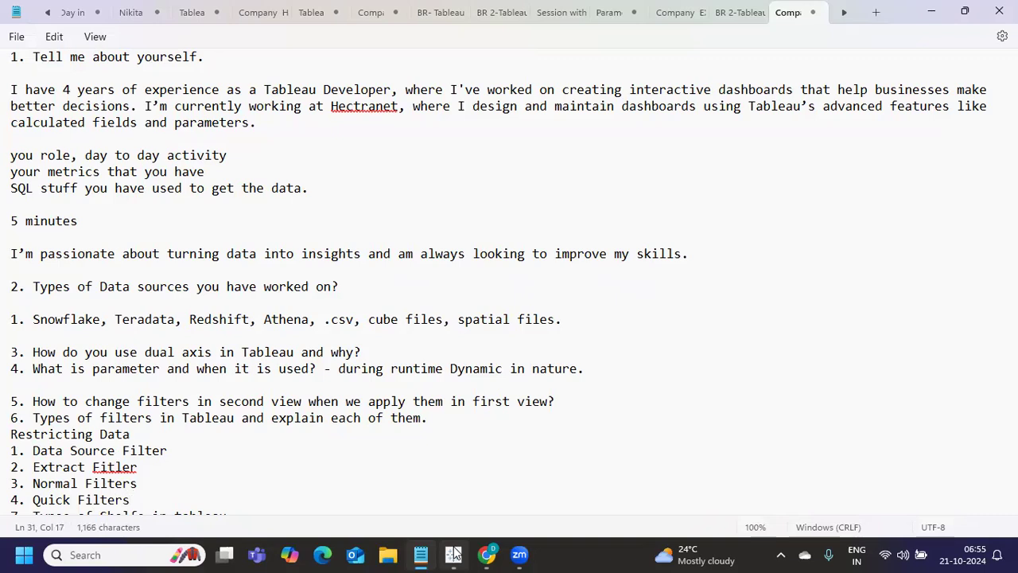
{"action": "double_click", "coordinate": [103, 484]}
{"action": "type", "text": "5."}
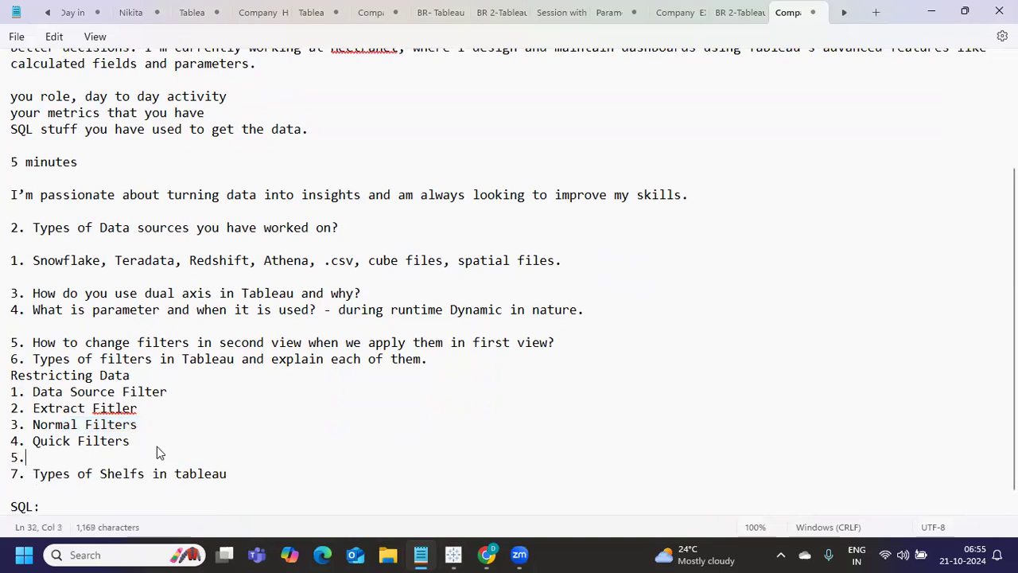
{"action": "type", "text": "Sh"}
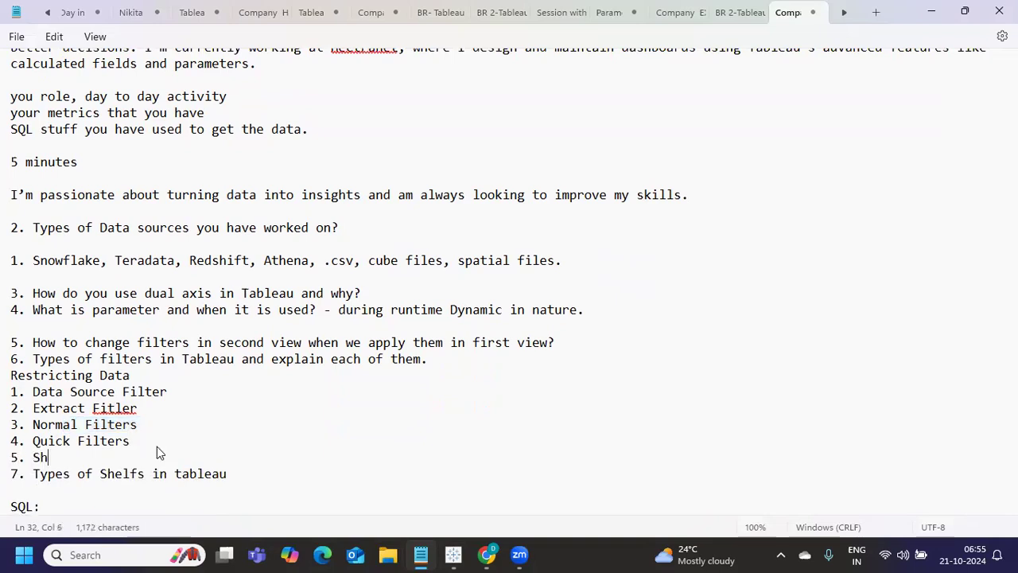
{"action": "type", "text": "aring Filte"}
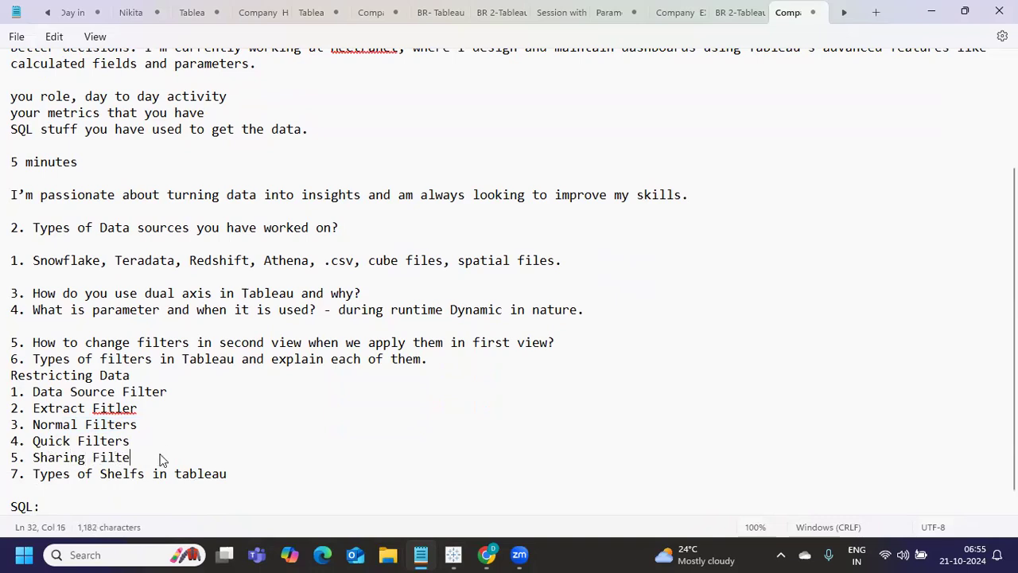
{"action": "type", "text": "r"}
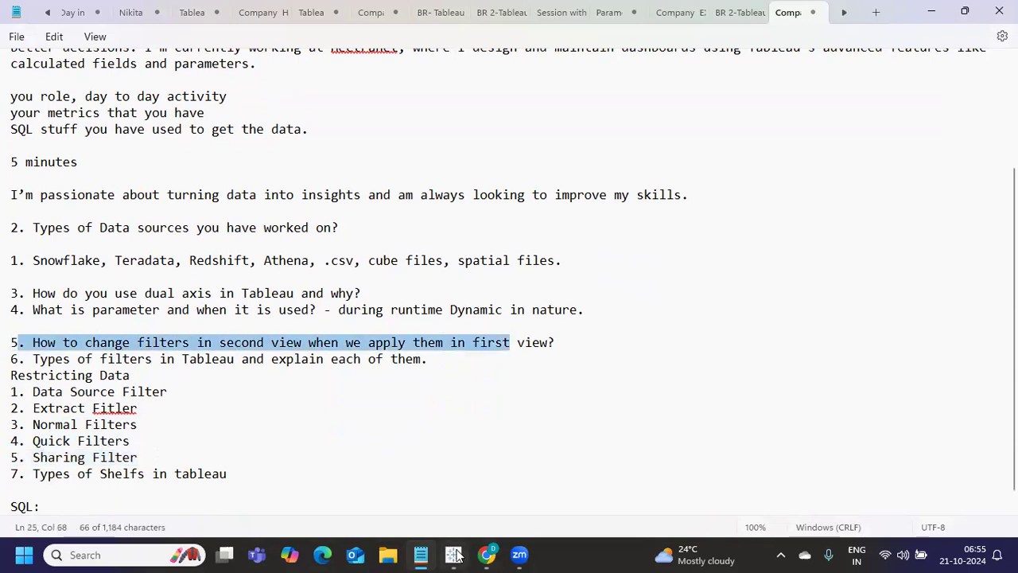
Step: Show the YEAR(Order Date) filter's Apply to Worksheets options for sharing it across sheets
{"action": "left_click", "coordinate": [452, 554]}
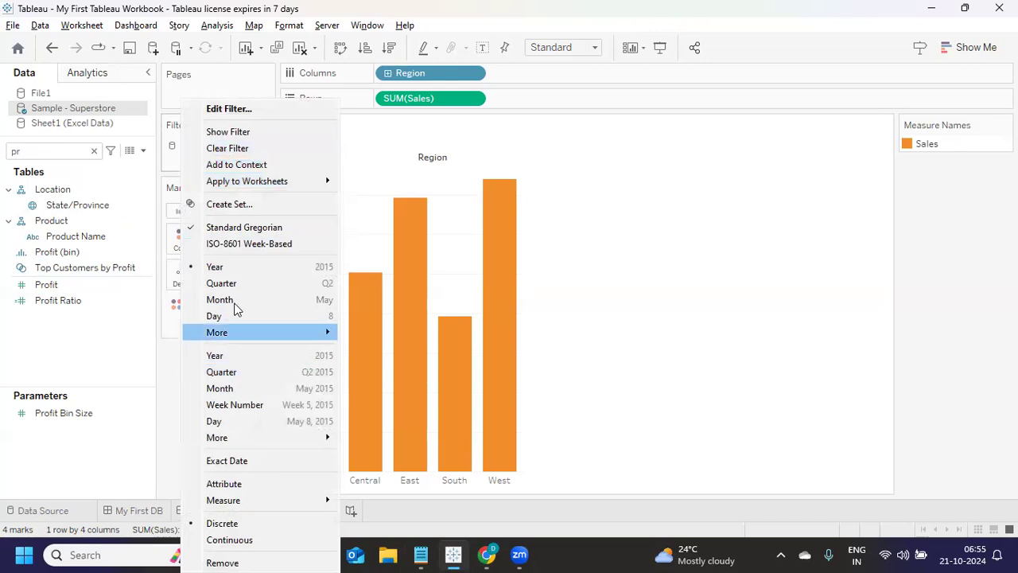
{"action": "mouse_move", "coordinate": [246, 181]}
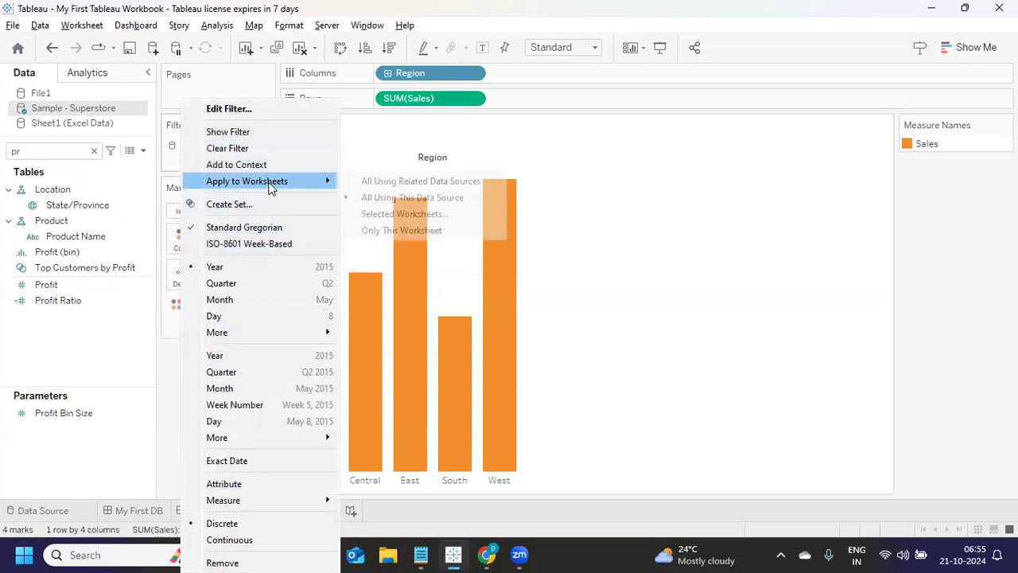
{"action": "mouse_move", "coordinate": [404, 213]}
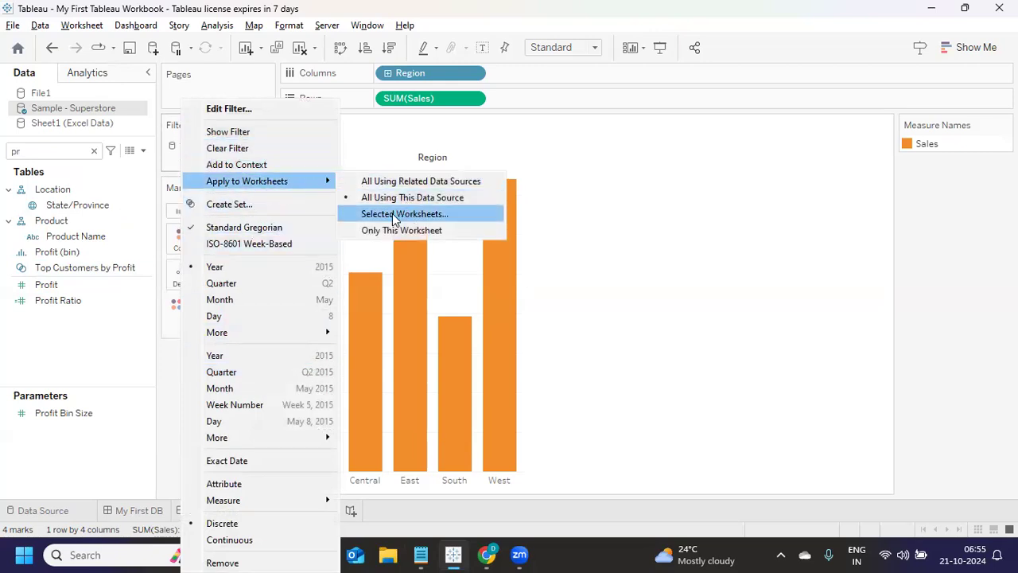
{"action": "left_click", "coordinate": [404, 213]}
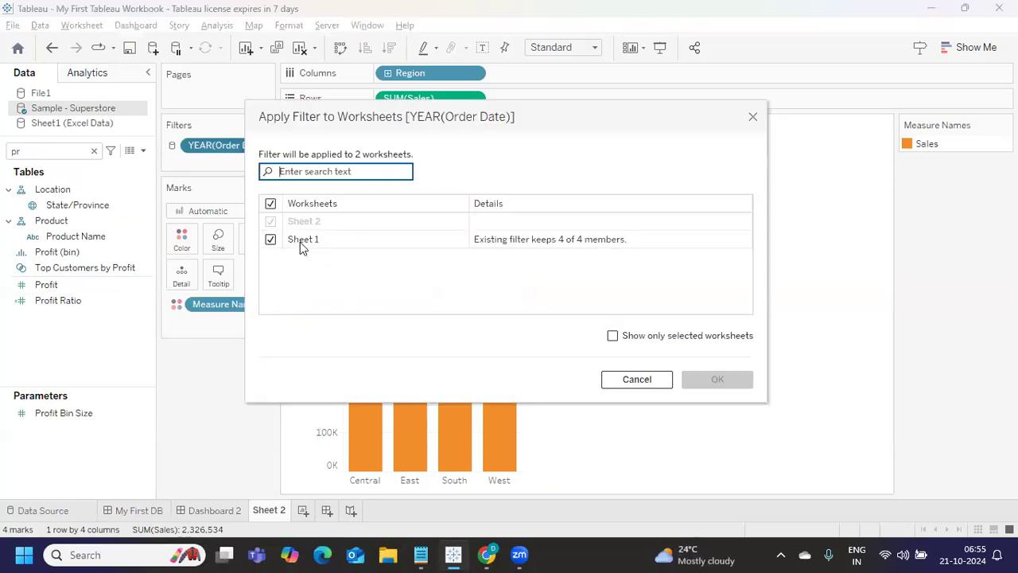
{"action": "mouse_move", "coordinate": [681, 389]}
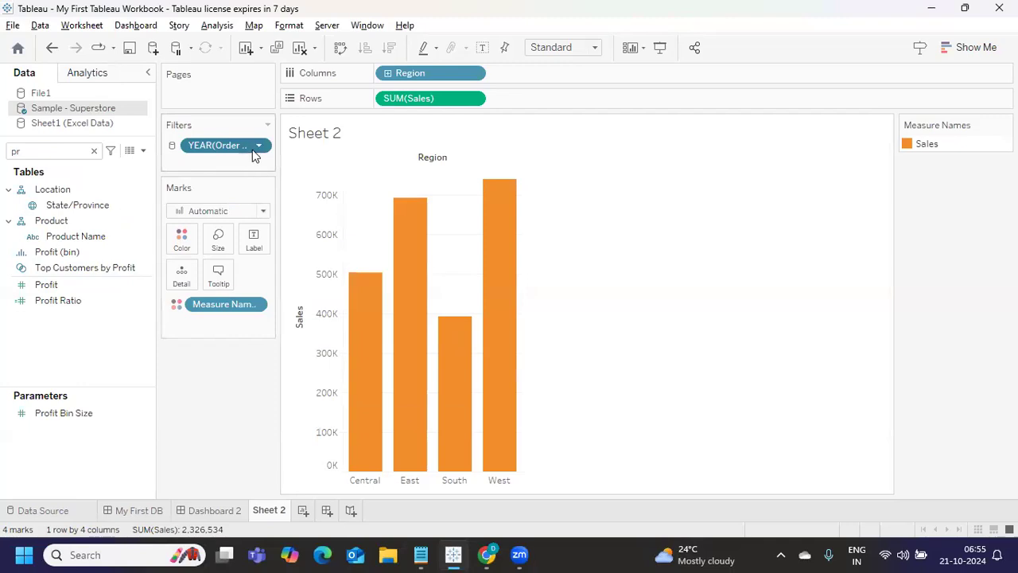
{"action": "left_click", "coordinate": [257, 145]}
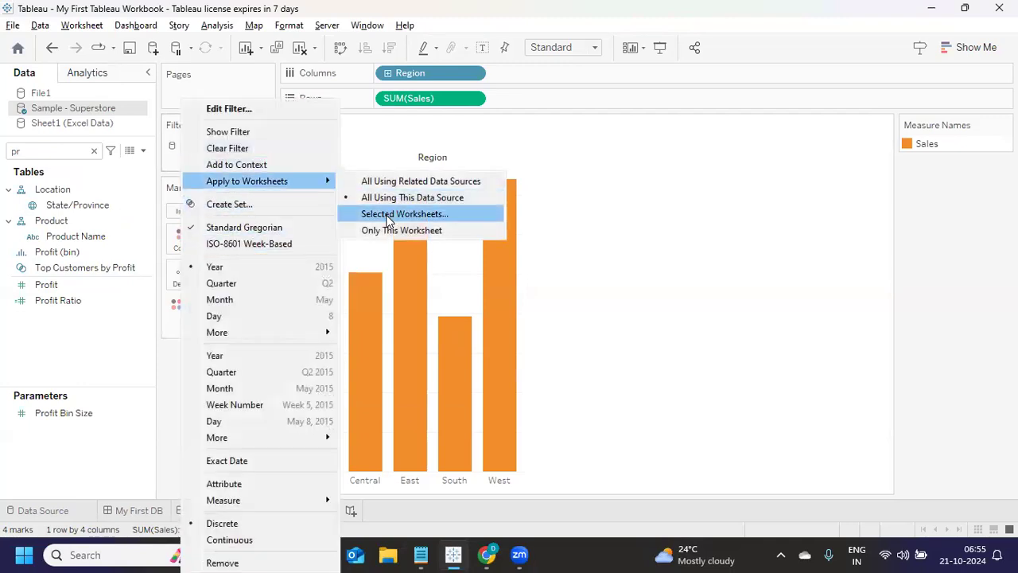
{"action": "mouse_move", "coordinate": [401, 229]}
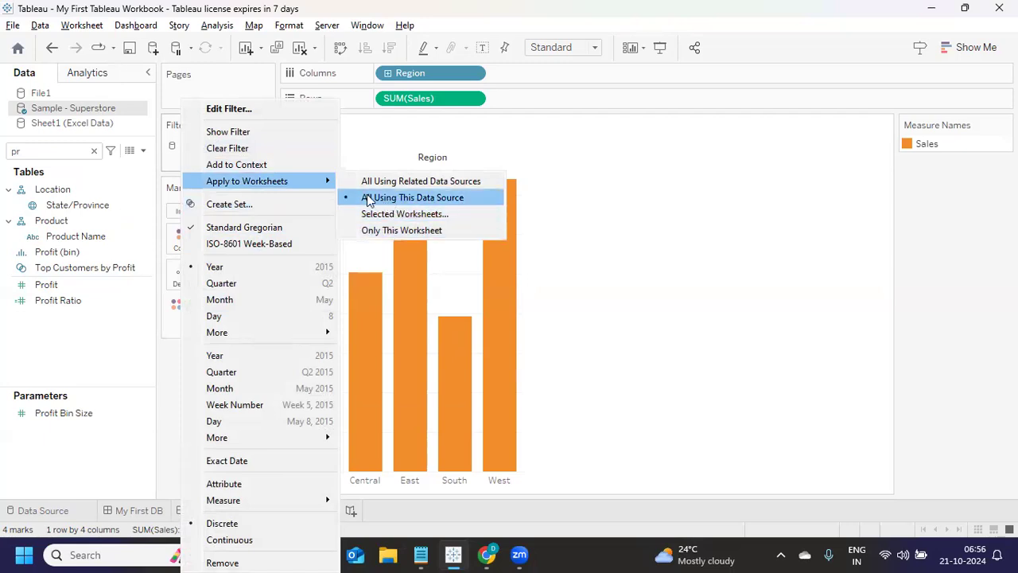
{"action": "mouse_move", "coordinate": [420, 181]}
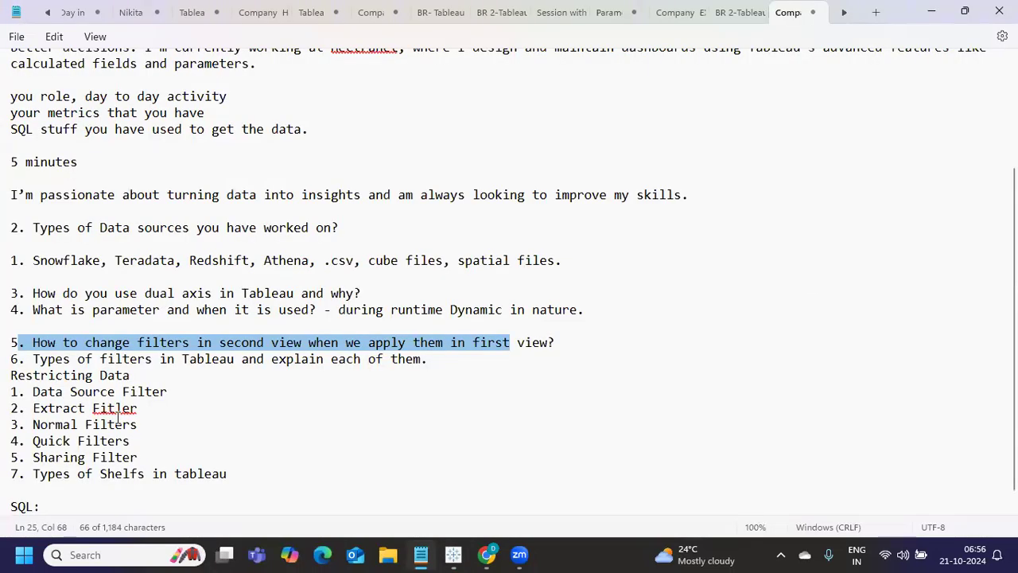
Step: Add Cascading Filter and Context Filter as the next items in the filter list
{"action": "left_click", "coordinate": [137, 457]}
{"action": "type", "text": "6."}
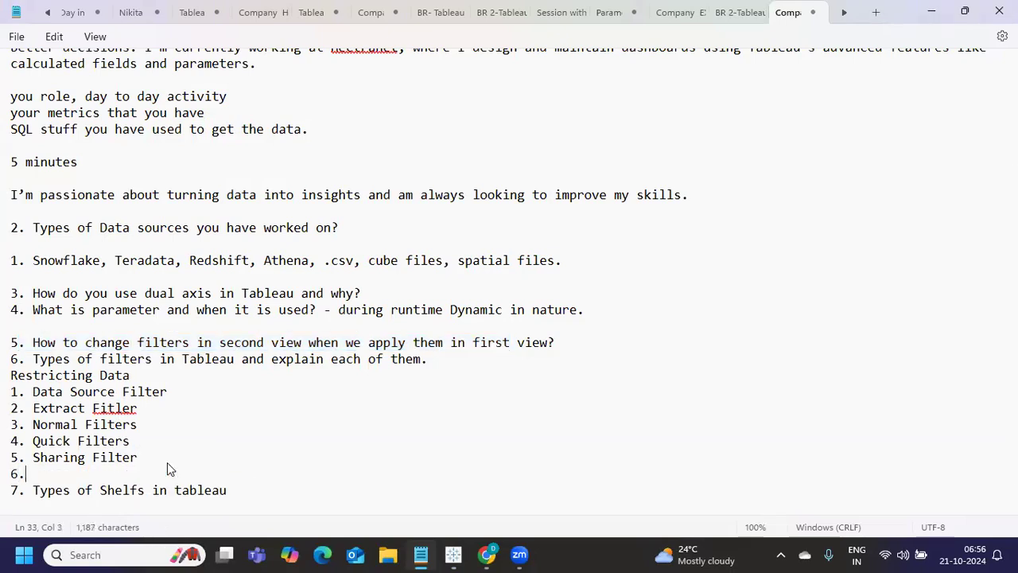
{"action": "type", "text": "Cascading F"}
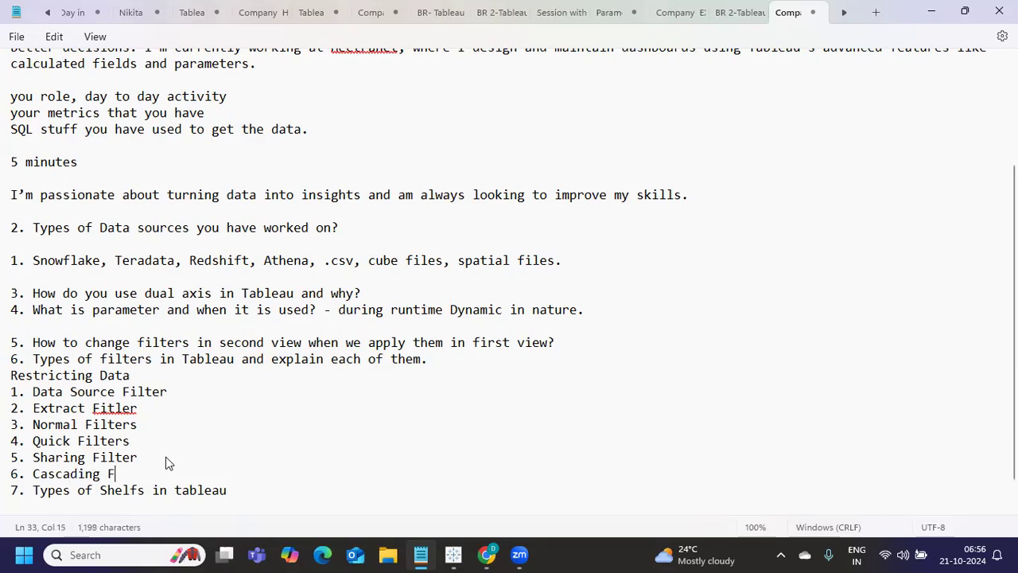
{"action": "type", "text": "ilter"}
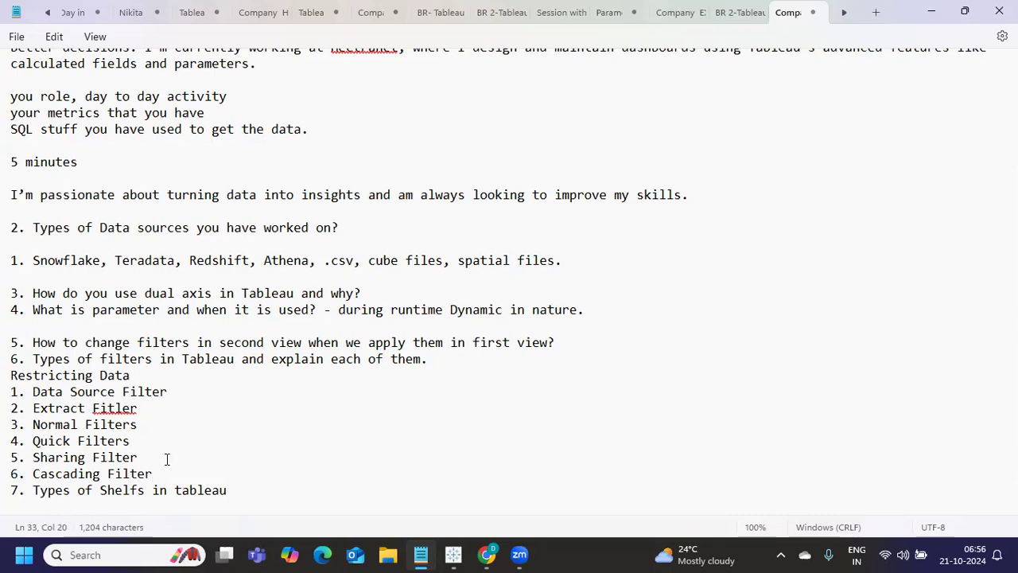
{"action": "key", "text": "enter"}
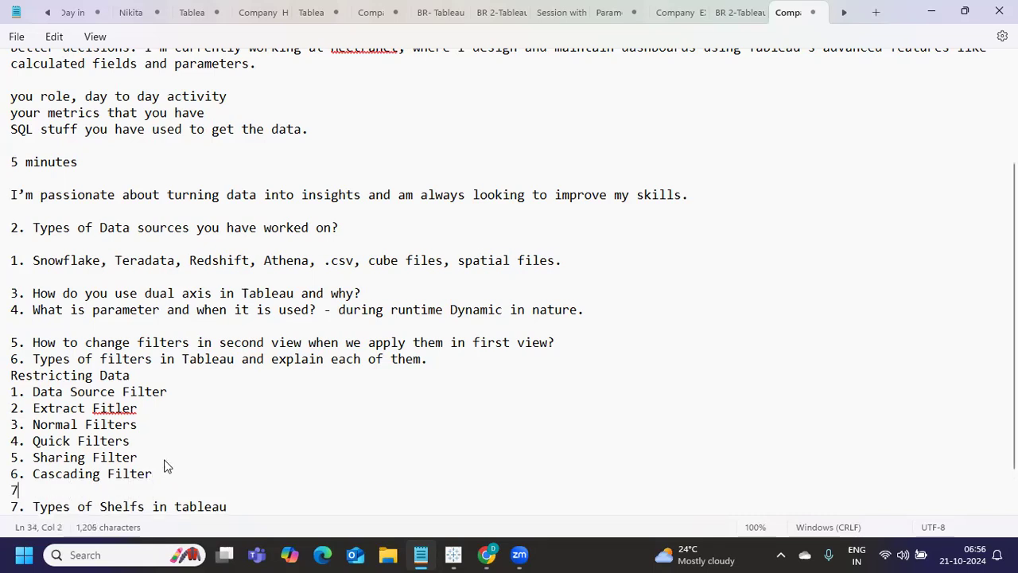
{"action": "type", "text": "Con"}
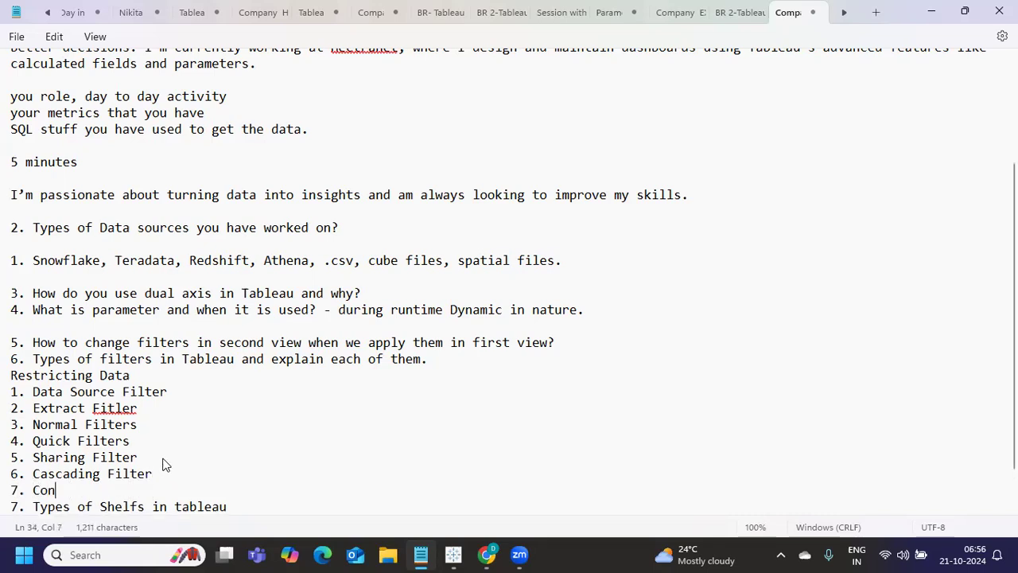
{"action": "type", "text": "text Filter"}
{"action": "type", "text": "8."}
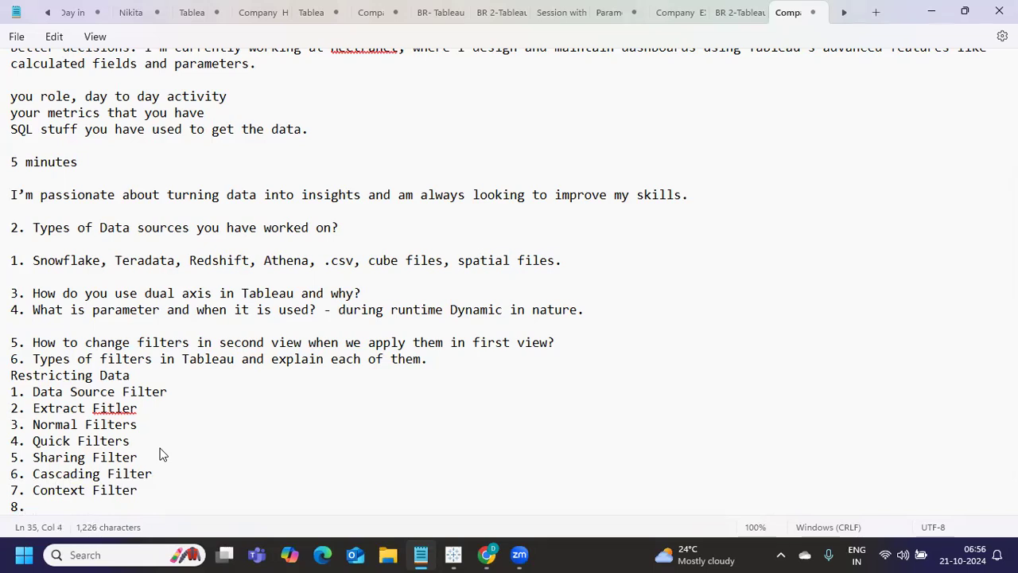
Step: Finish the list with Header Level, Cell Filter and item 9 User Filter
{"action": "type", "text": "H"}
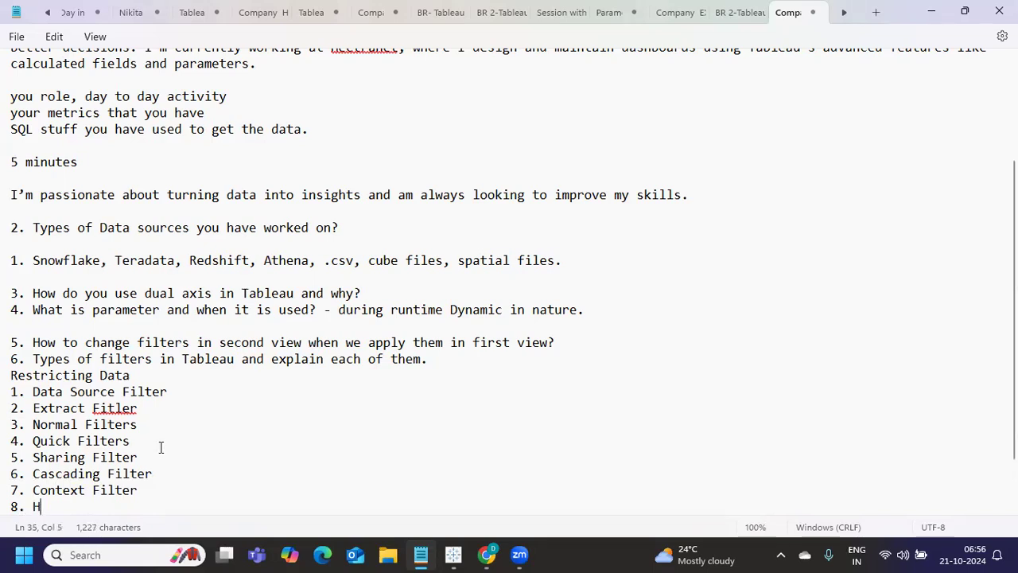
{"action": "type", "text": "eader"}
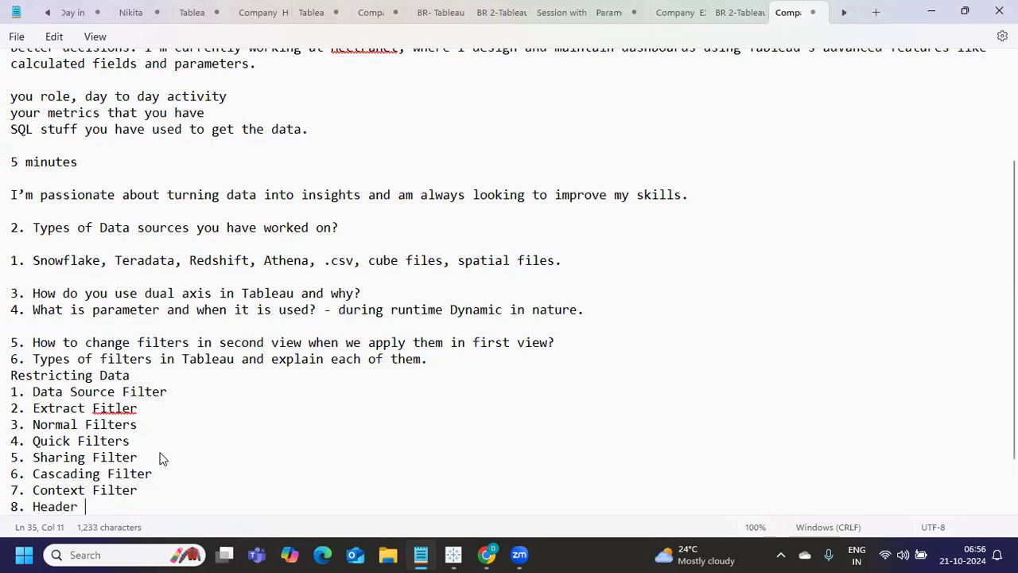
{"action": "type", "text": "Level,"}
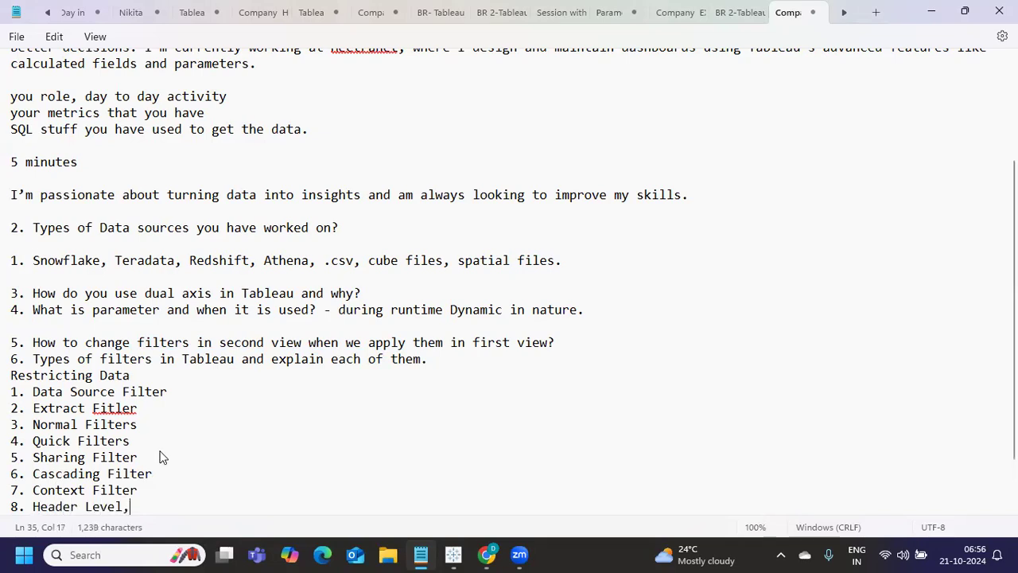
{"action": "type", "text": "Cell Fil"}
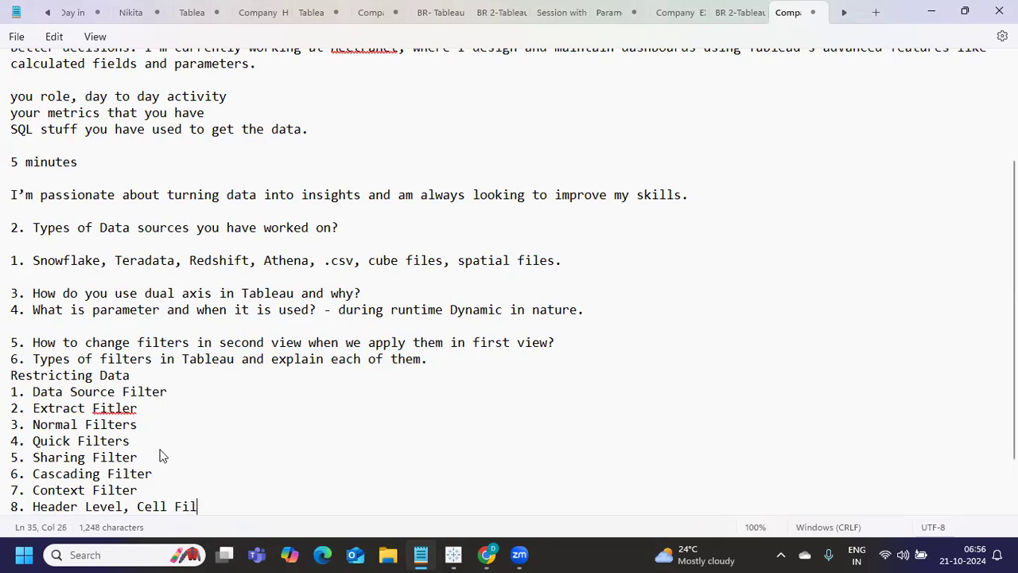
{"action": "key", "text": "Enter"}
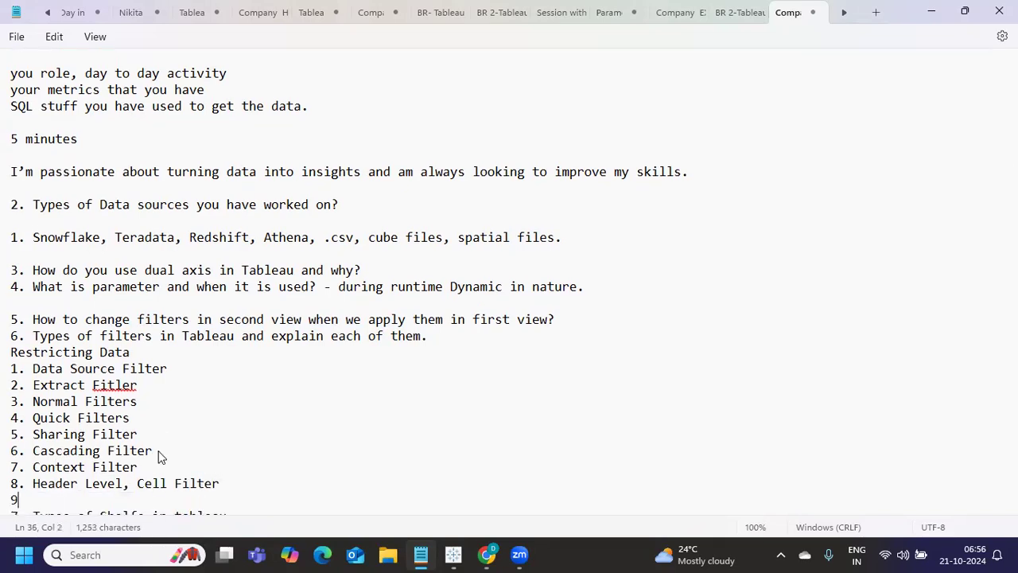
{"action": "type", "text": "."}
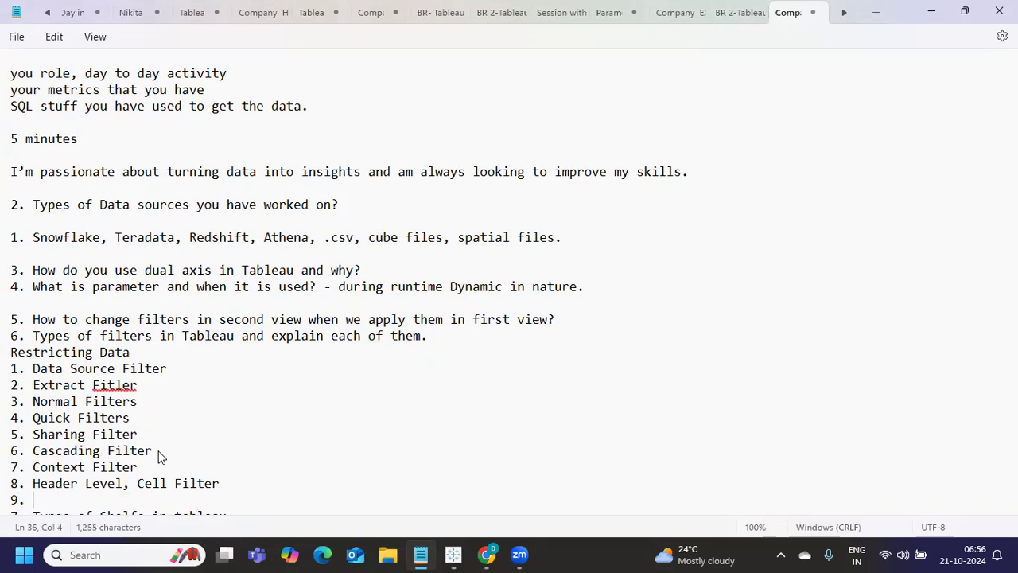
{"action": "type", "text": "User Fil"}
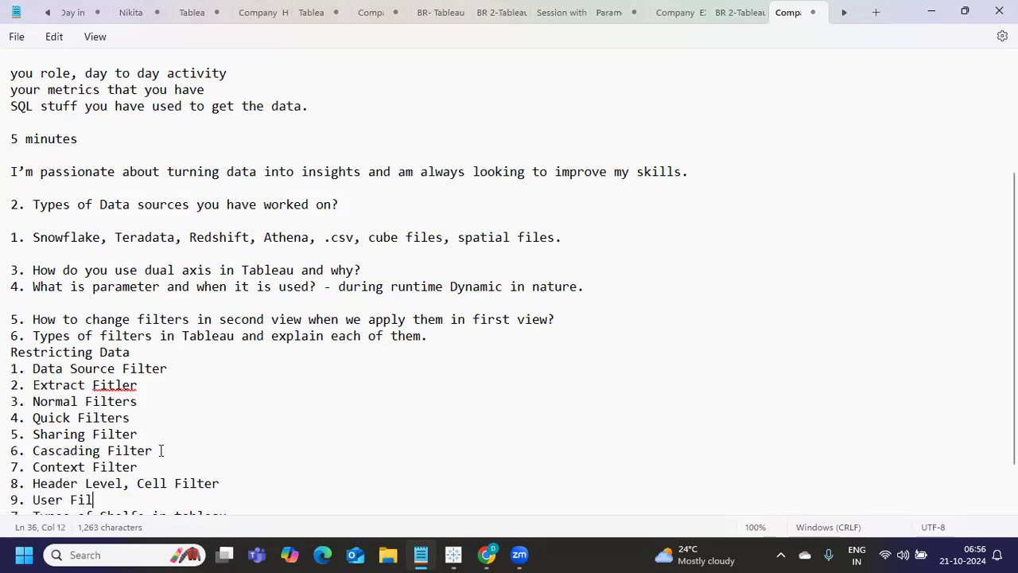
{"action": "type", "text": "ter"}
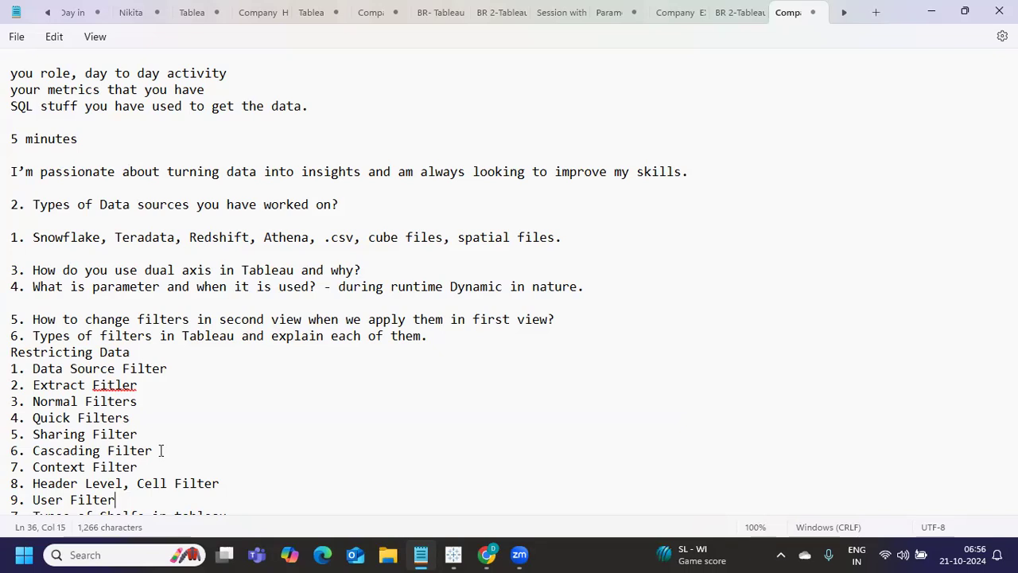
{"action": "scroll", "scroll_direction": "down", "scroll_amount": 3}
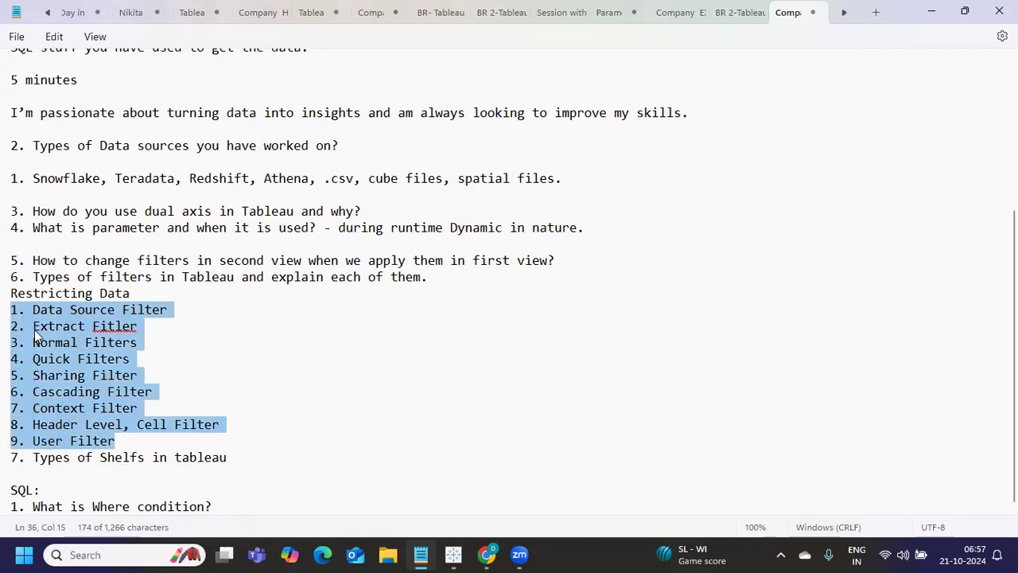
{"action": "mouse_move", "coordinate": [257, 467]}
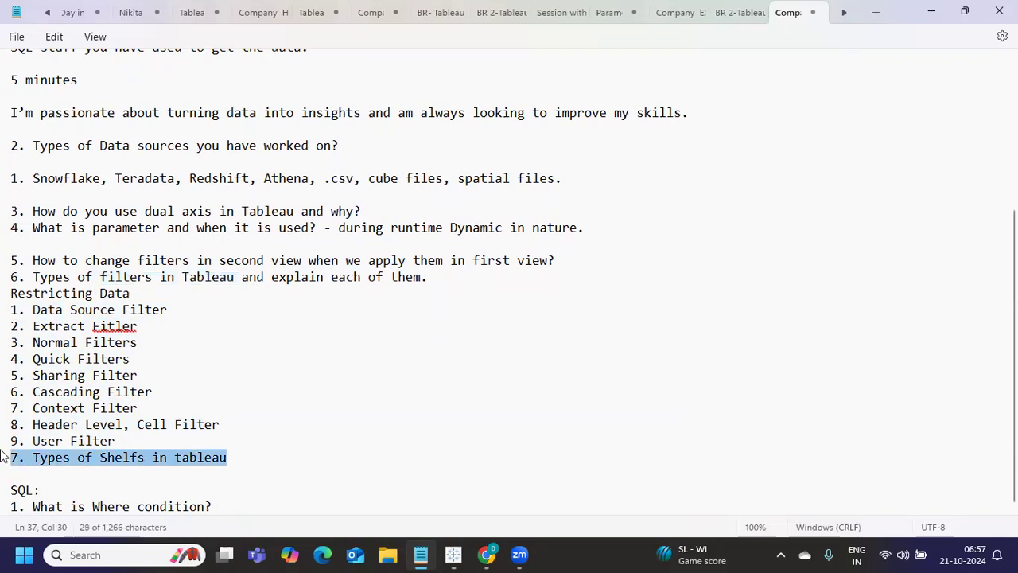
{"action": "mouse_move", "coordinate": [452, 554]}
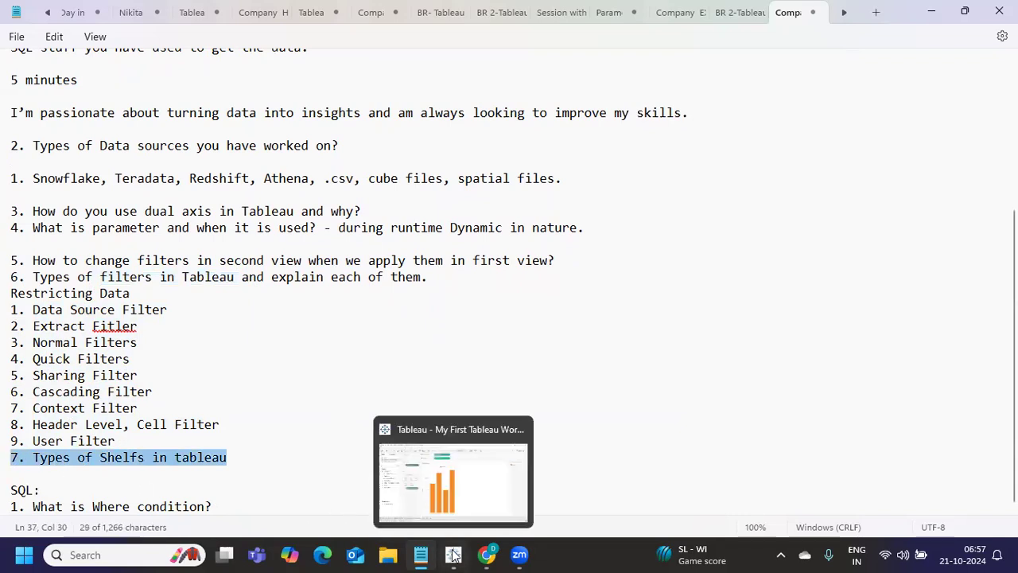
Step: Bring the Tableau workbook with Sheet 2's Sales by Region chart to the front
{"action": "left_click", "coordinate": [452, 471]}
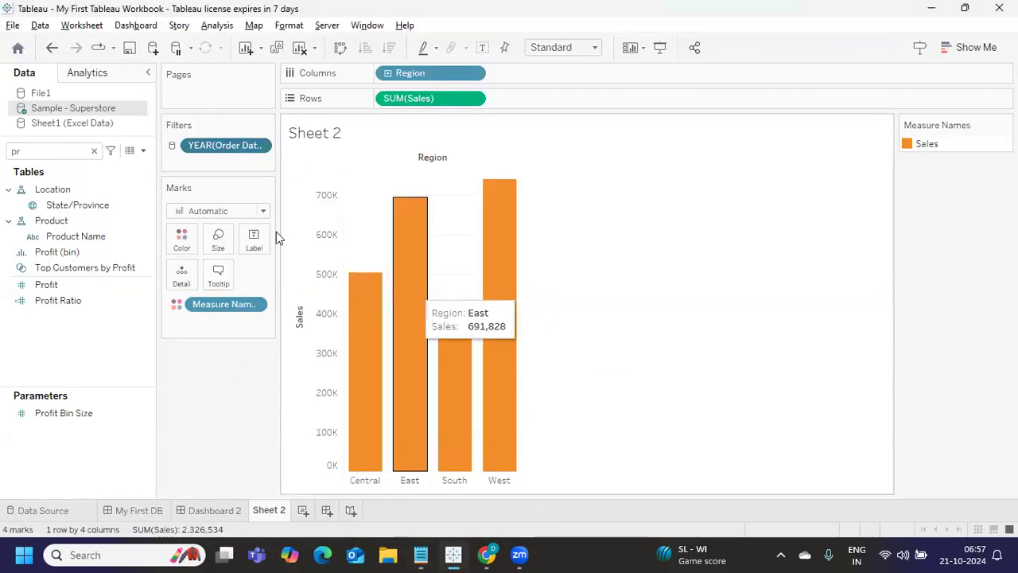
{"action": "mouse_move", "coordinate": [203, 121]}
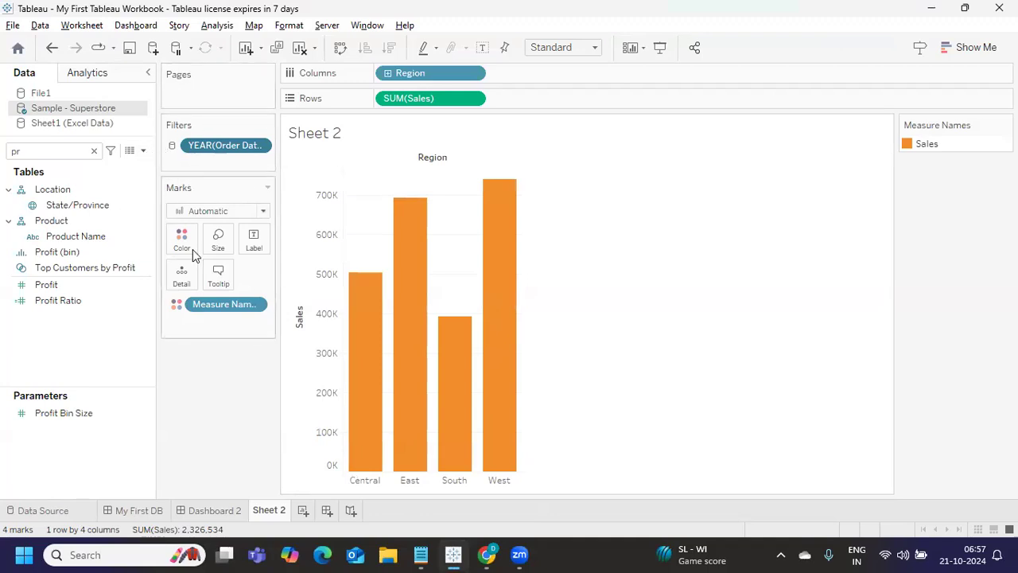
{"action": "mouse_move", "coordinate": [772, 75]}
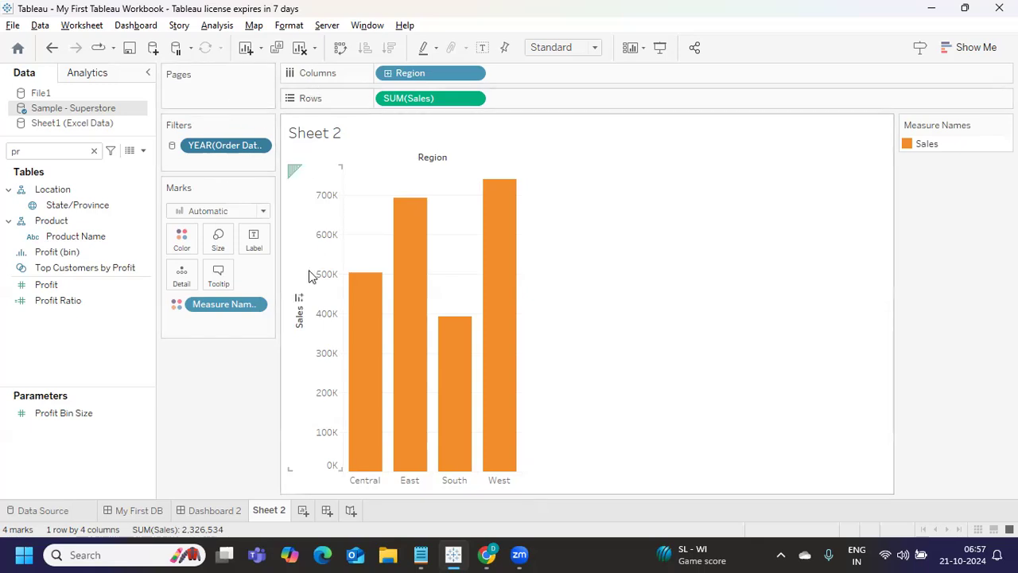
{"action": "mouse_move", "coordinate": [506, 191]}
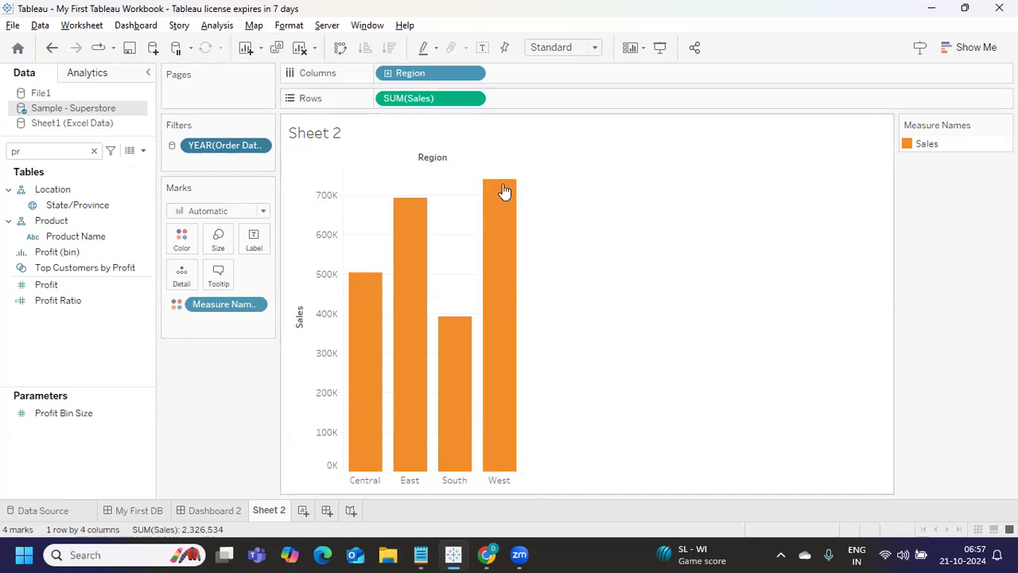
{"action": "mouse_move", "coordinate": [538, 276]}
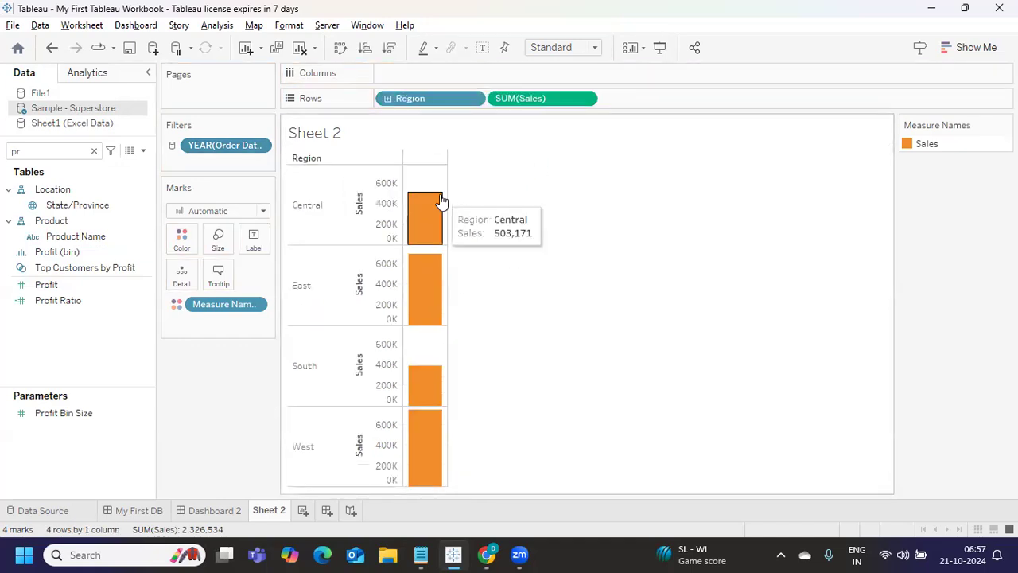
{"action": "mouse_move", "coordinate": [189, 121]}
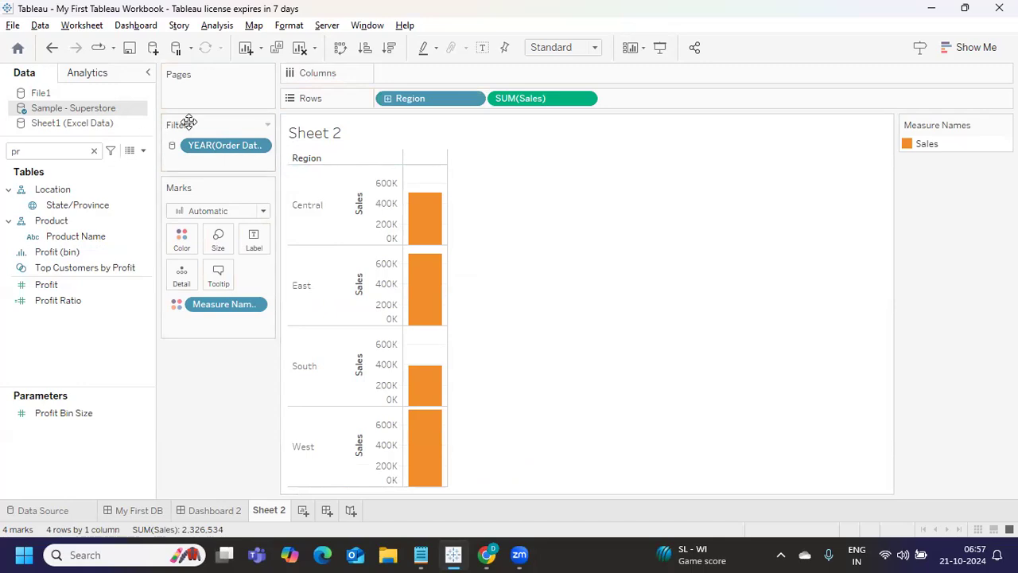
{"action": "mouse_move", "coordinate": [226, 126]}
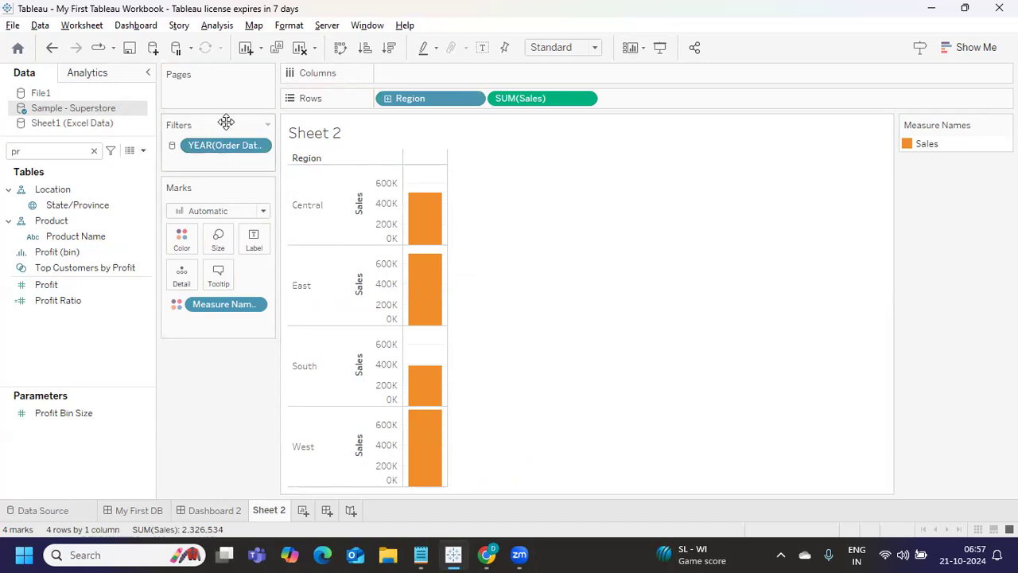
{"action": "mouse_move", "coordinate": [239, 234]}
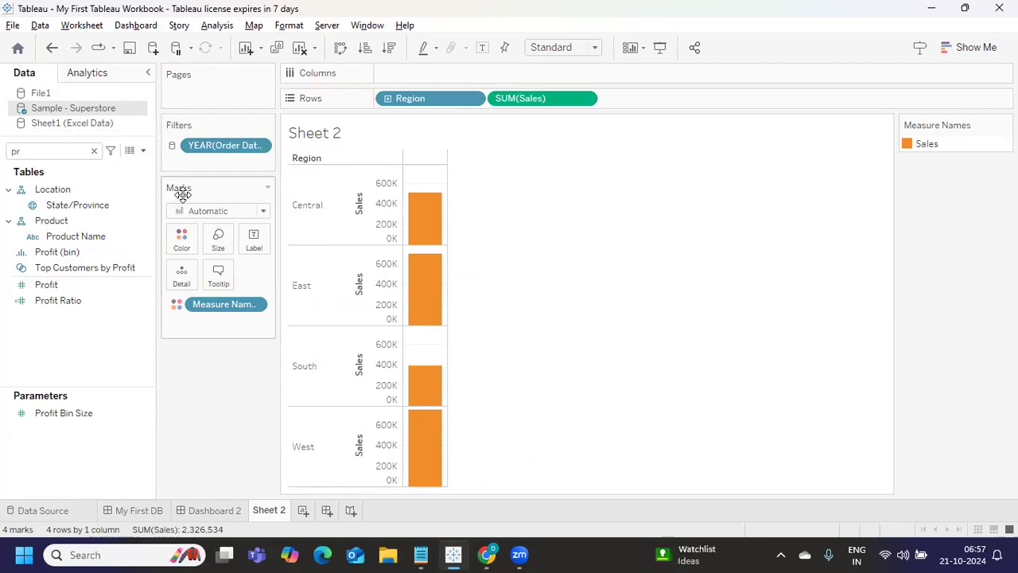
{"action": "mouse_move", "coordinate": [181, 239]}
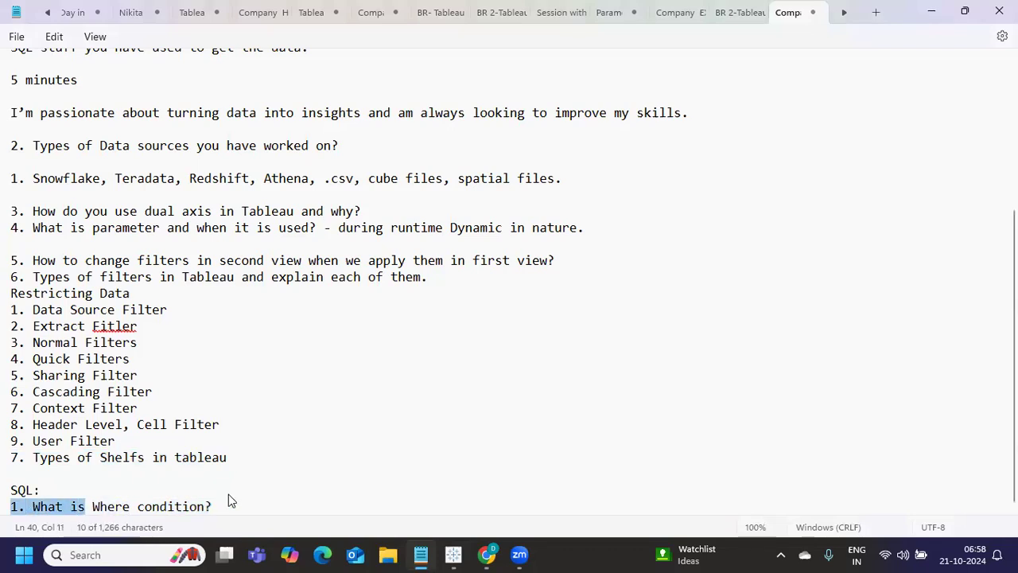
{"action": "left_click", "coordinate": [211, 506]}
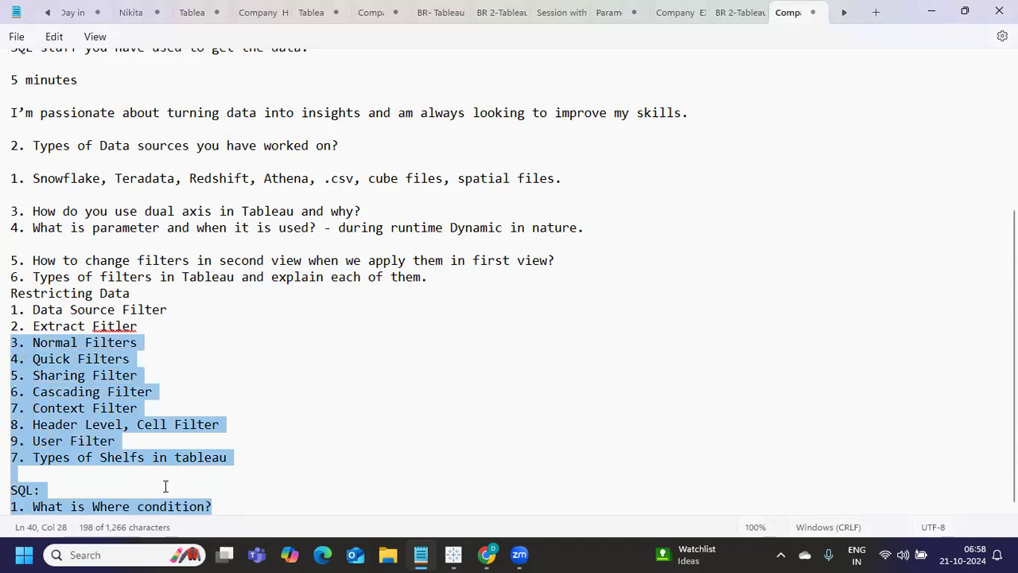
{"action": "mouse_move", "coordinate": [245, 524]}
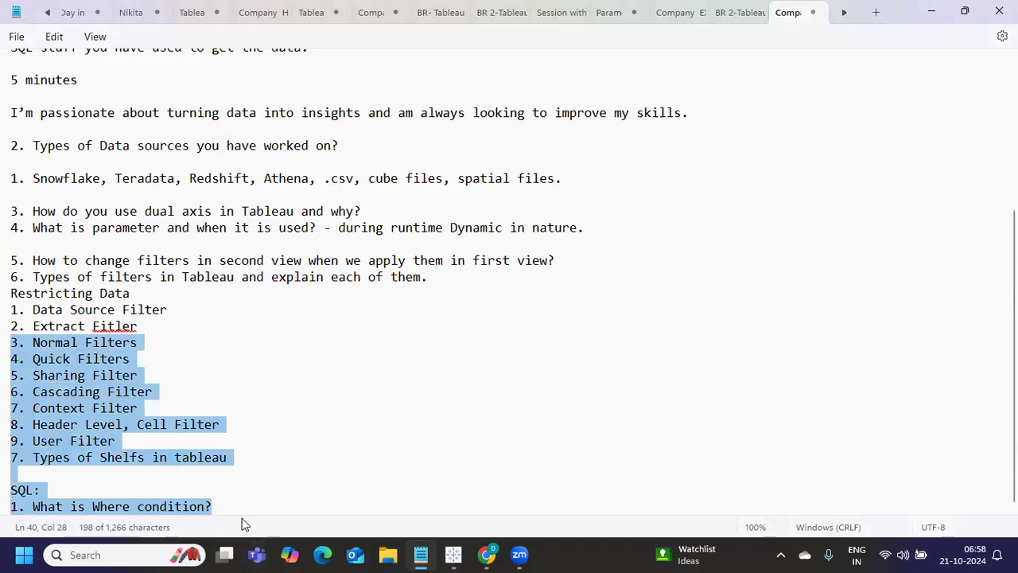
{"action": "left_click", "coordinate": [214, 505]}
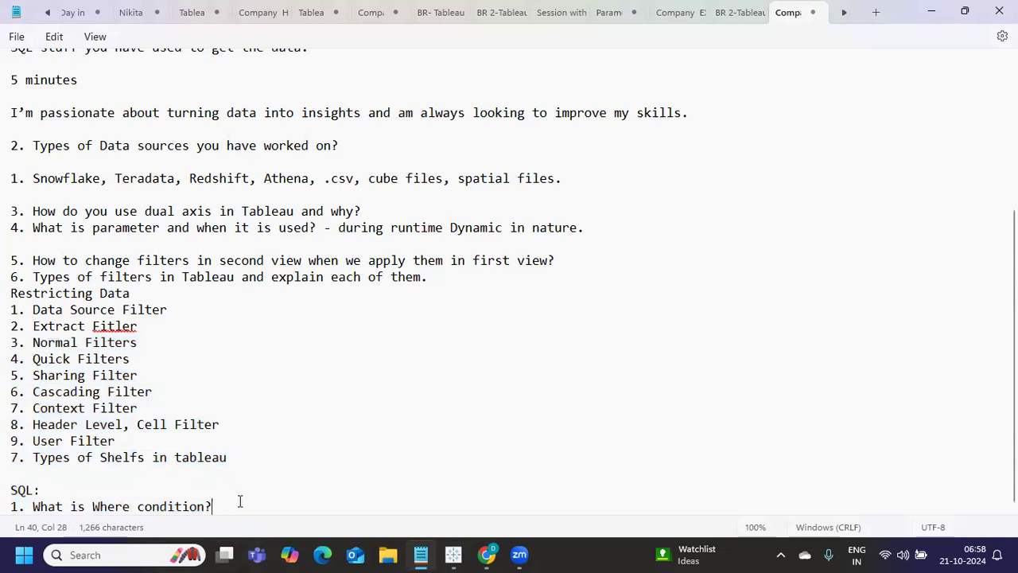
{"action": "mouse_move", "coordinate": [210, 501]}
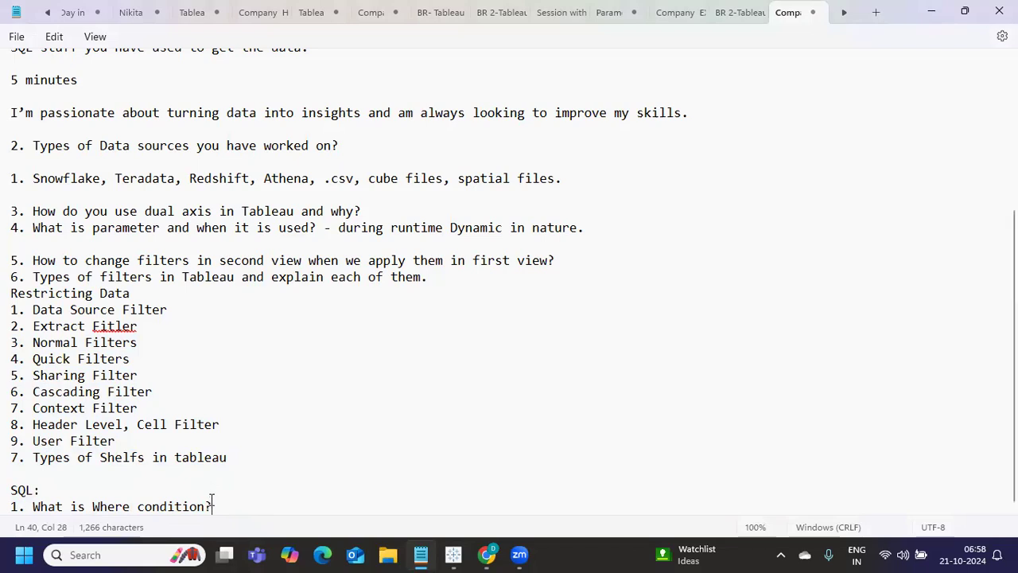
{"action": "mouse_move", "coordinate": [370, 80]}
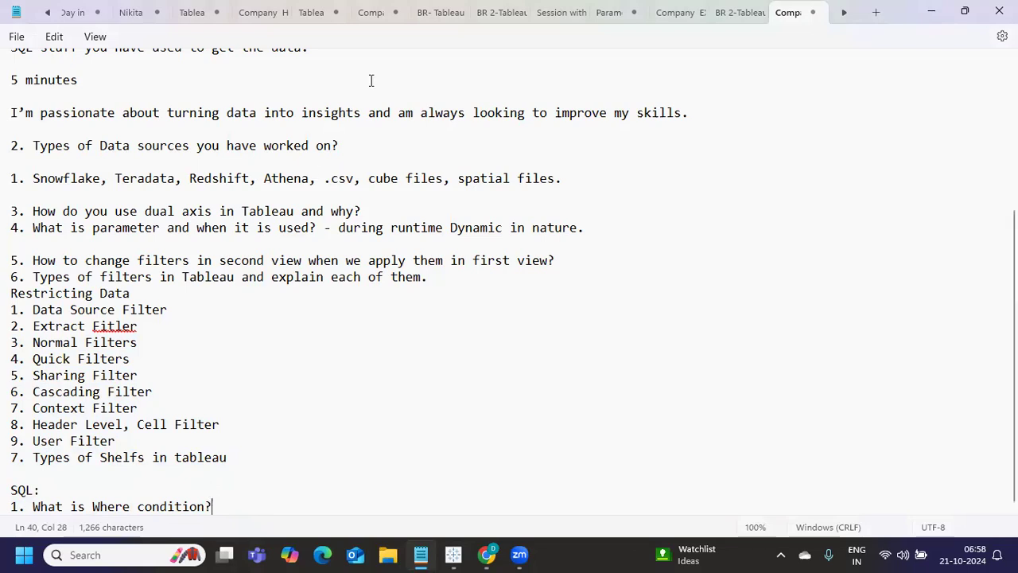